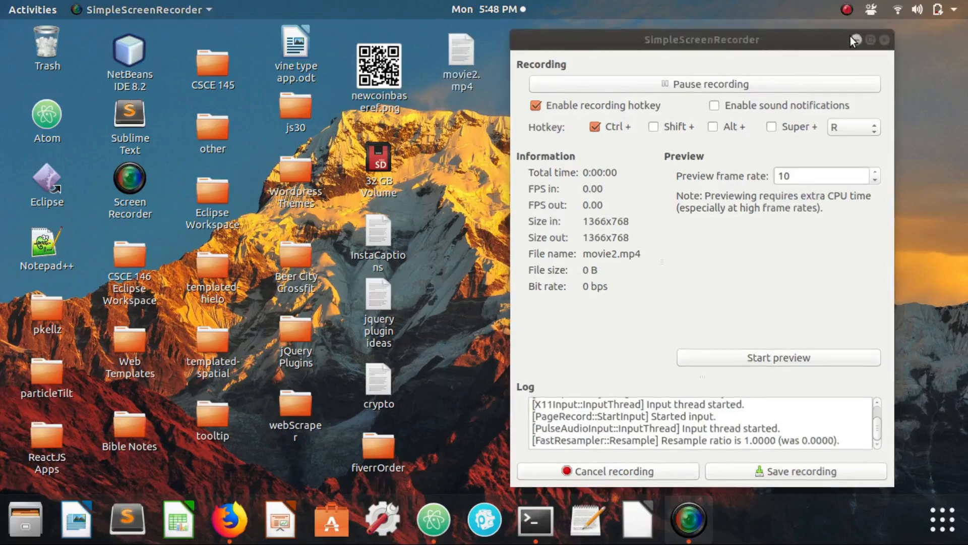
- Minimize the SimpleScreenRecorder window so only the GNOME desktop shows
left_click(884, 39)
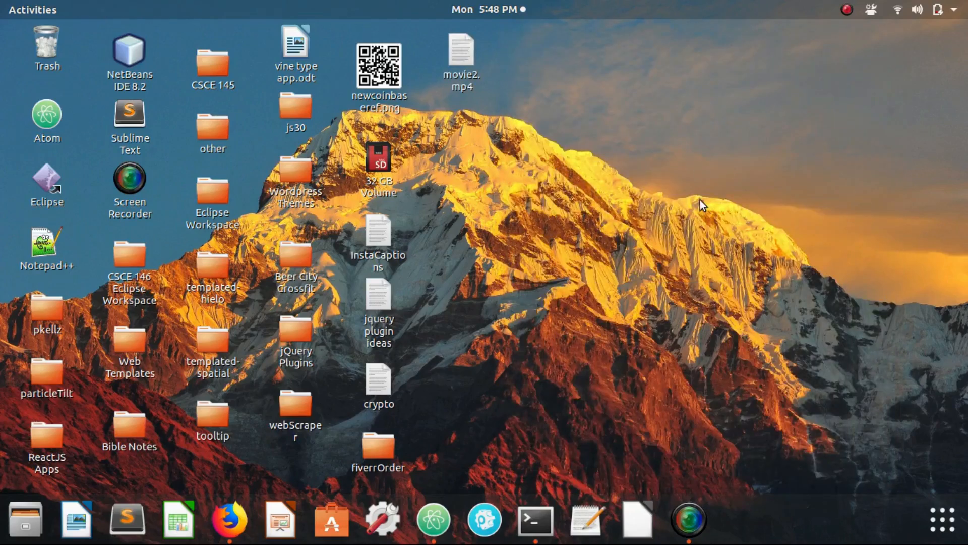
mouse_move(654, 319)
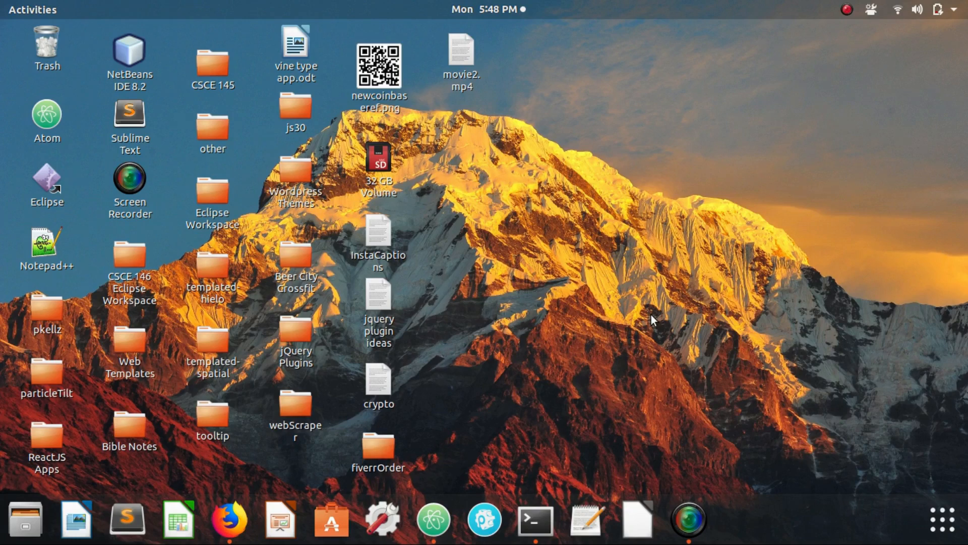
mouse_move(733, 332)
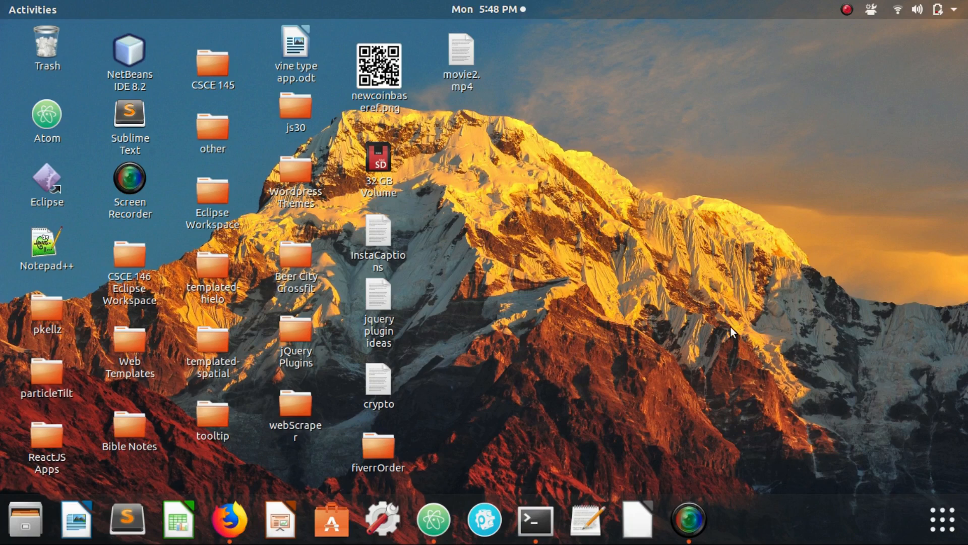
mouse_move(229, 519)
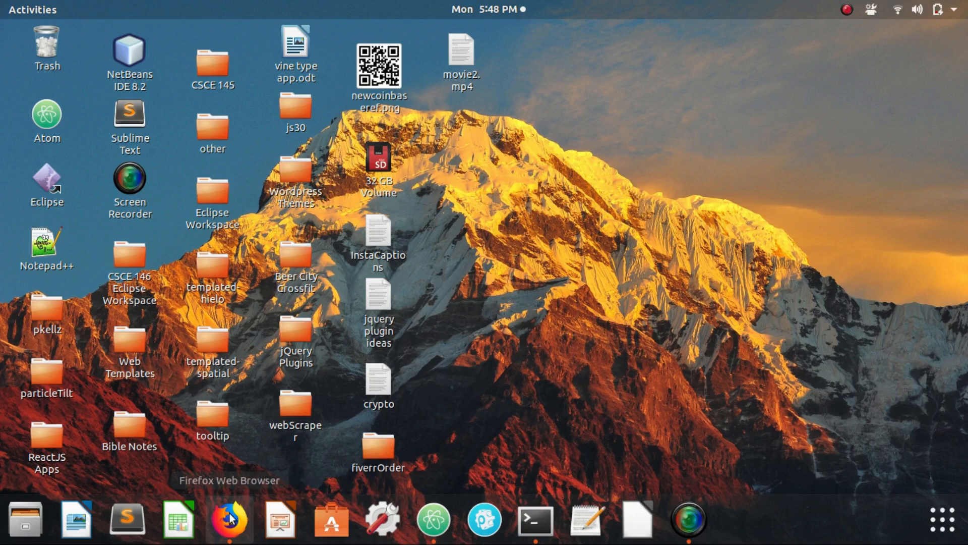
left_click(228, 519)
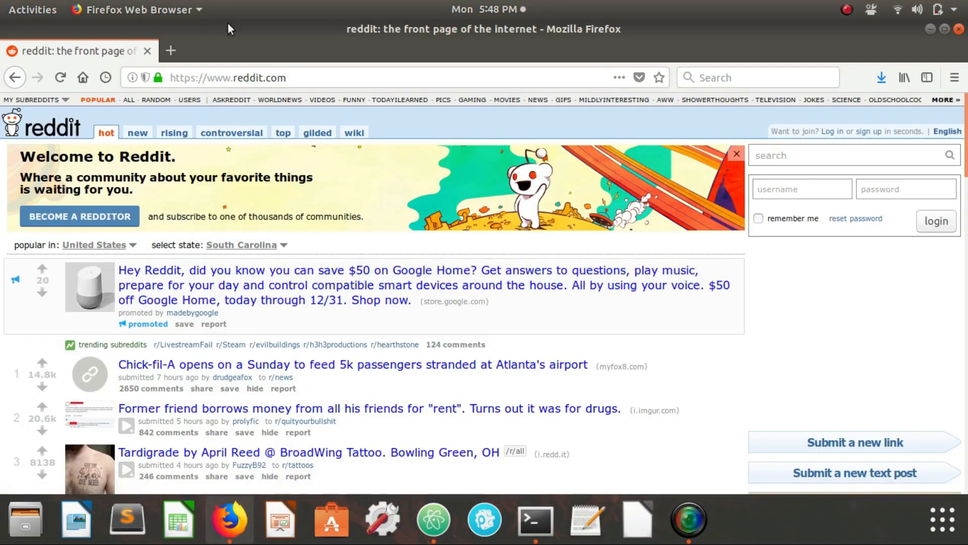
scroll("down", 3)
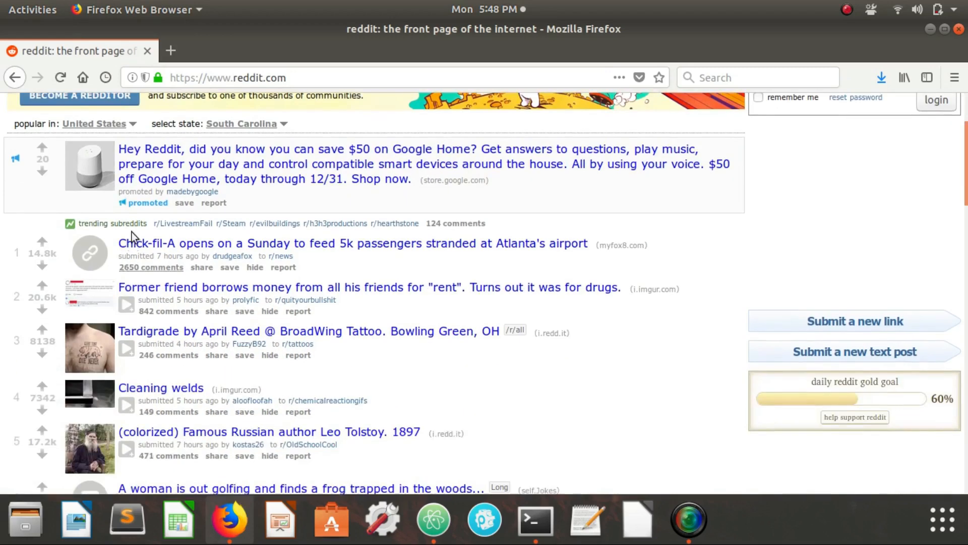
mouse_move(173, 284)
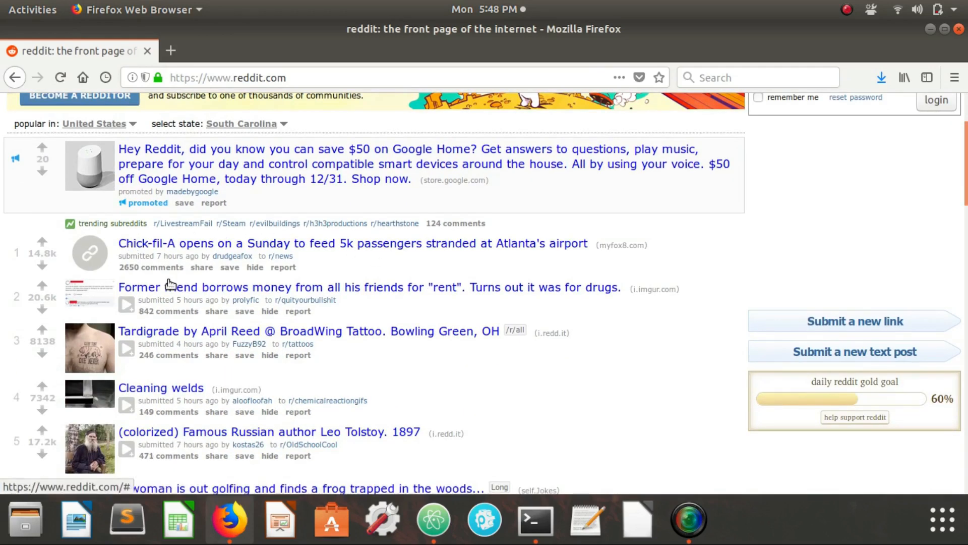
mouse_move(277, 324)
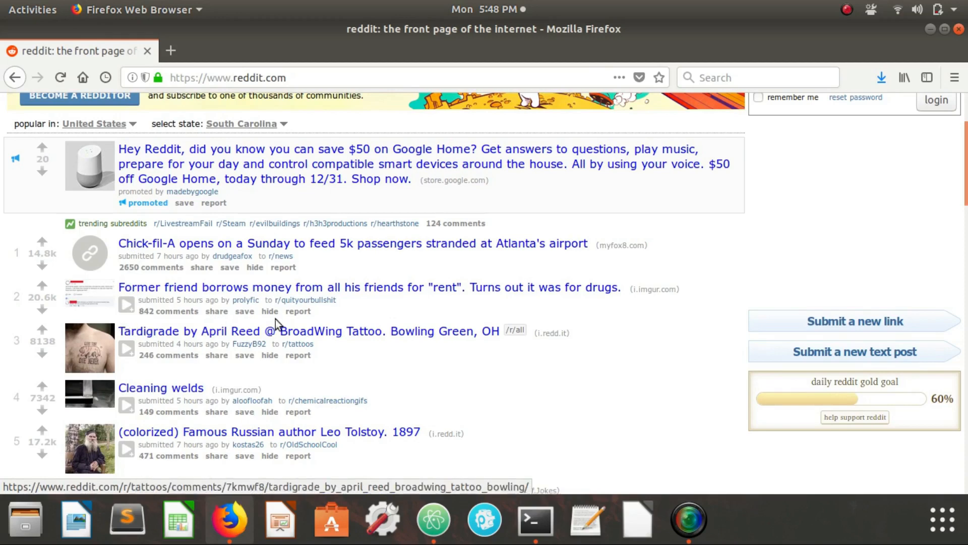
scroll("down", 3)
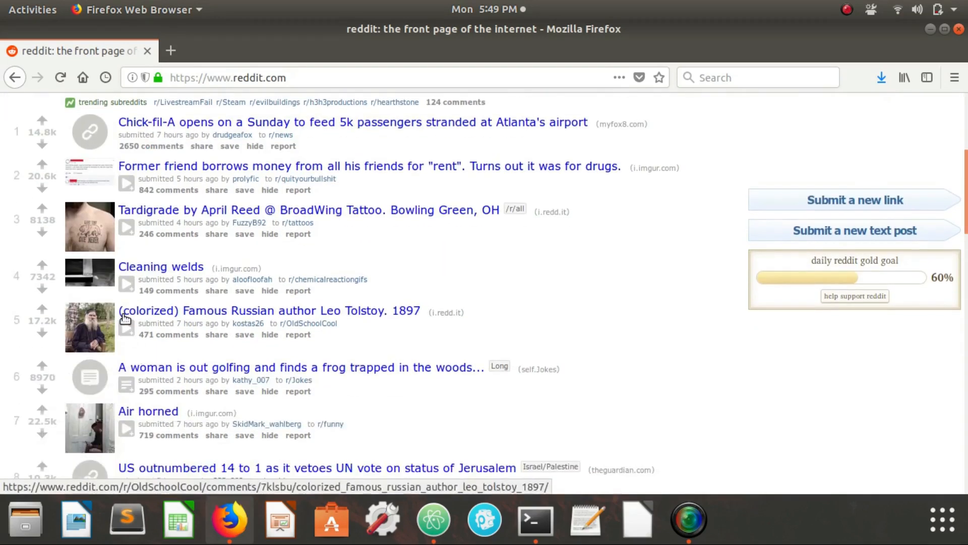
mouse_move(126, 370)
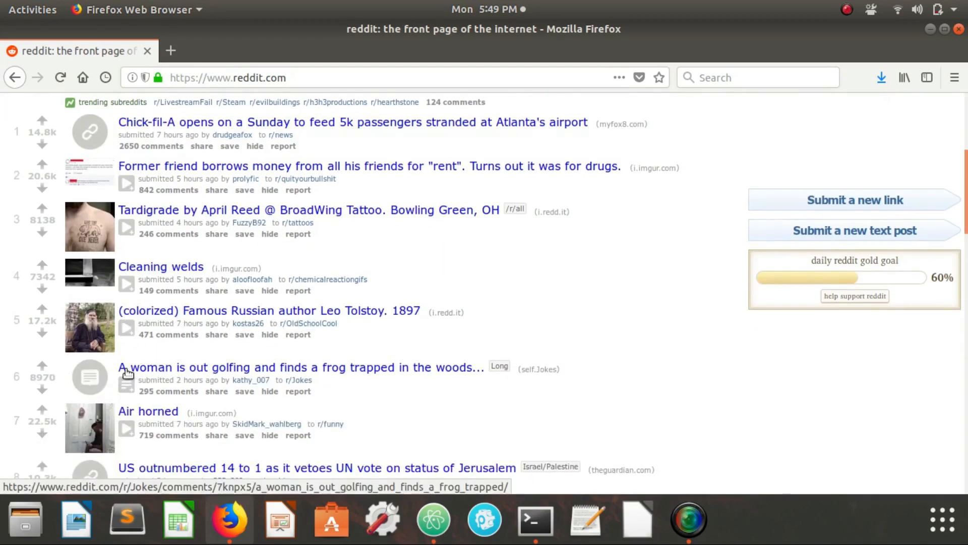
mouse_move(148, 410)
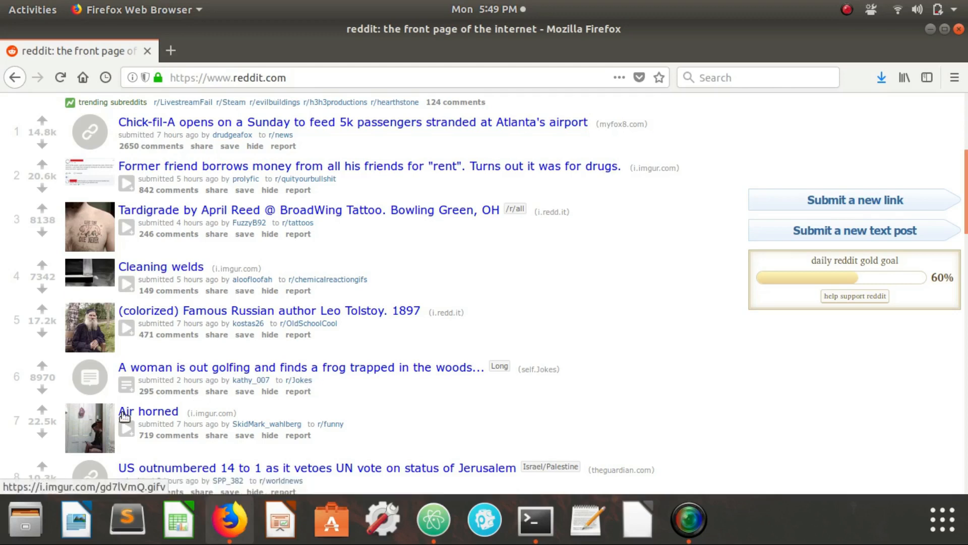
scroll("down", 3)
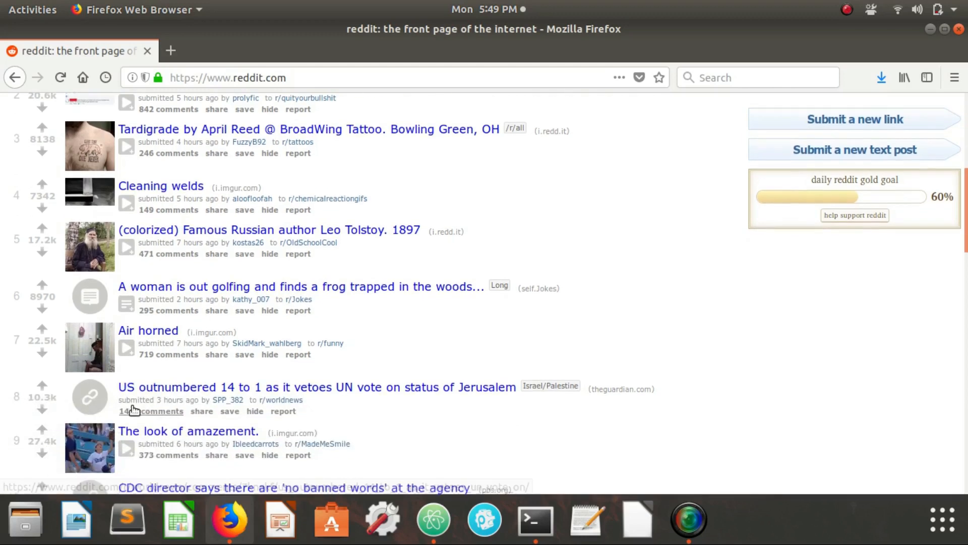
mouse_move(867, 94)
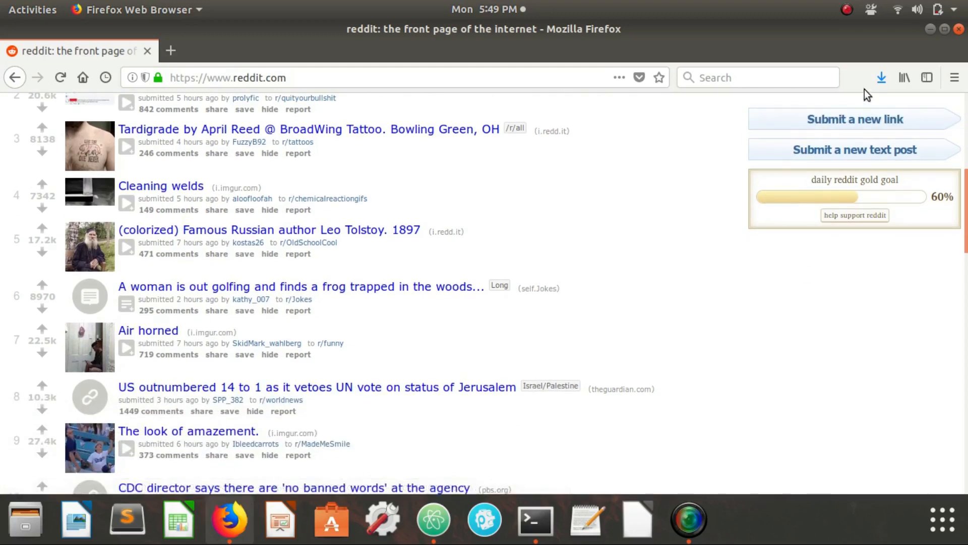
left_click(930, 30)
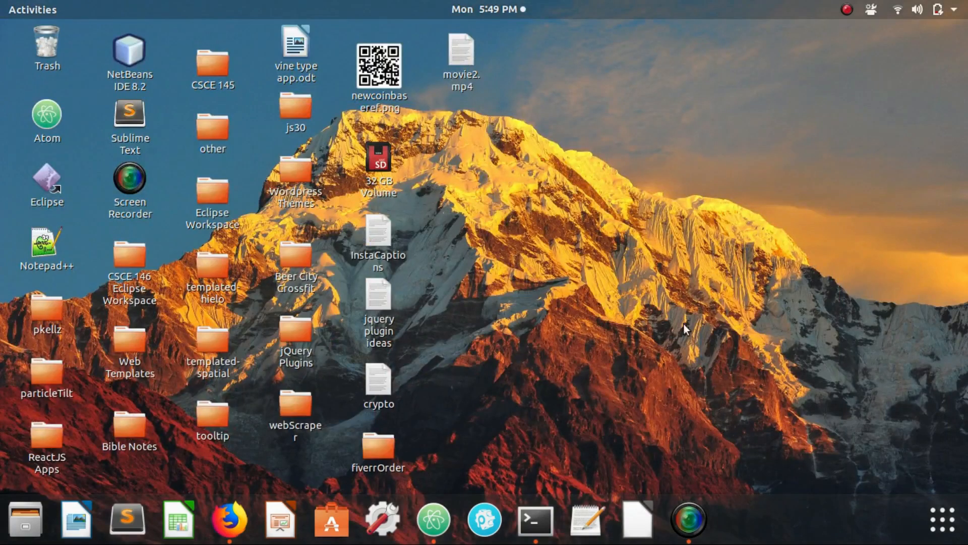
mouse_move(568, 308)
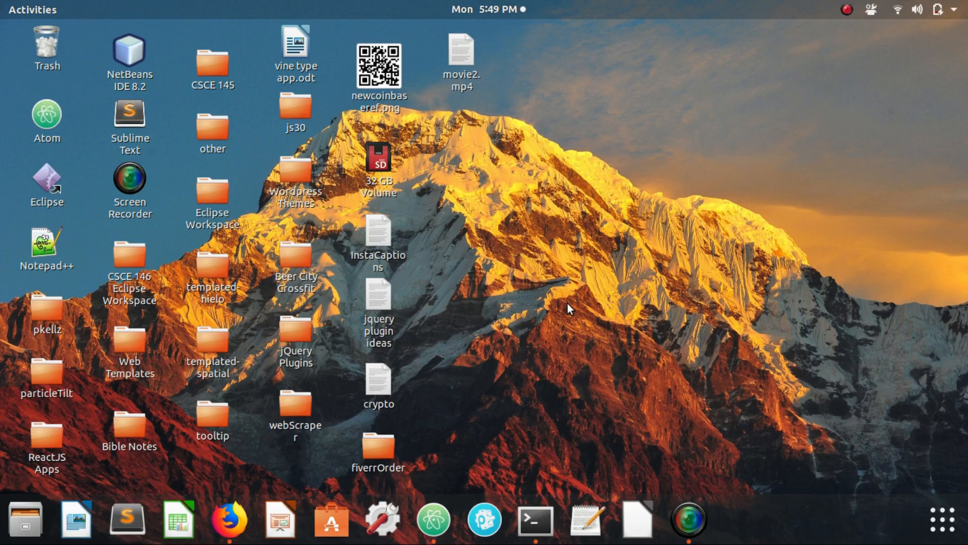
mouse_move(533, 519)
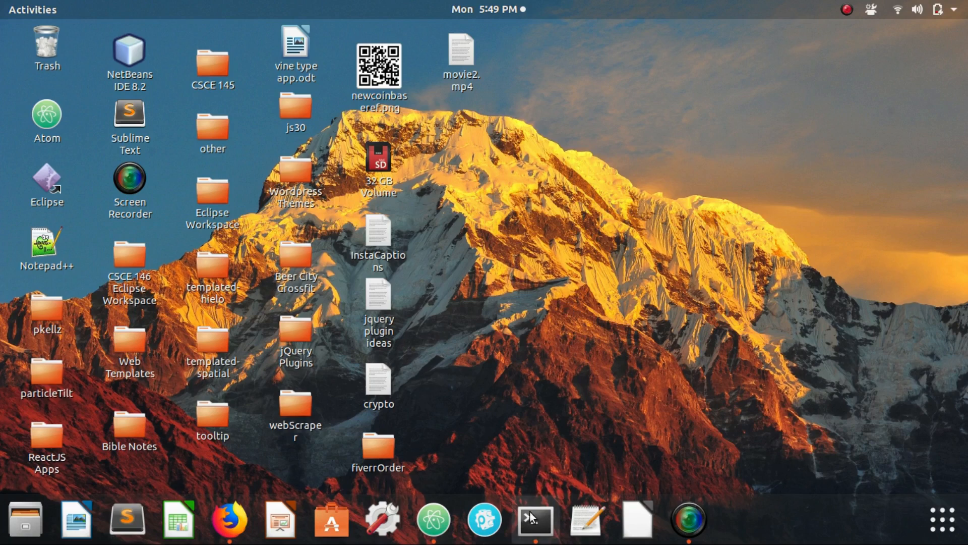
- In a cleared terminal, go to ~/Desktop, create and enter 'scraper', and start npm init
right_click(470, 256)
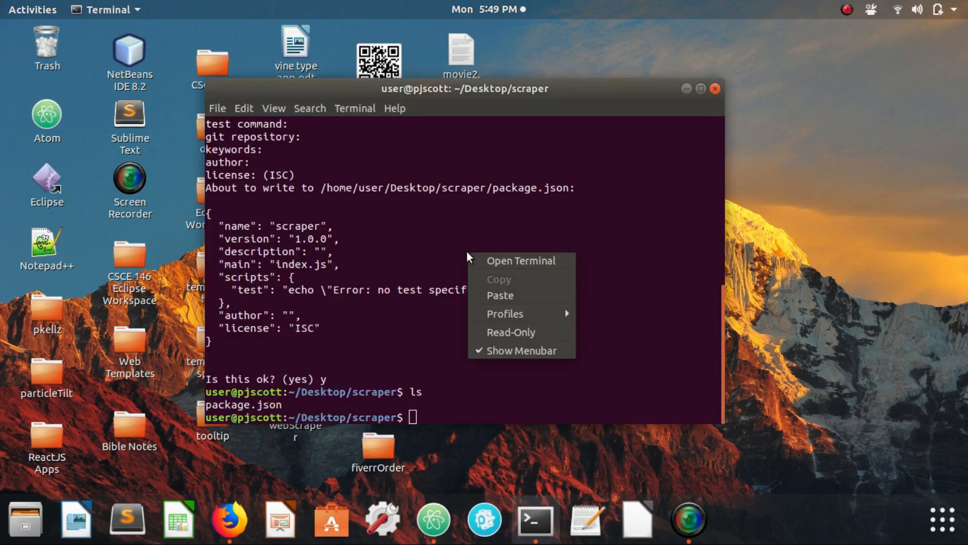
mouse_move(152, 190)
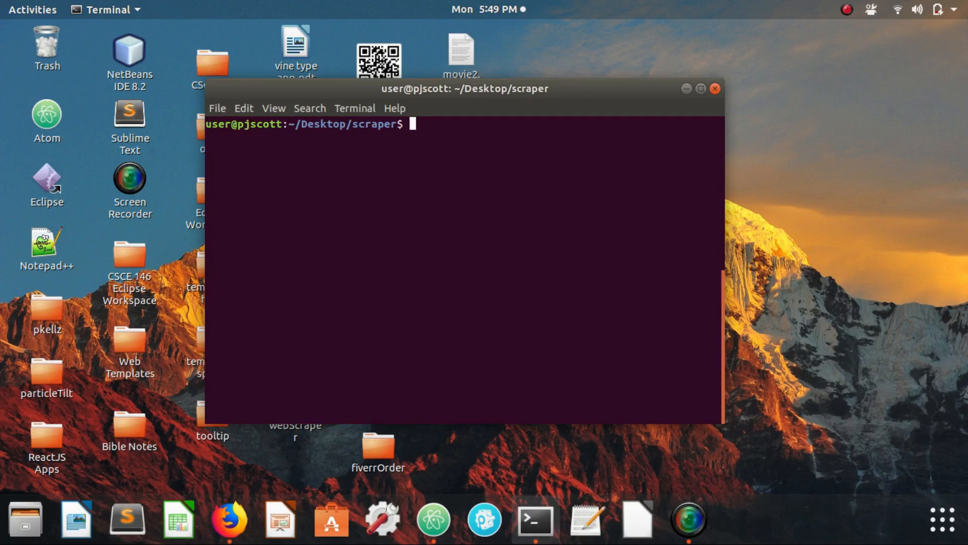
key("Return")
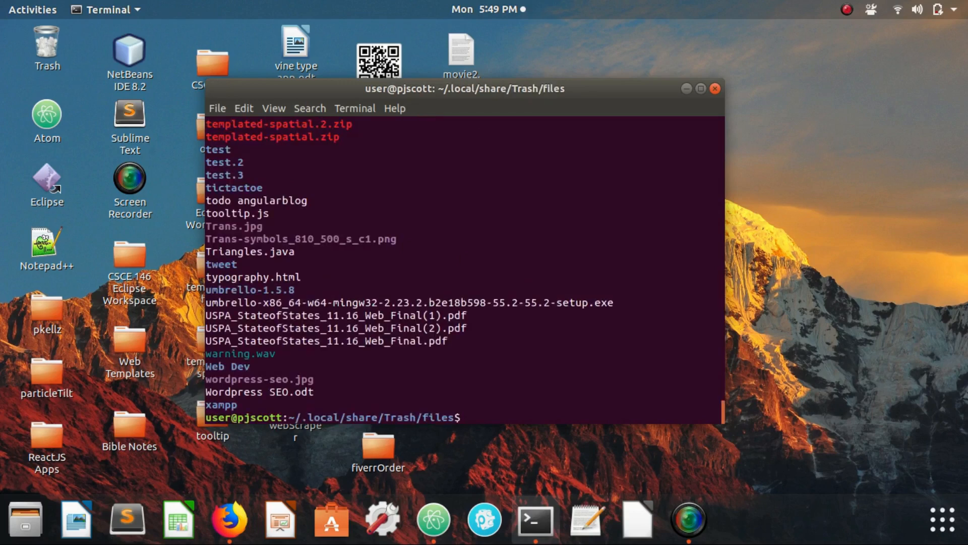
type("c")
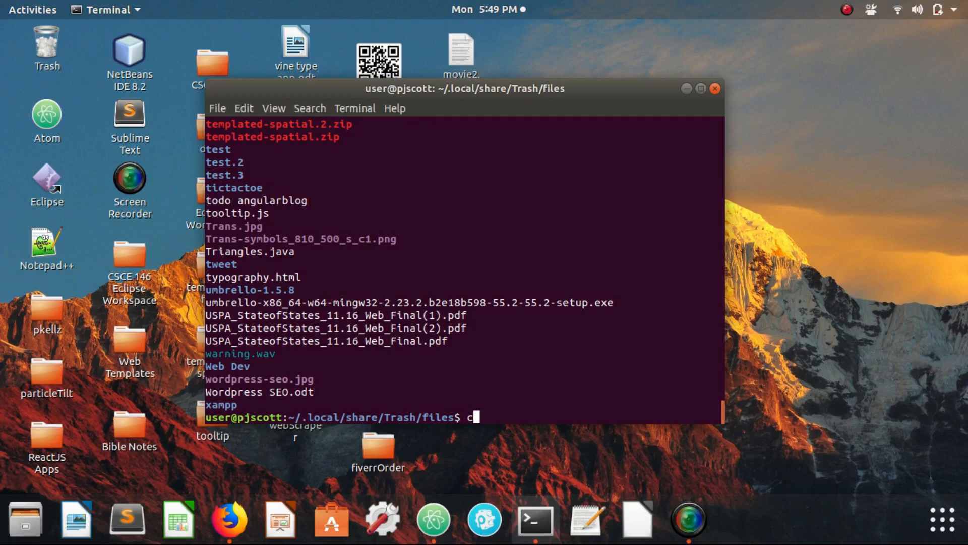
type("d")
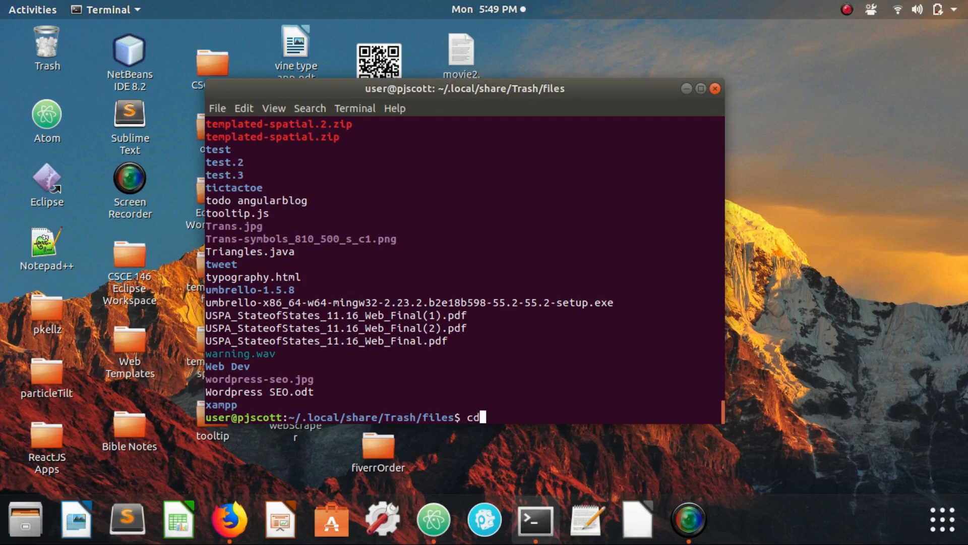
key("Return")
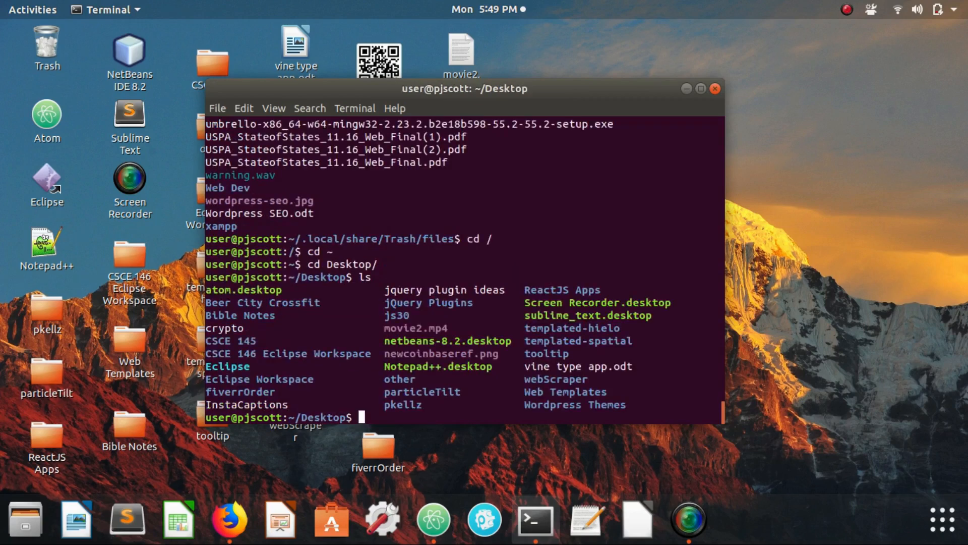
type("mkdir scraper")
type("cd scraper/")
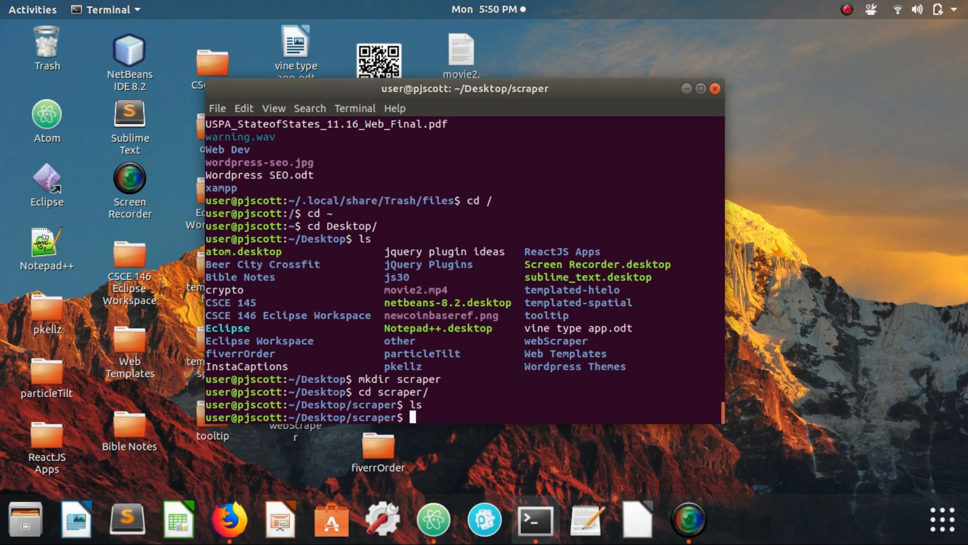
type("npm init")
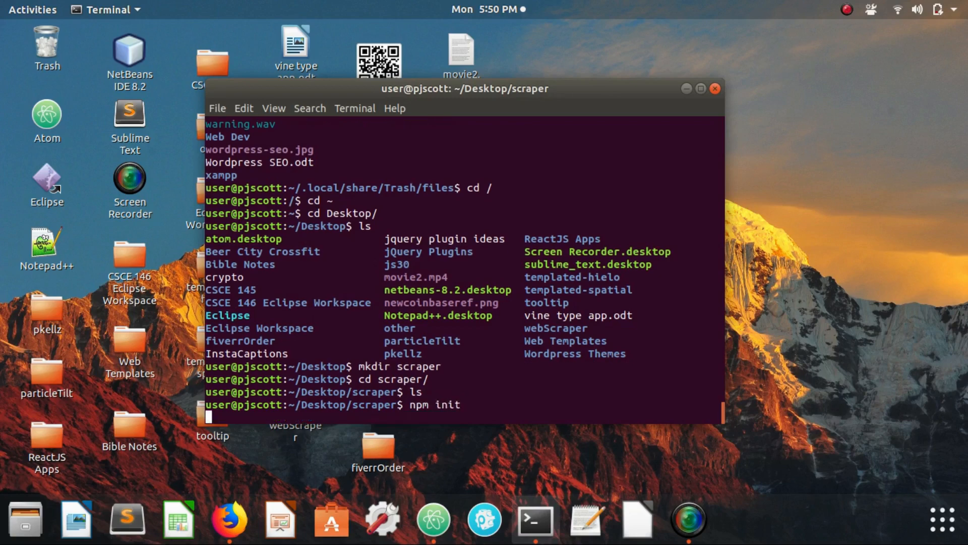
- Accept every npm init default and confirm, writing package.json, then list the folder
key("Return")
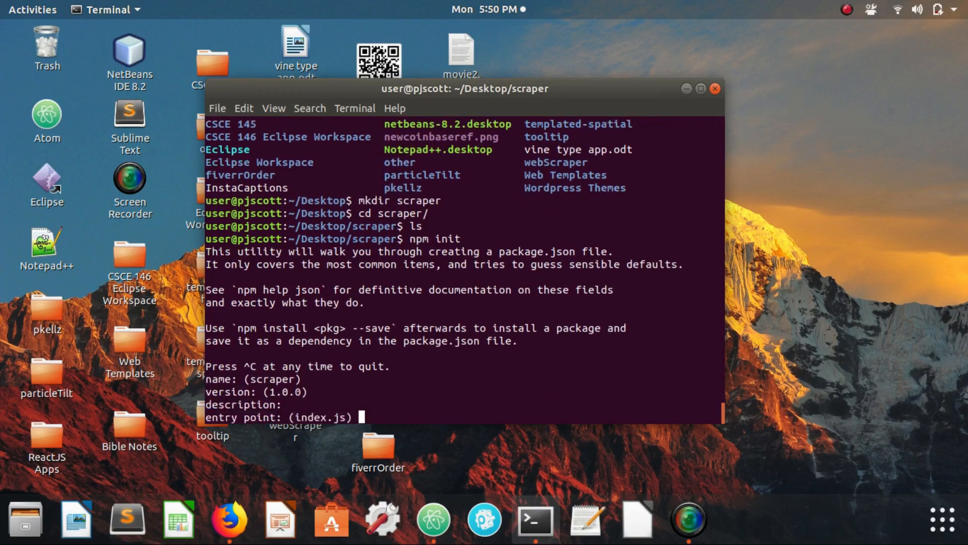
key("Return")
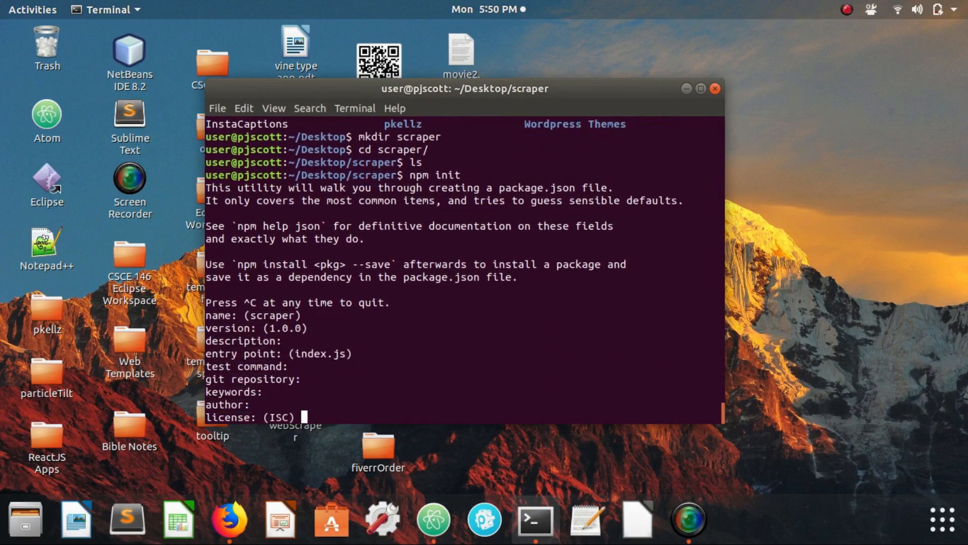
key("Return")
type("ls")
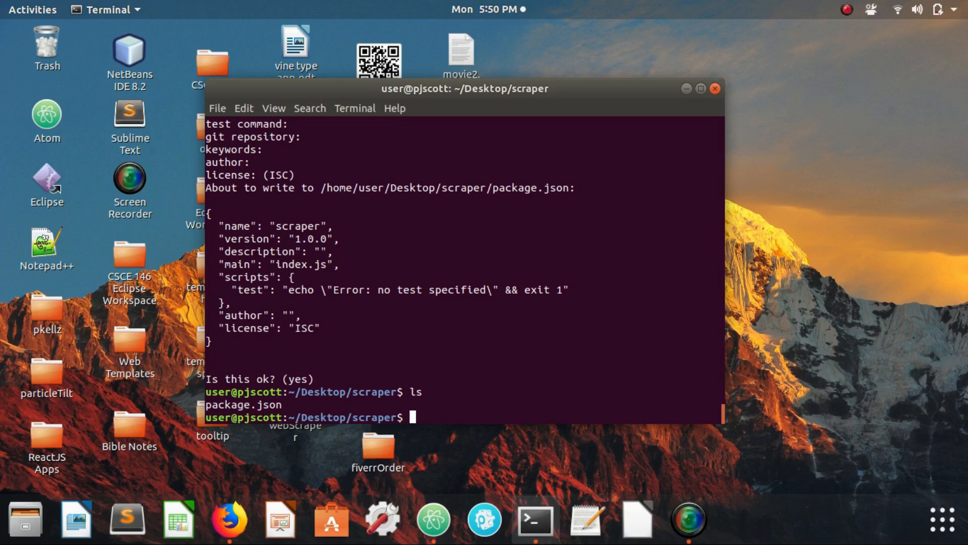
type("n")
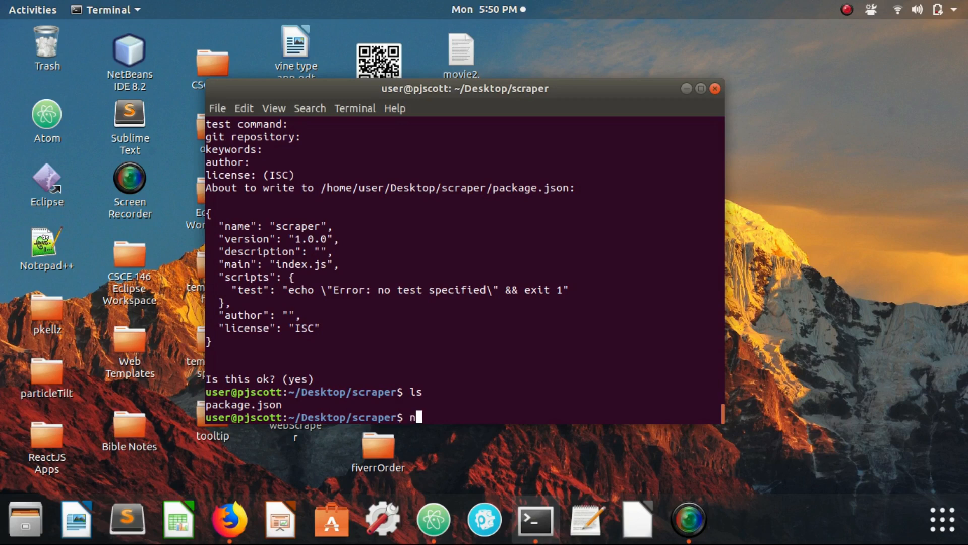
- Install request and cheerio with npm install request cheerio --save
type("pm install")
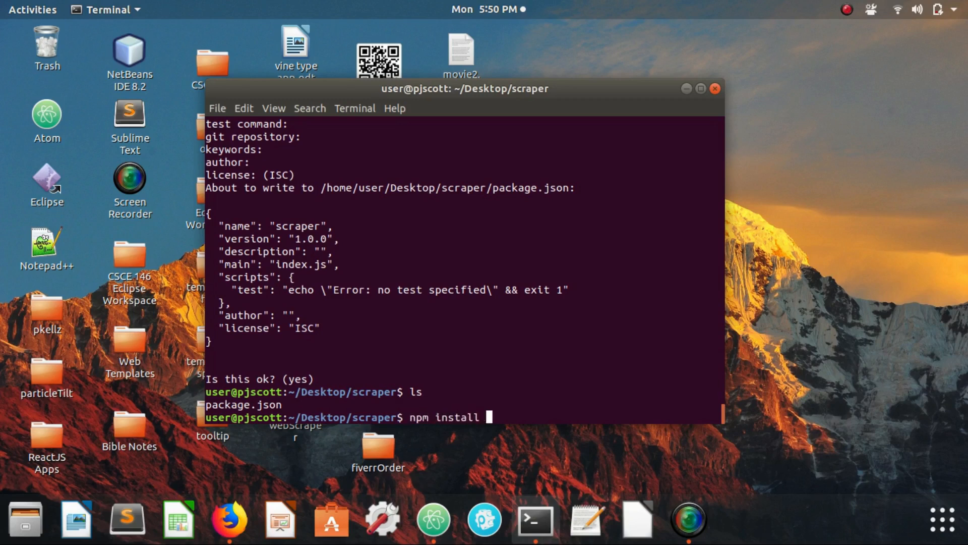
type("request che")
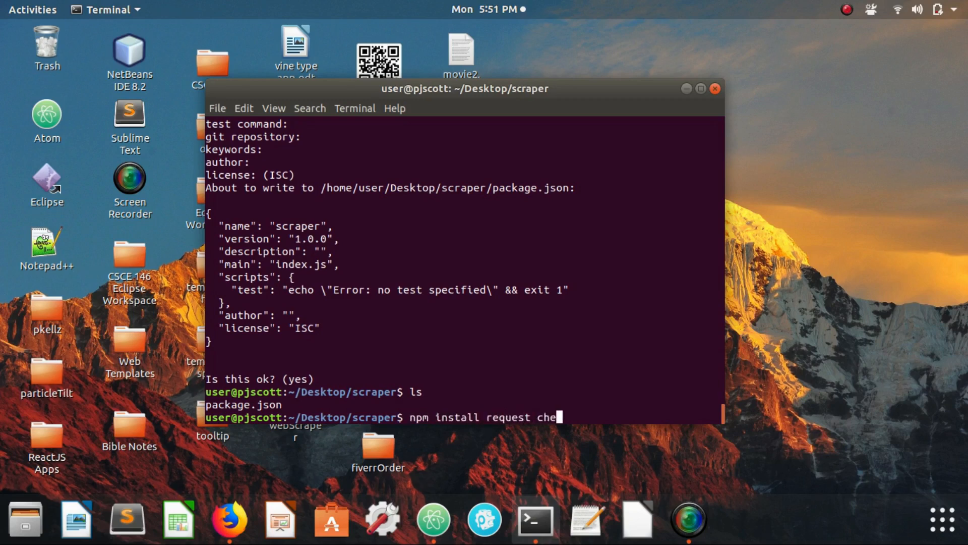
type("rio --save")
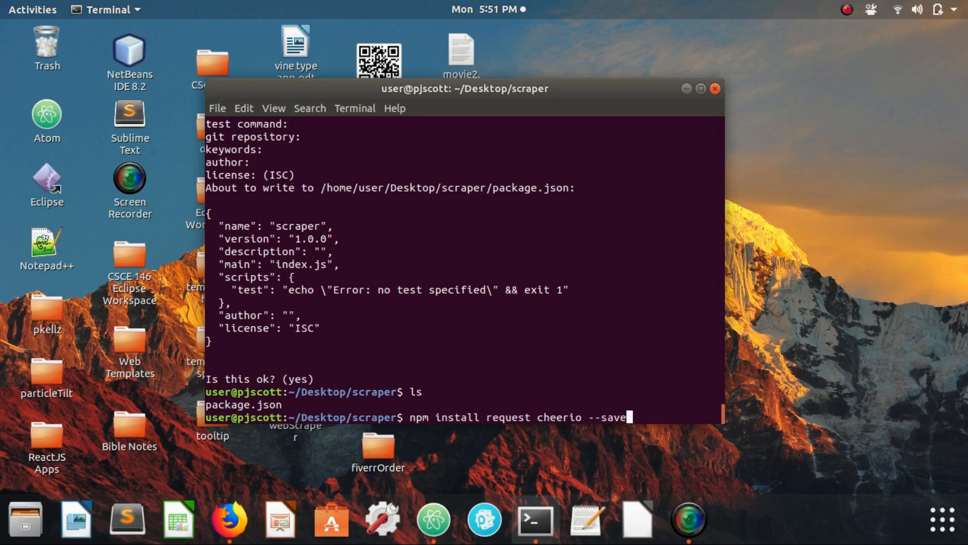
key("Return")
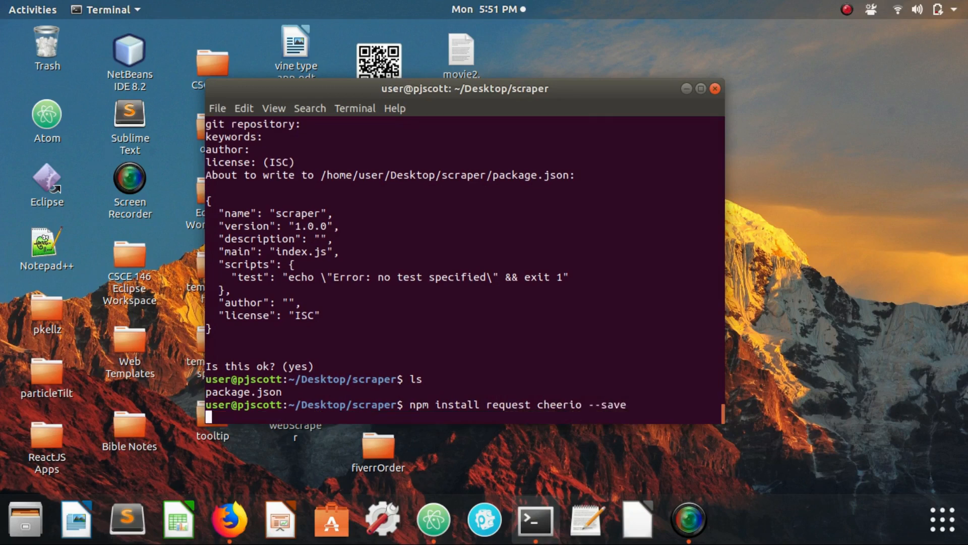
key("Return")
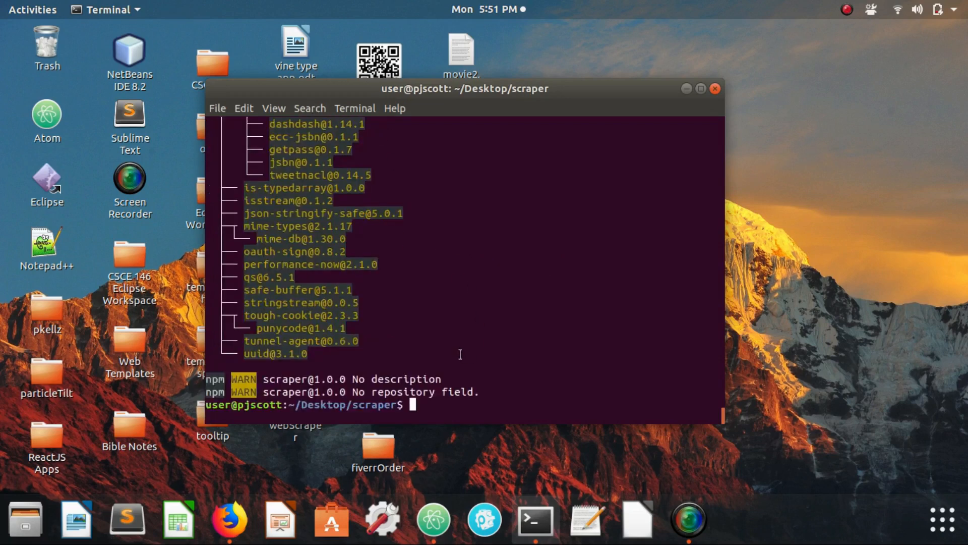
mouse_move(402, 322)
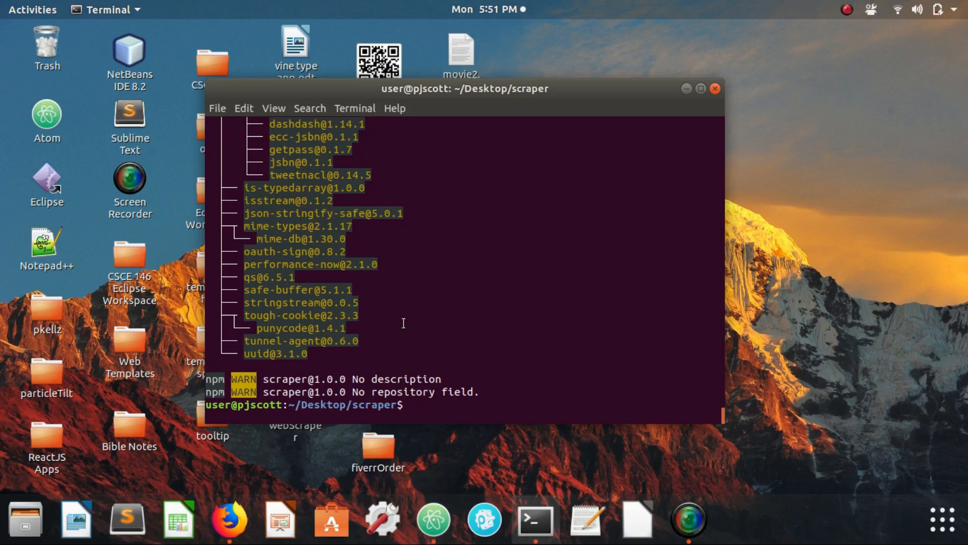
- List the project, move into node_modules, and clear the terminal screen
type("ls")
type("cdno")
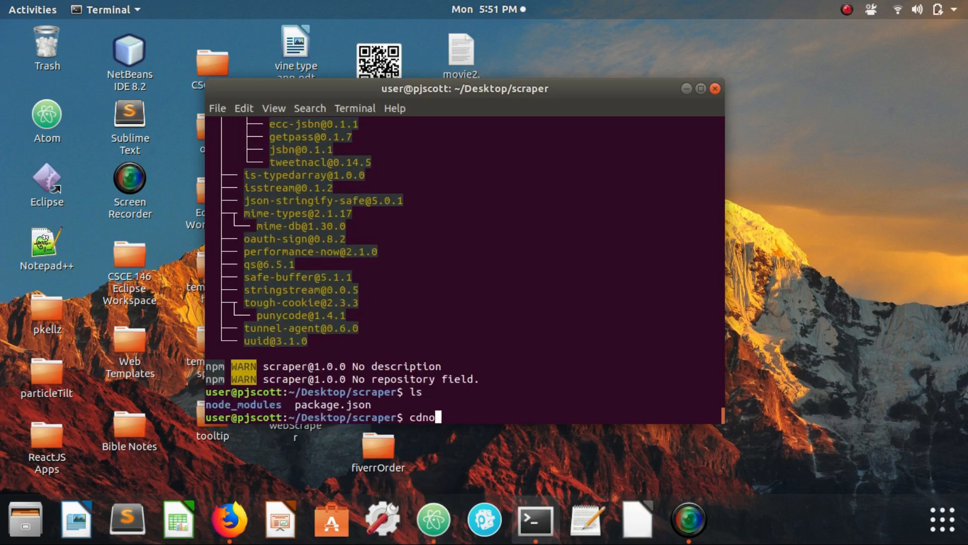
key("Return")
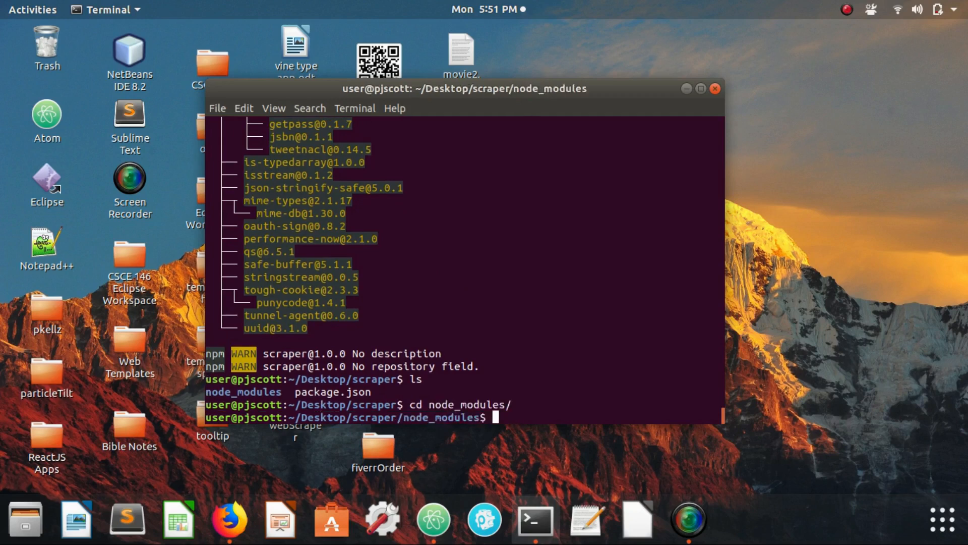
type("clear")
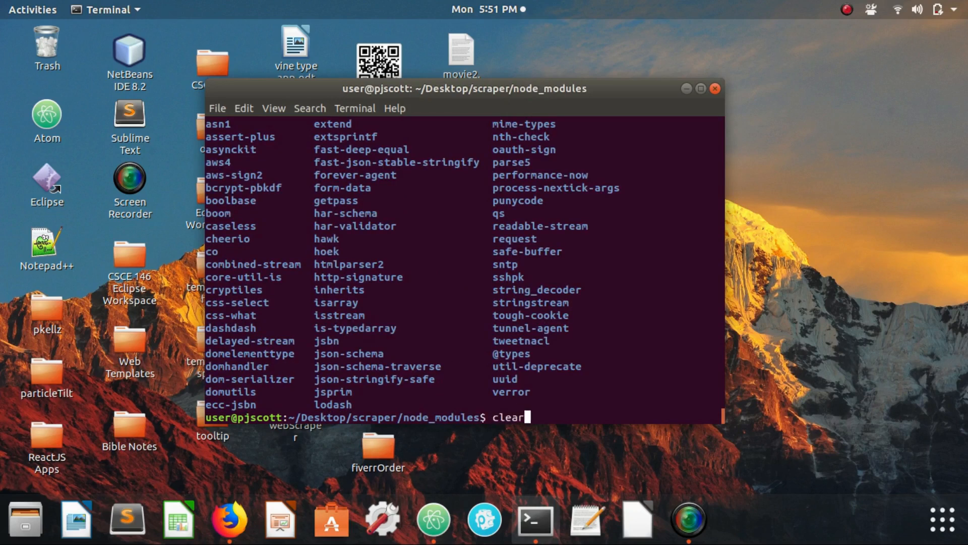
key("Return")
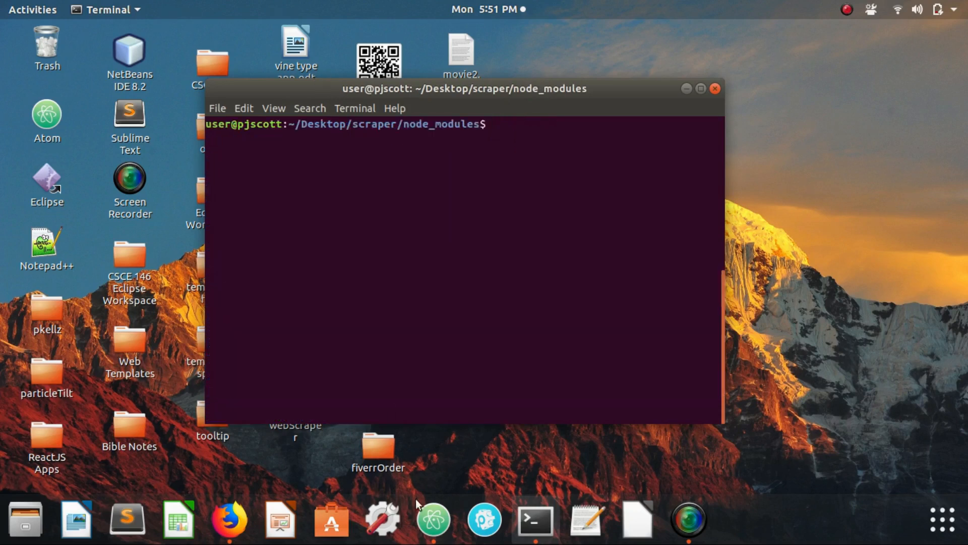
mouse_move(432, 518)
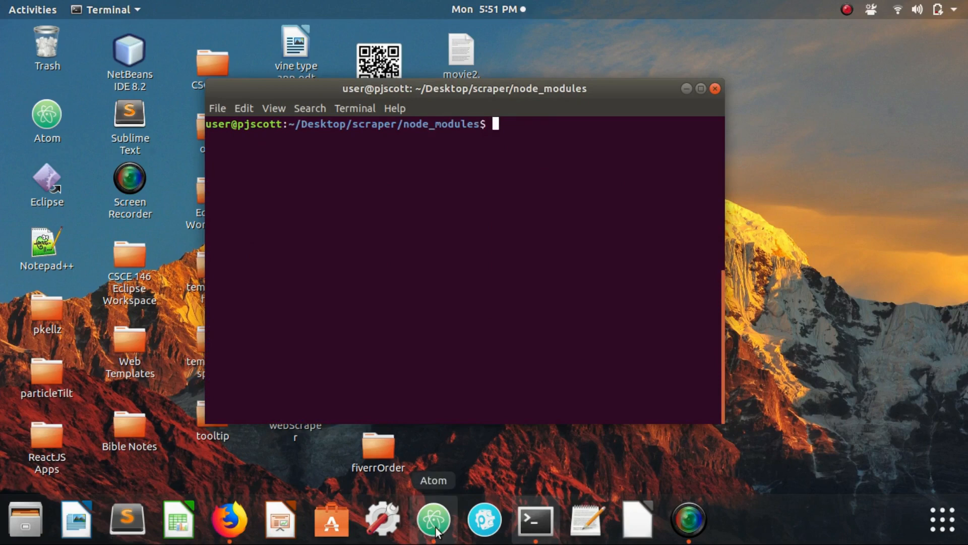
- Open Desktop/scraper as the Atom project and briefly expand and collapse node_modules
left_click(433, 519)
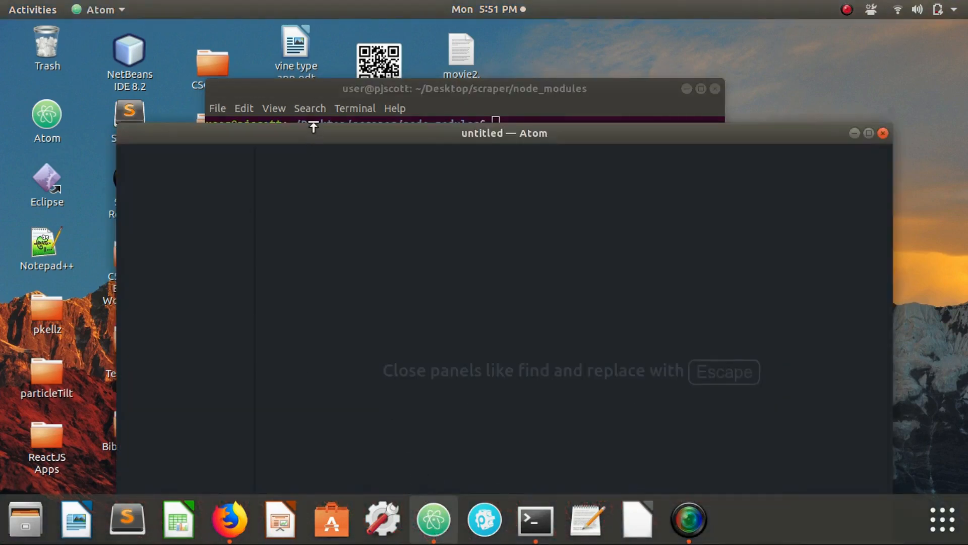
left_click(867, 132)
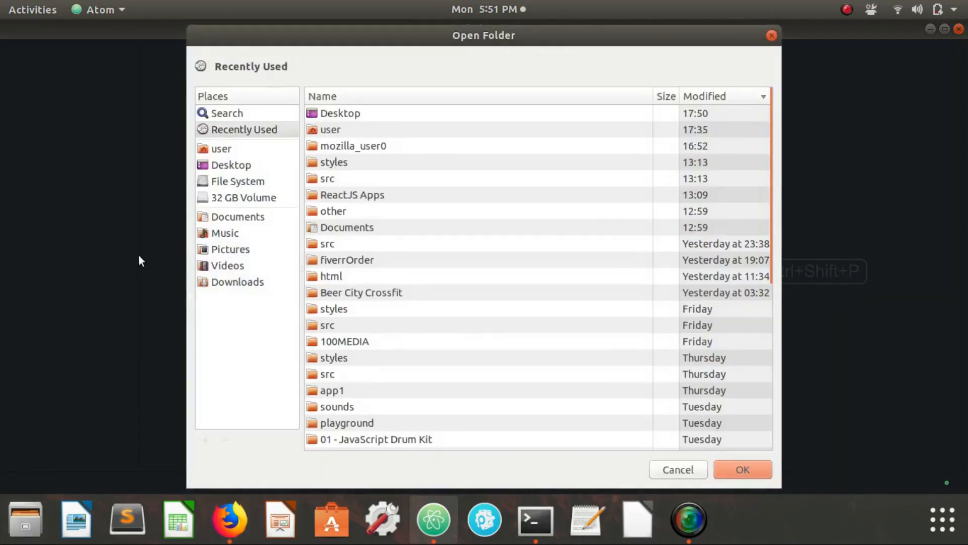
left_click(322, 96)
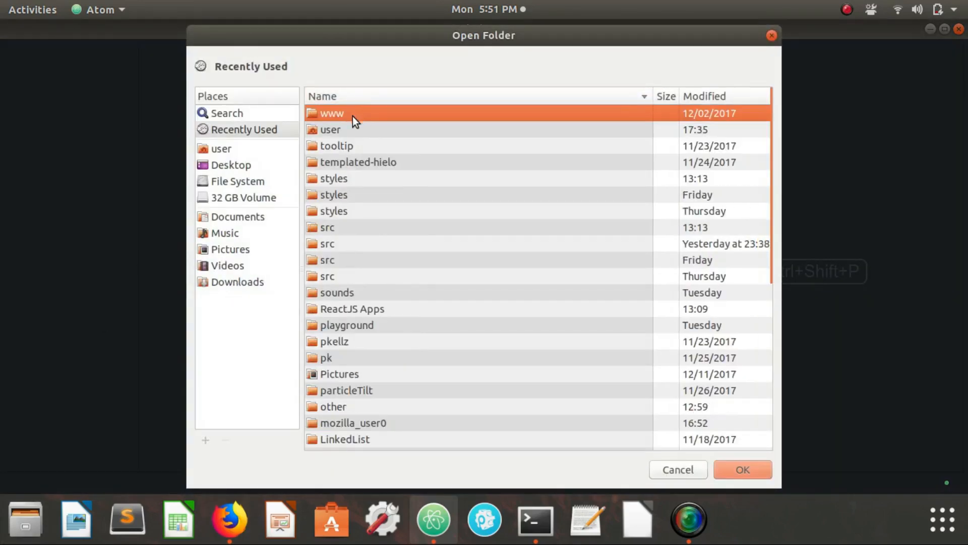
left_click(231, 165)
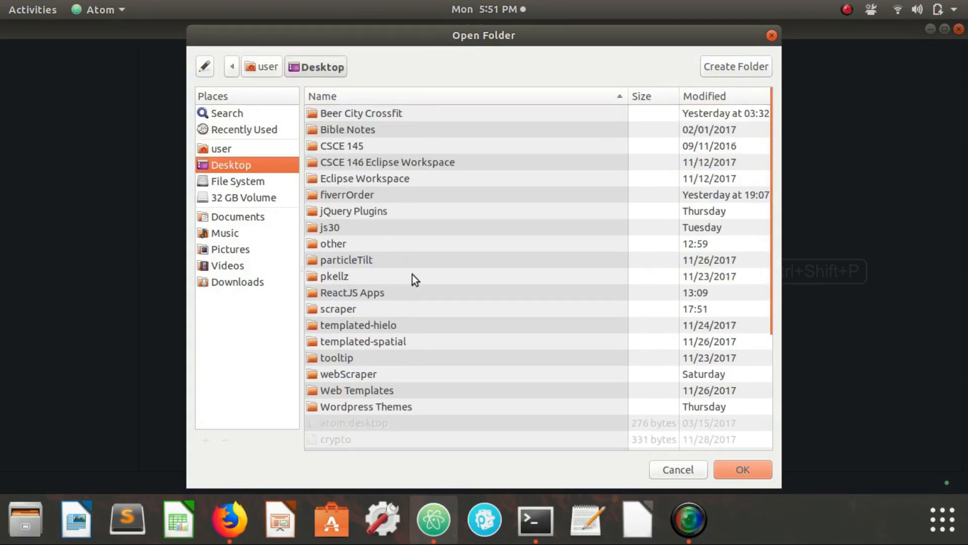
double_click(338, 308)
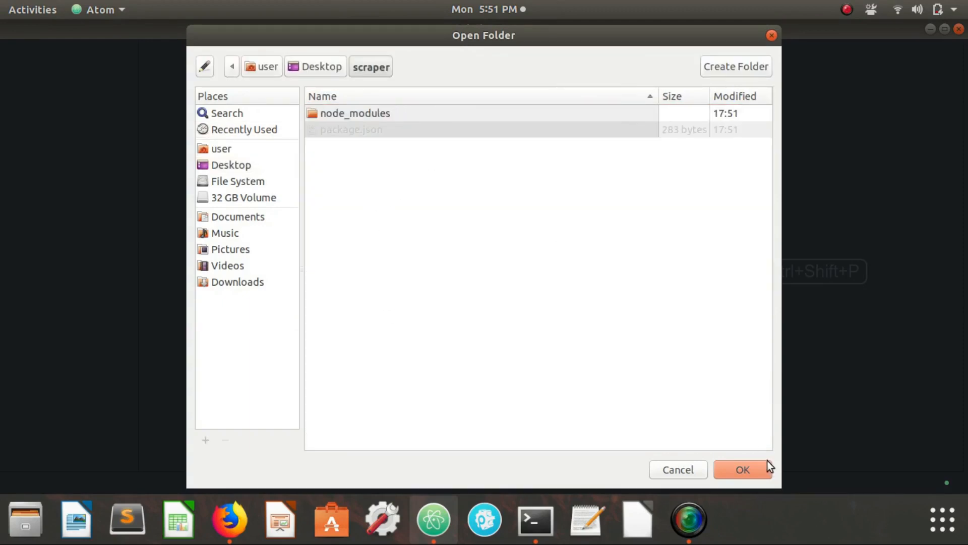
left_click(742, 469)
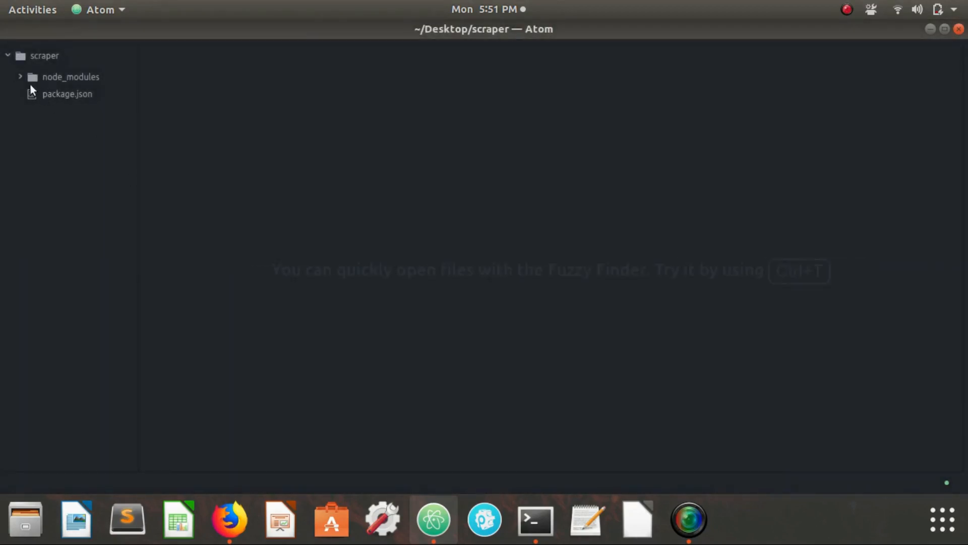
left_click(20, 76)
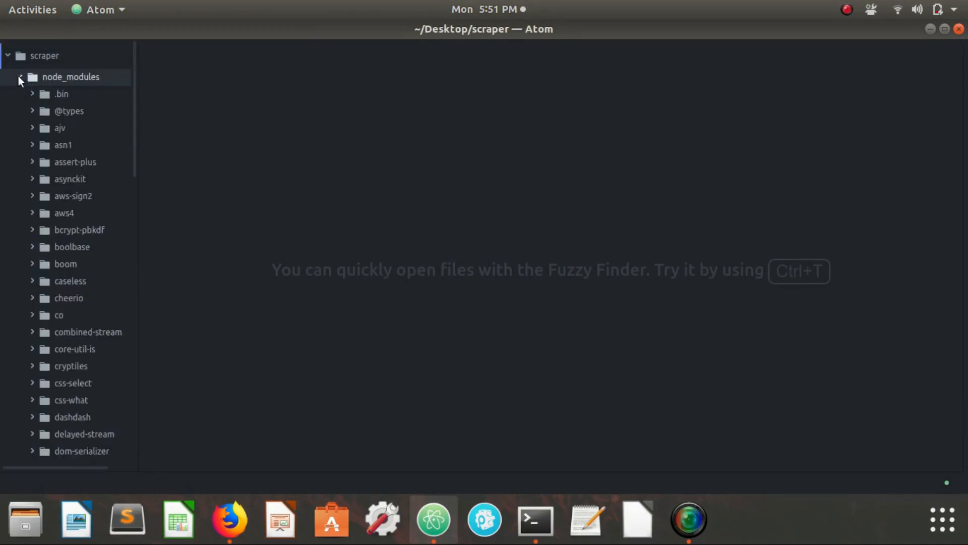
left_click(20, 76)
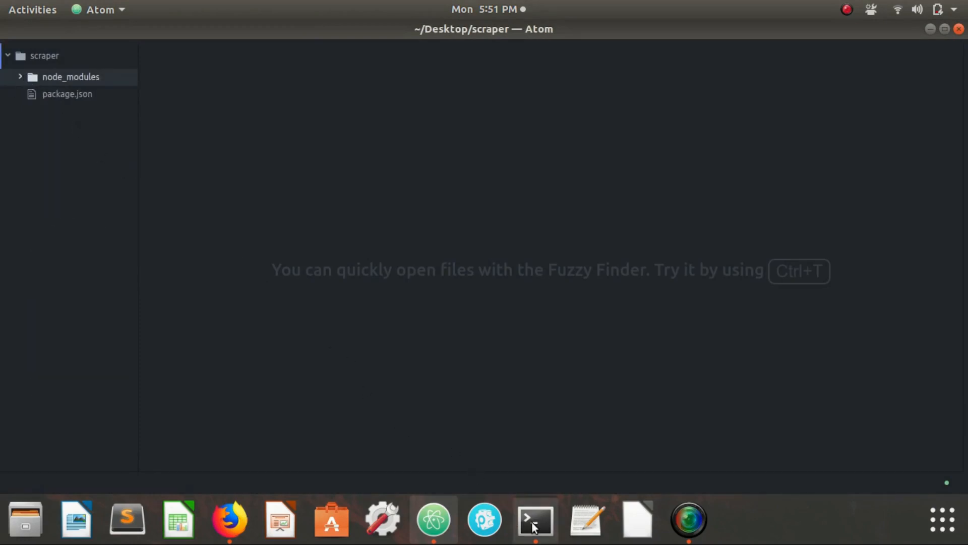
- Back in Terminal, return to the scraper folder and create app.js with touch
left_click(534, 519)
type("sl")
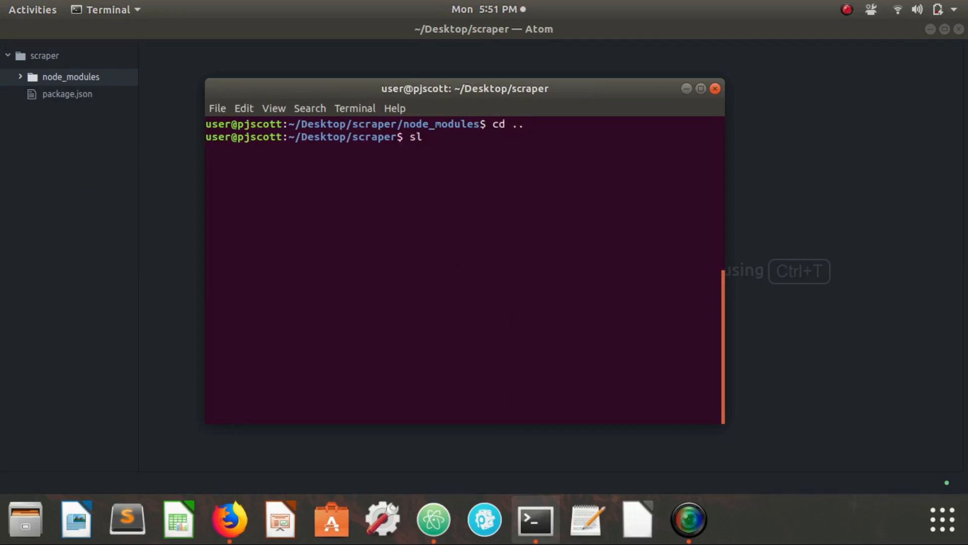
key("Return")
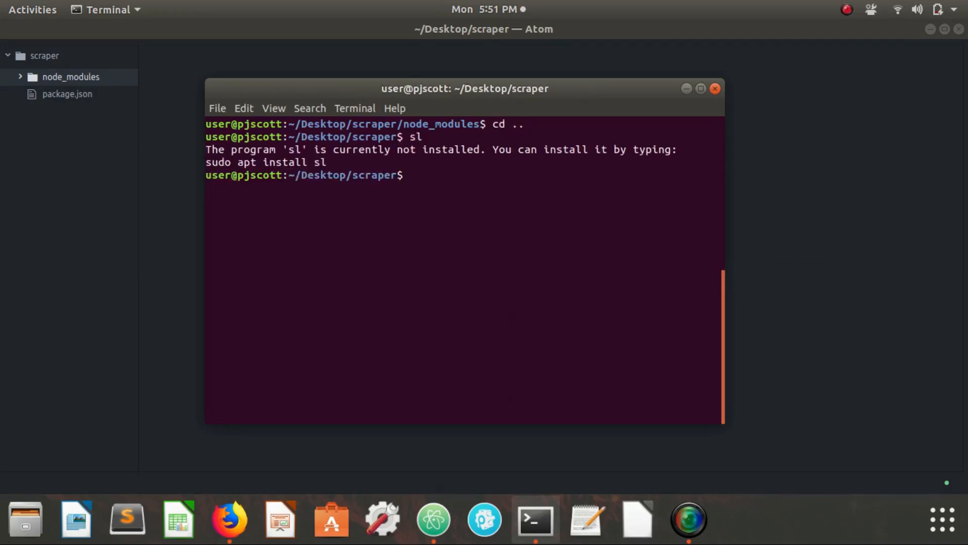
type("touch app")
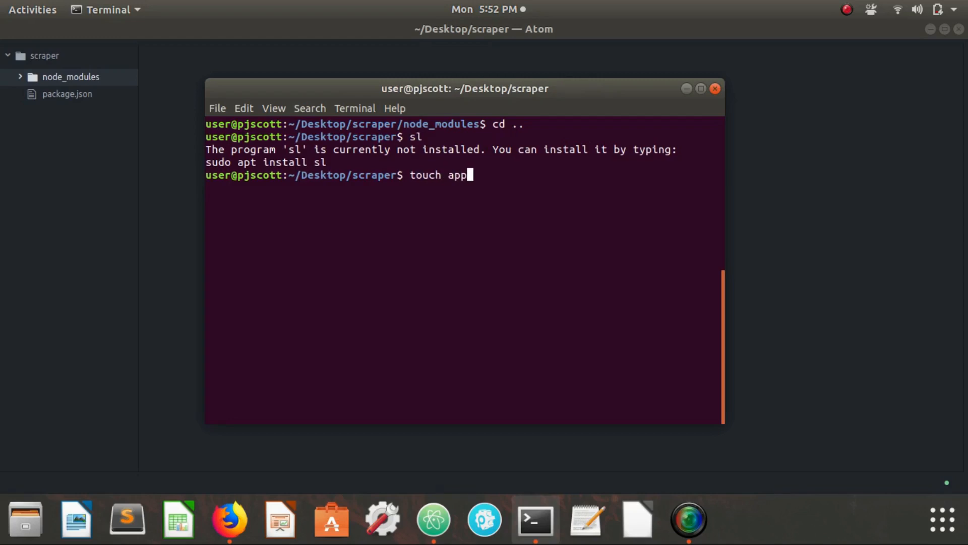
key("Return")
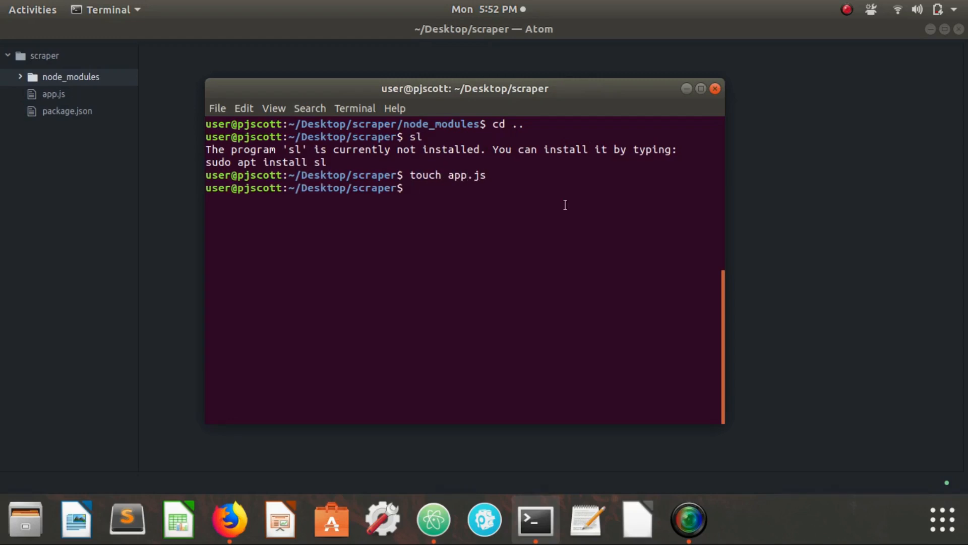
mouse_move(194, 303)
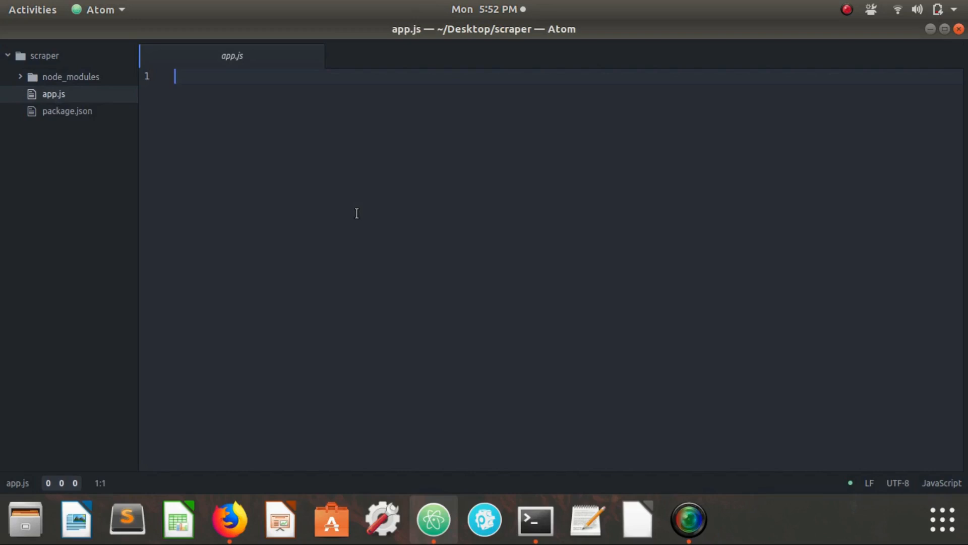
- Type var request = require('request'); and var cheerio = require('cheerio'); into app.js
type("var")
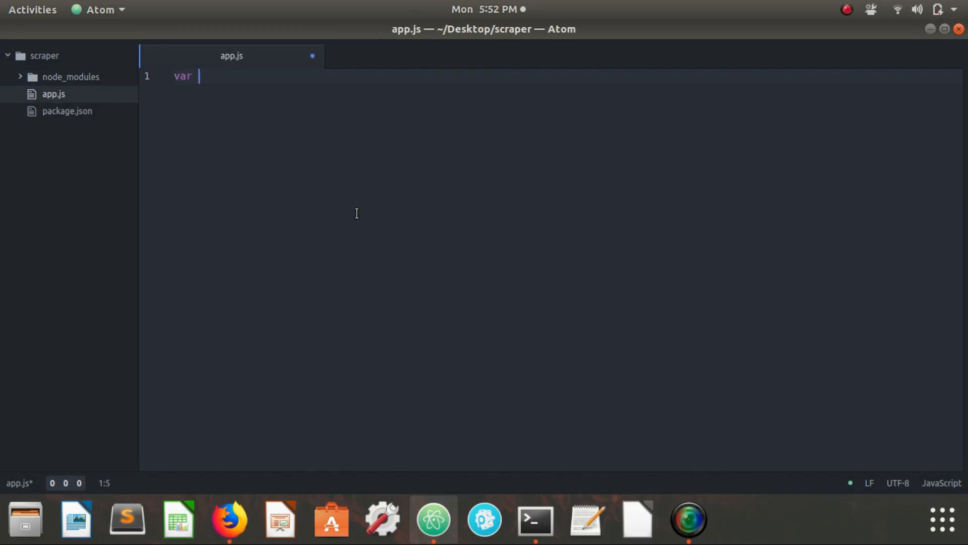
type("request")
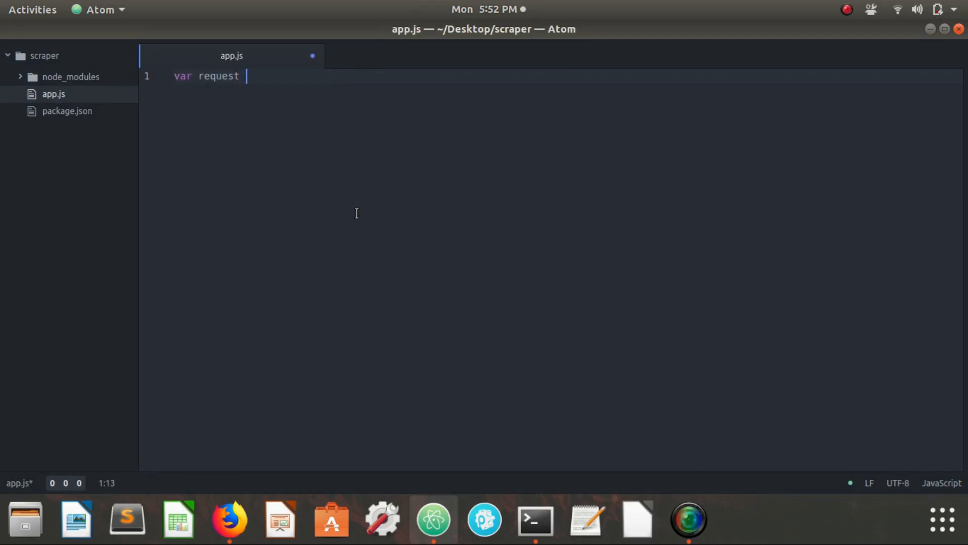
type("= require")
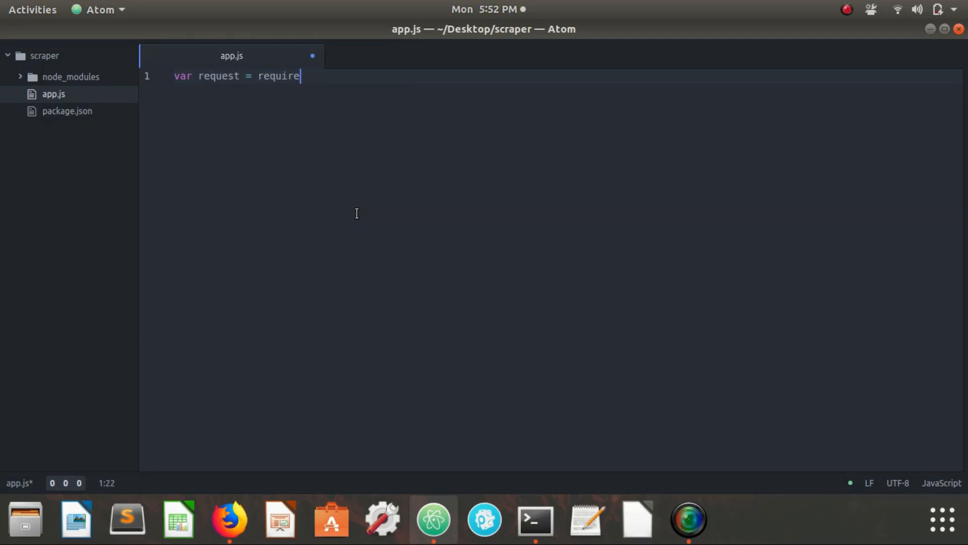
type("('request');")
type("var cheerio")
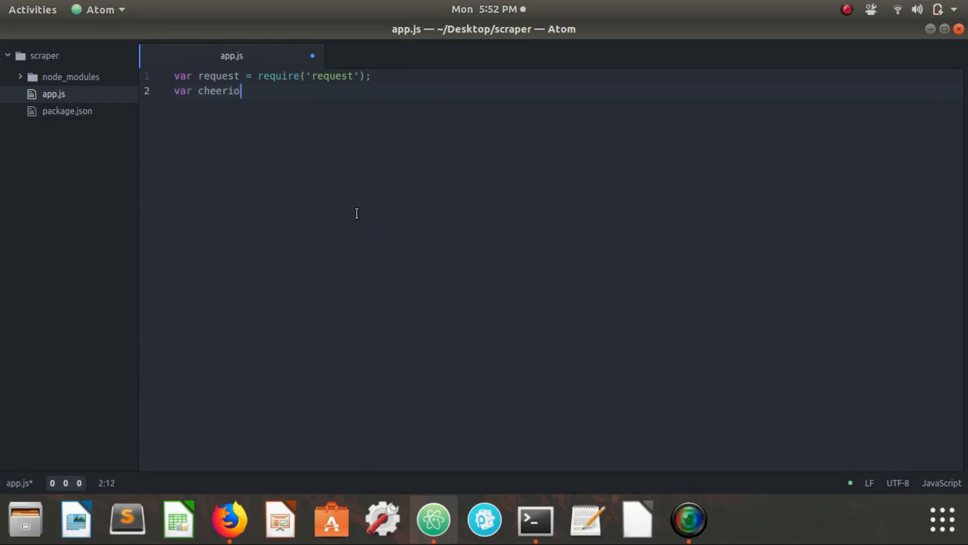
type("= require(")
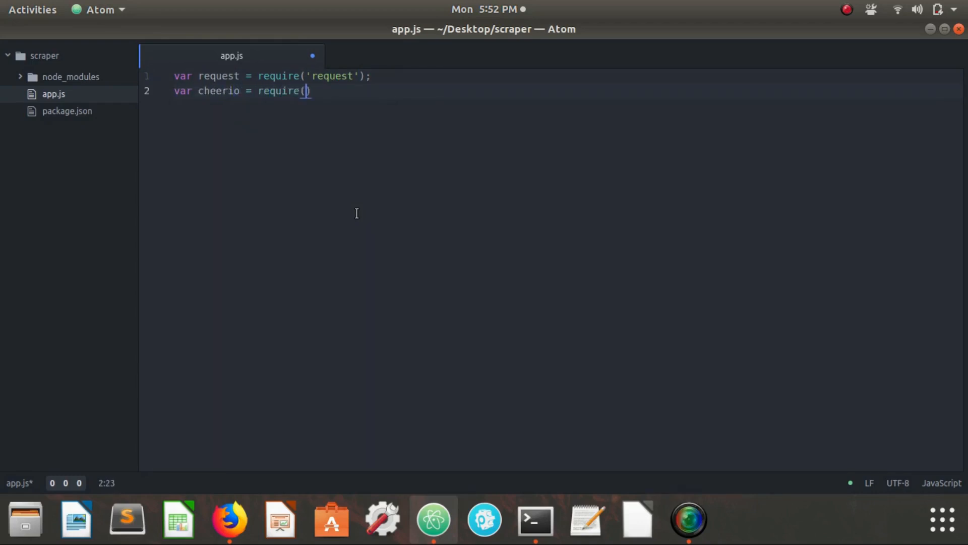
type("'cheerio')")
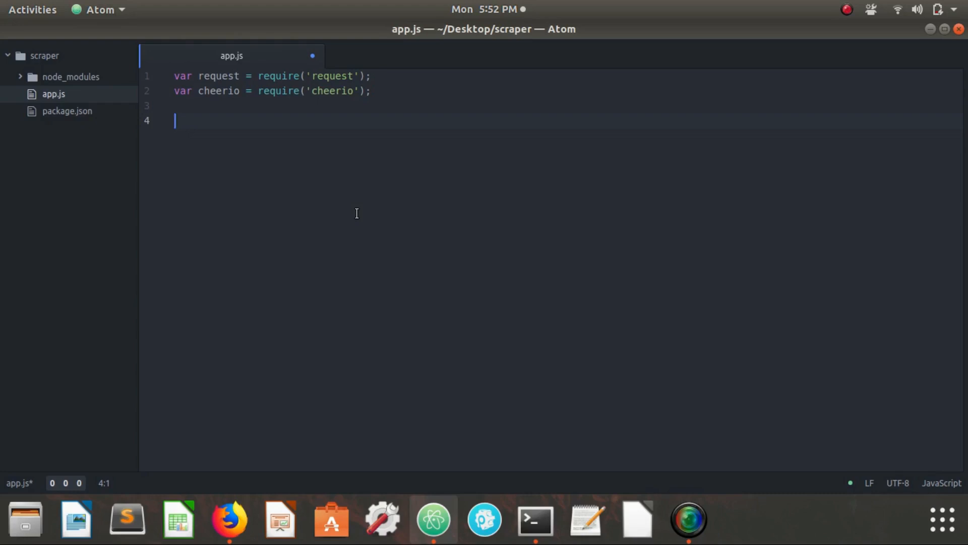
type("request()")
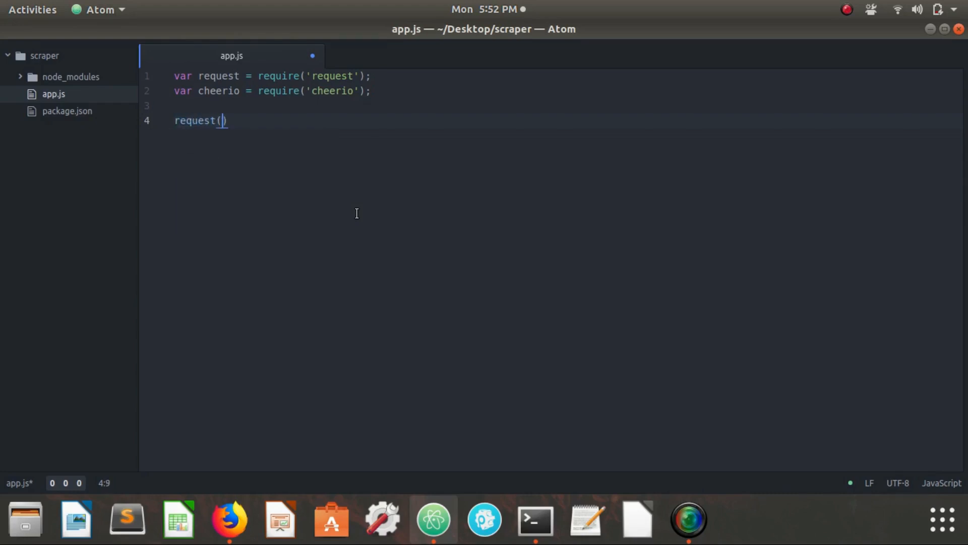
type("''")
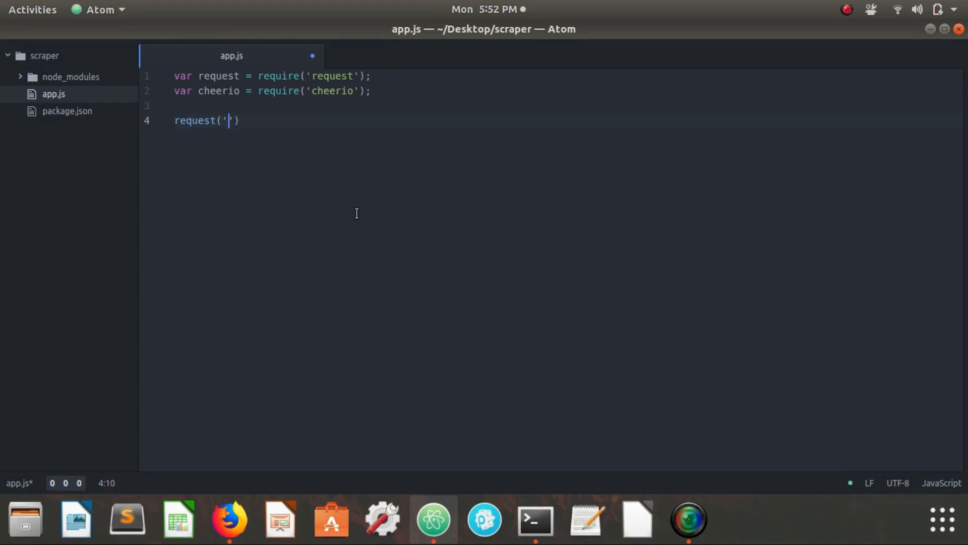
type("https")
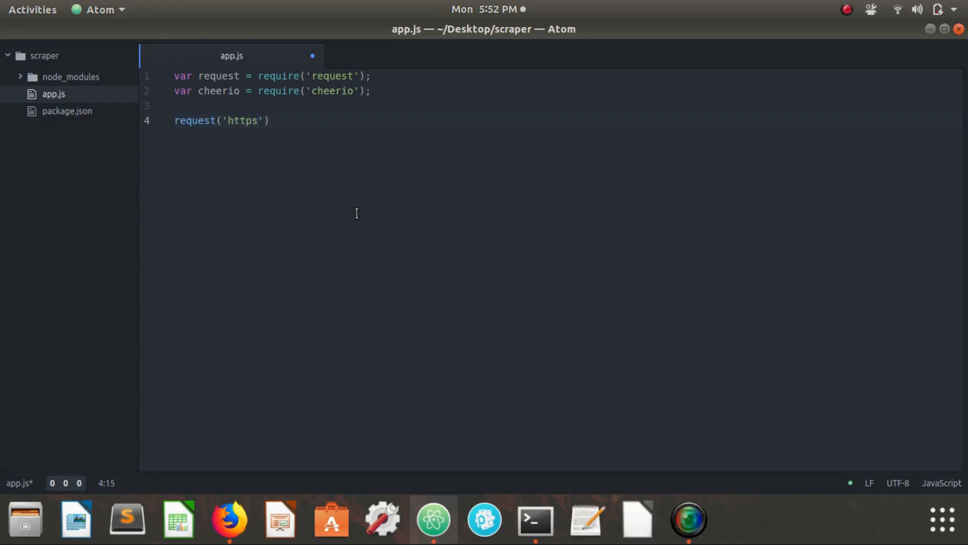
type("://")
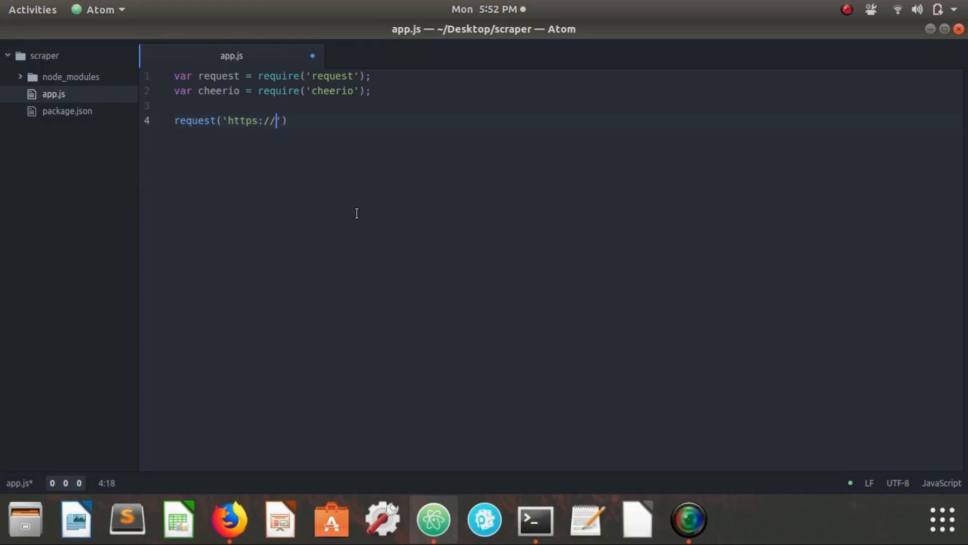
type("www")
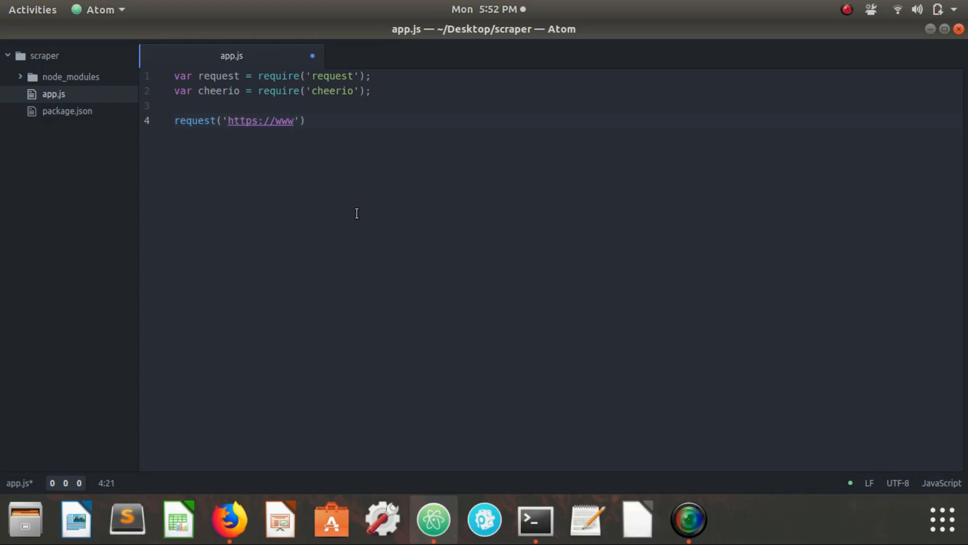
type("reddit.com/")
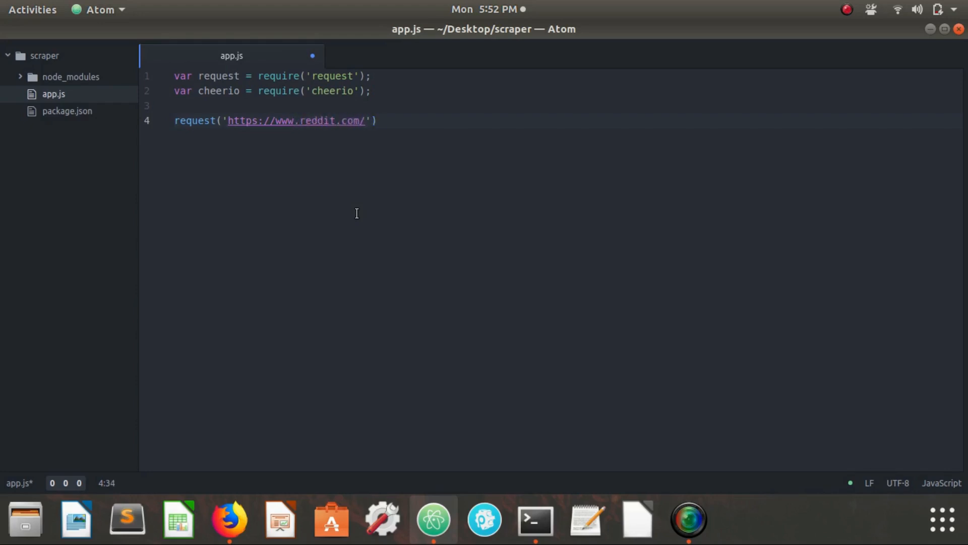
- Add a function(err, res, body) callback with an empty body line
type(",function()")
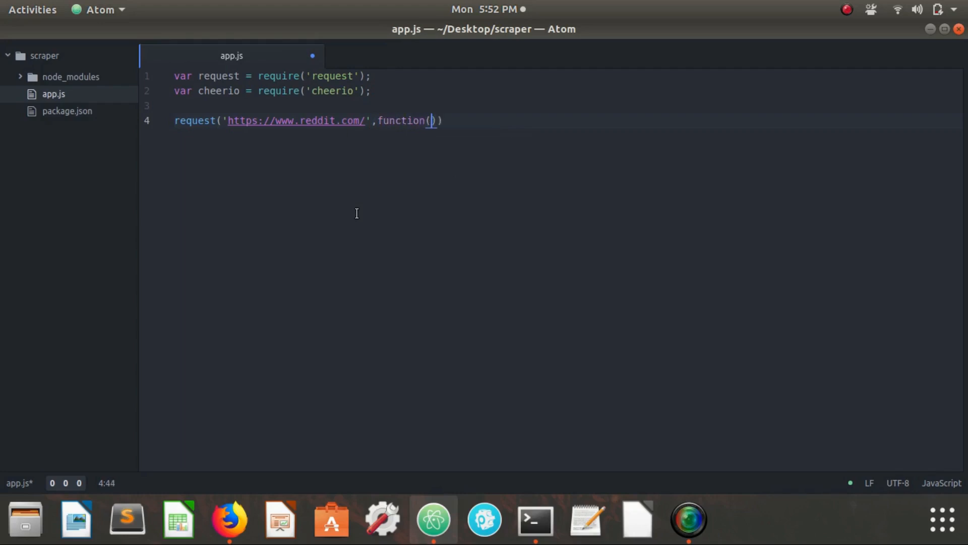
type("err")
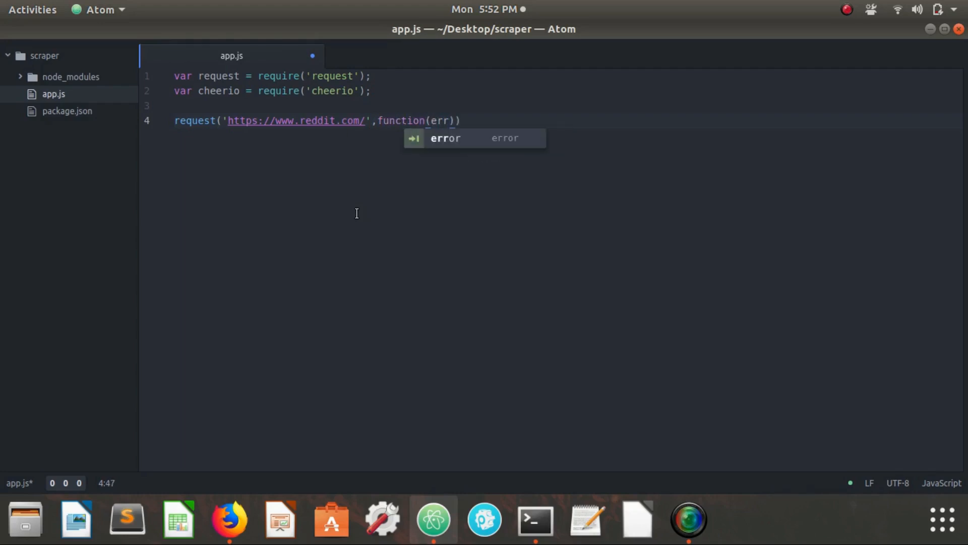
type(", res, b")
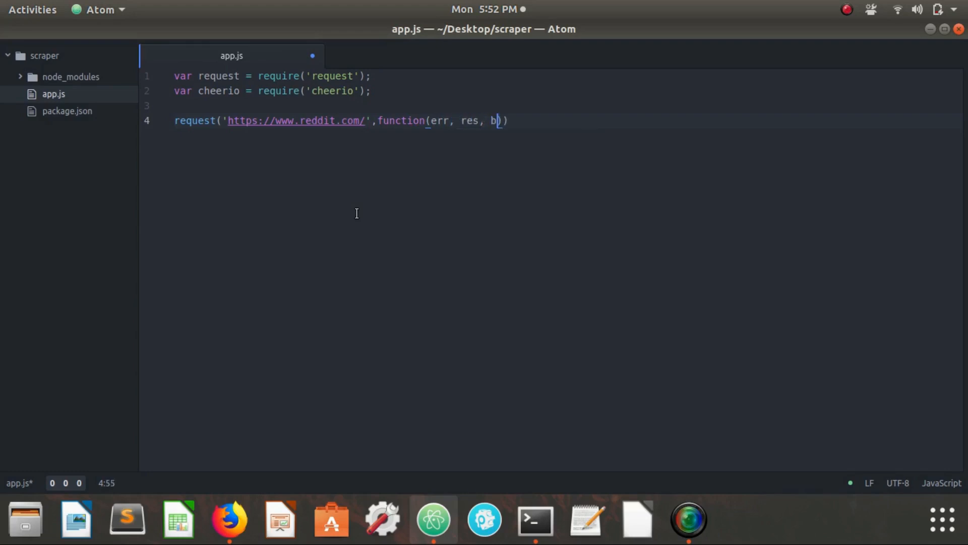
type("ody){")
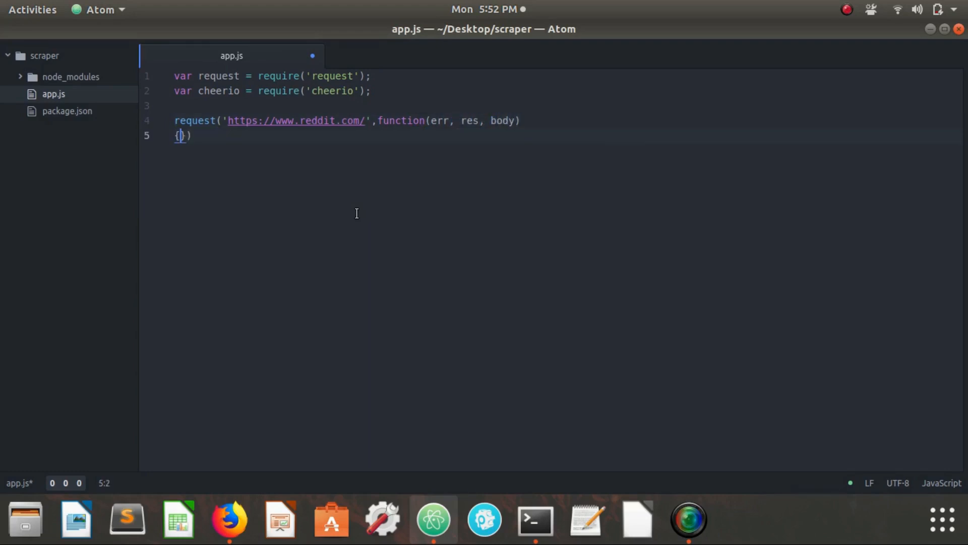
key("Return")
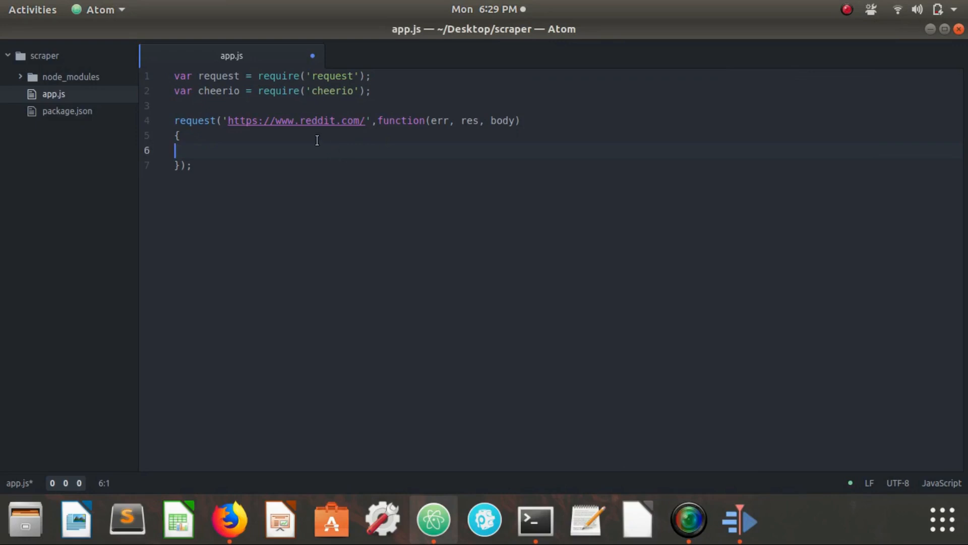
mouse_move(372, 149)
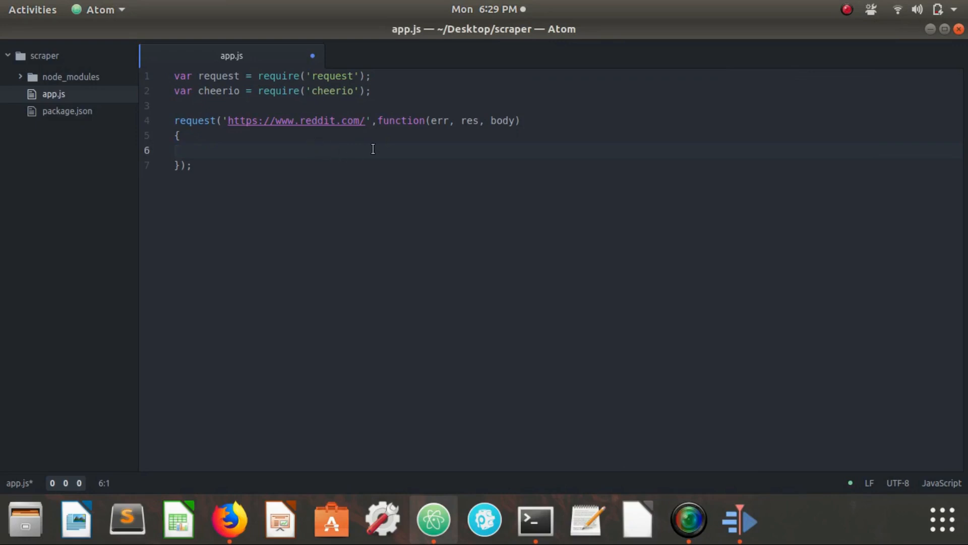
left_click(176, 151)
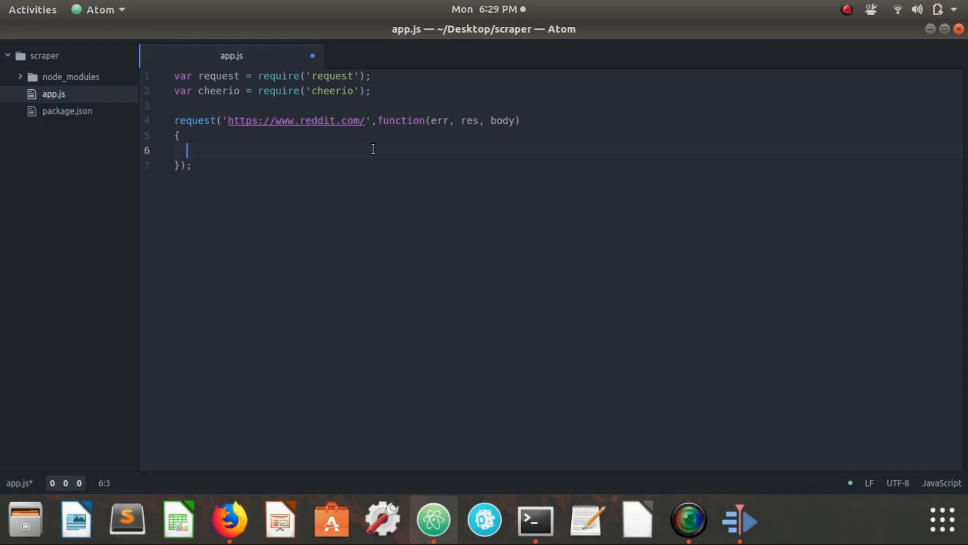
- Add if(!err && res.statusCode === 200) containing var $ = cheerio.load(body);
type("if(!")
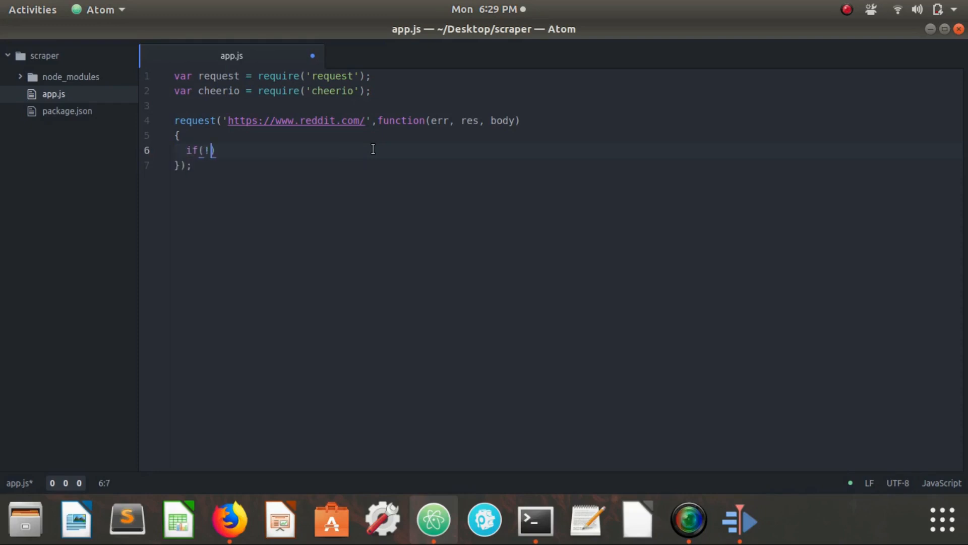
type("err &&")
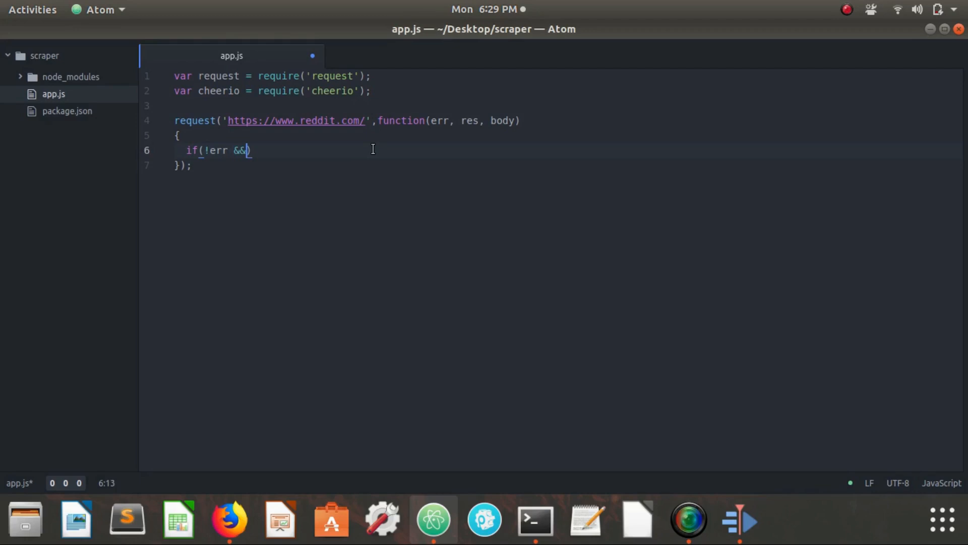
type("res.statusCode === 200")
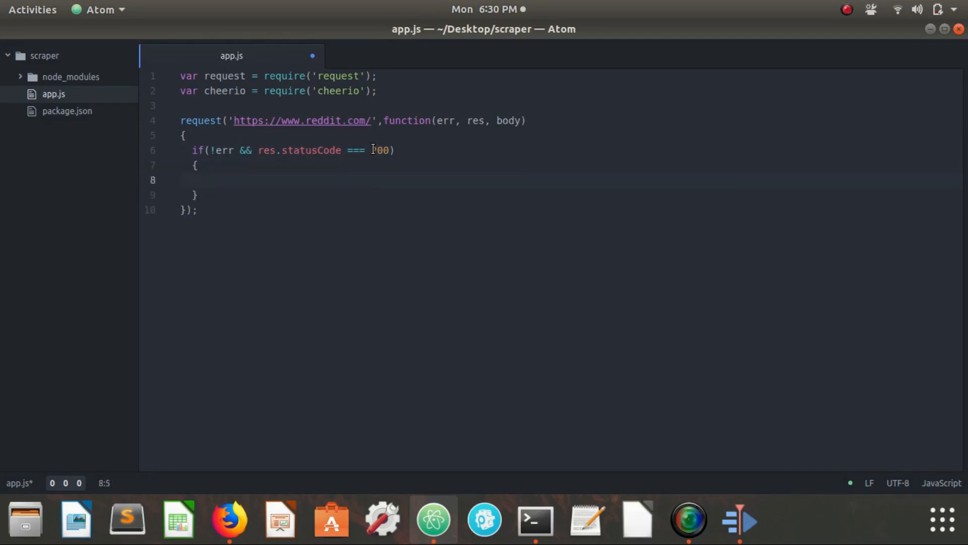
type("var")
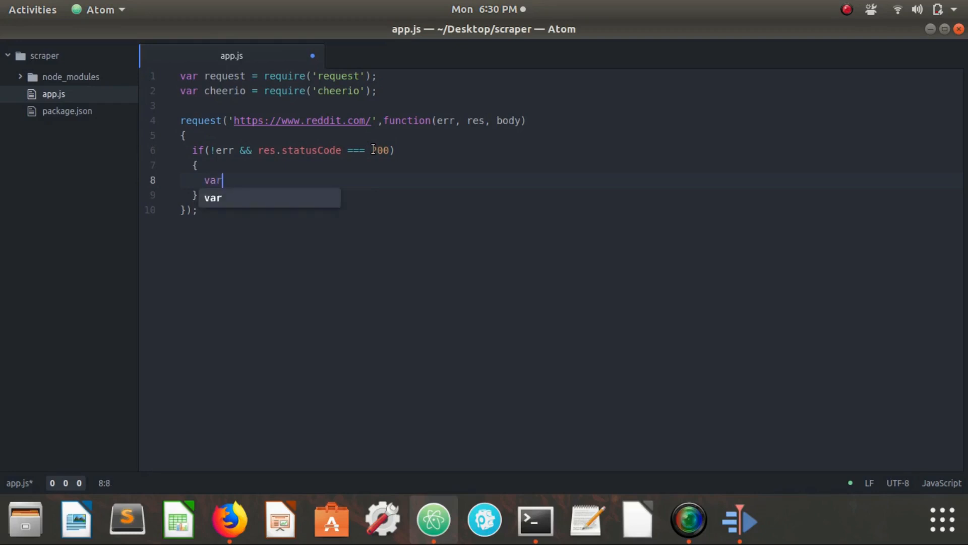
type("$")
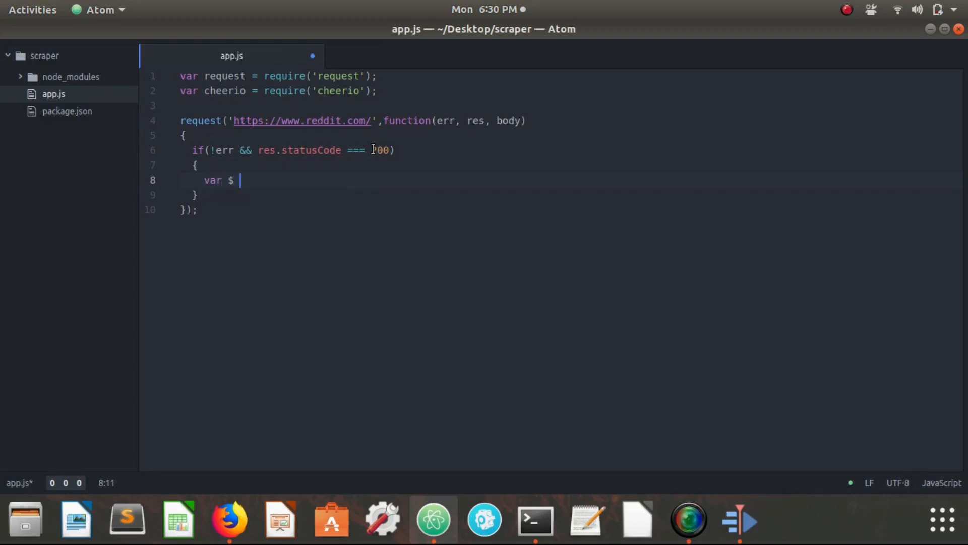
type("= cheerio")
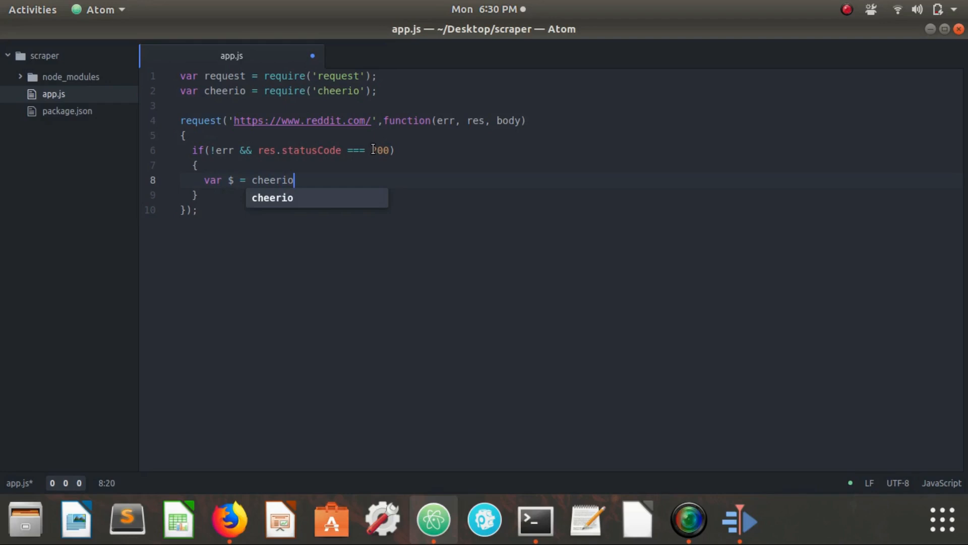
type(".load(body")
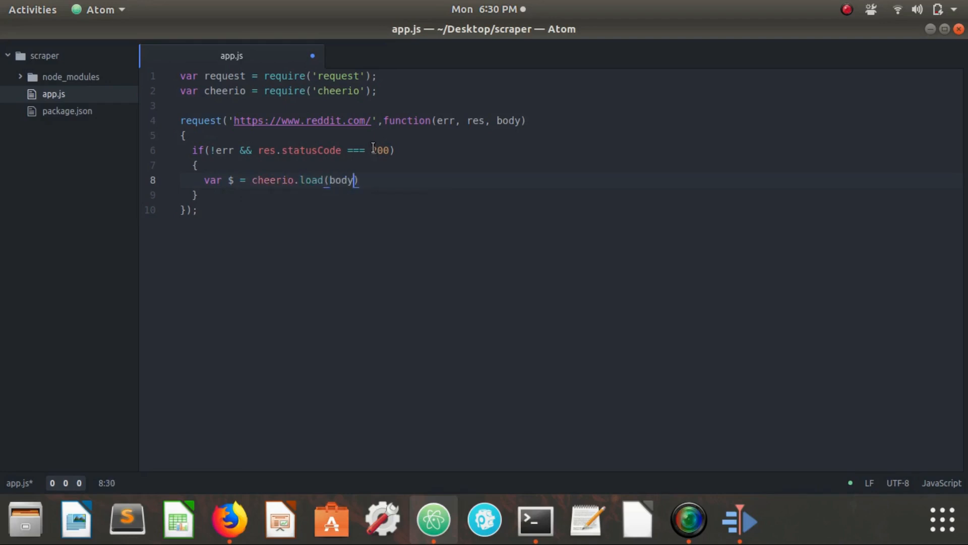
type(";")
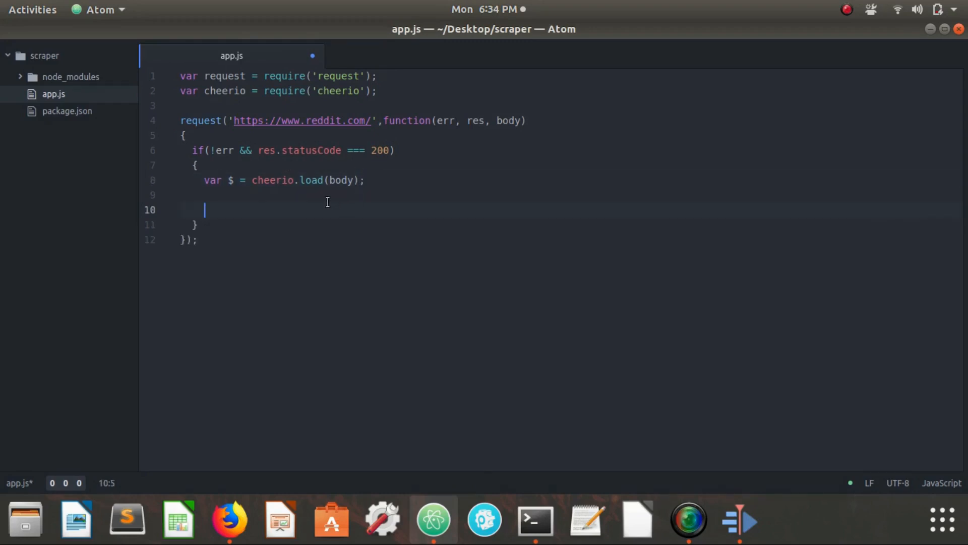
key("Backspace")
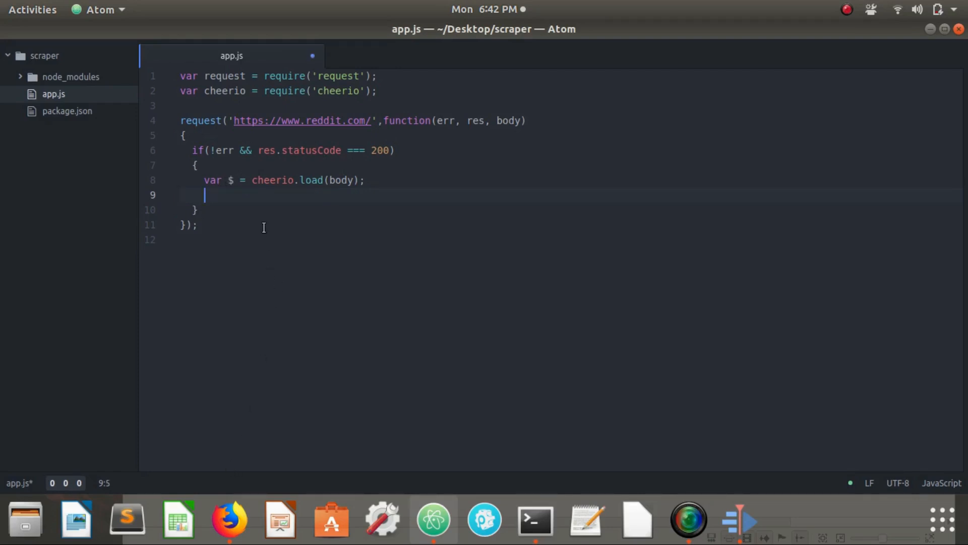
mouse_move(230, 267)
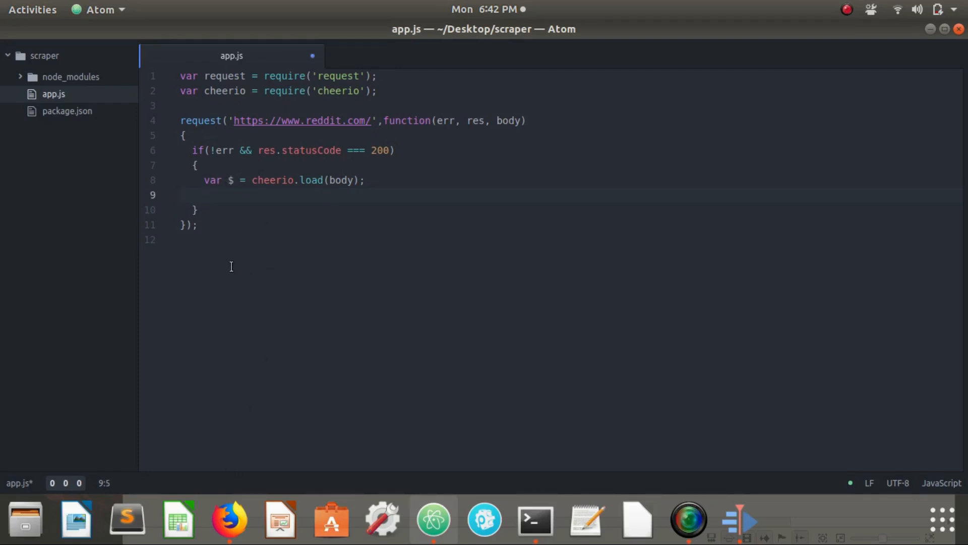
mouse_move(229, 519)
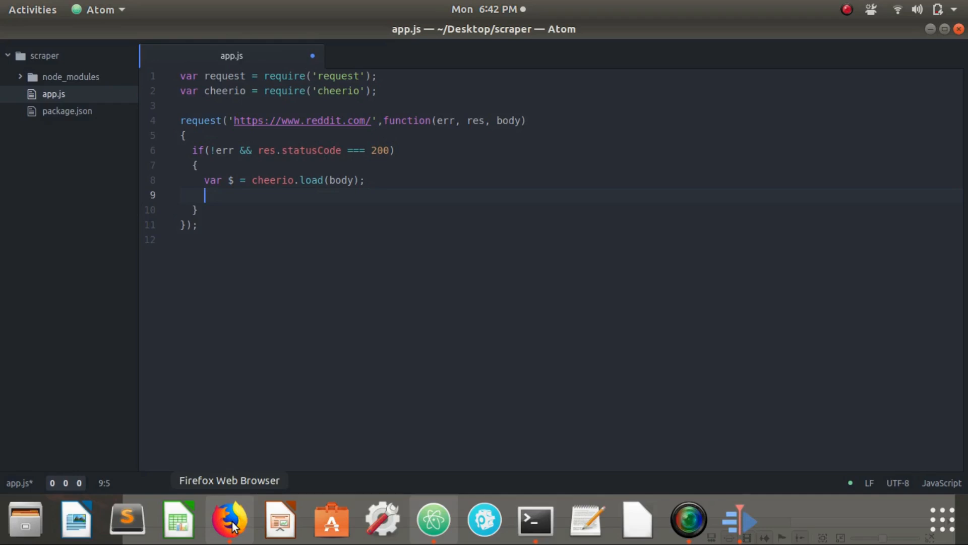
- In Firefox's reddit front page, right-click the top Chick-fil-A headline link
left_click(229, 519)
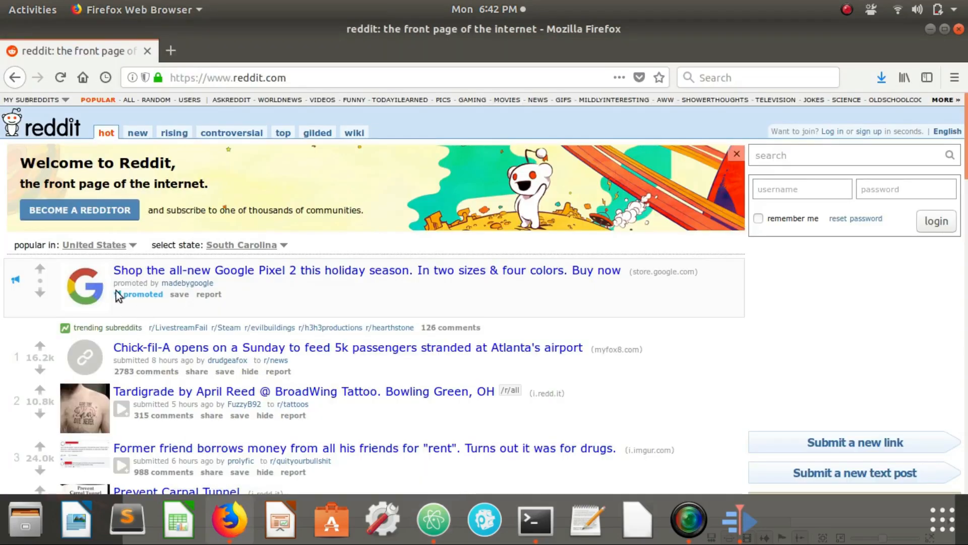
scroll("down", 3)
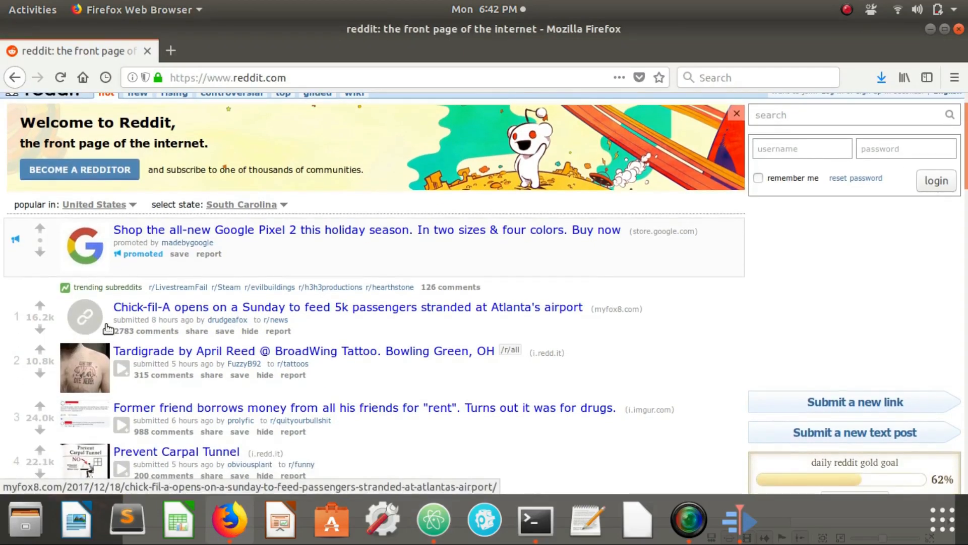
mouse_move(148, 306)
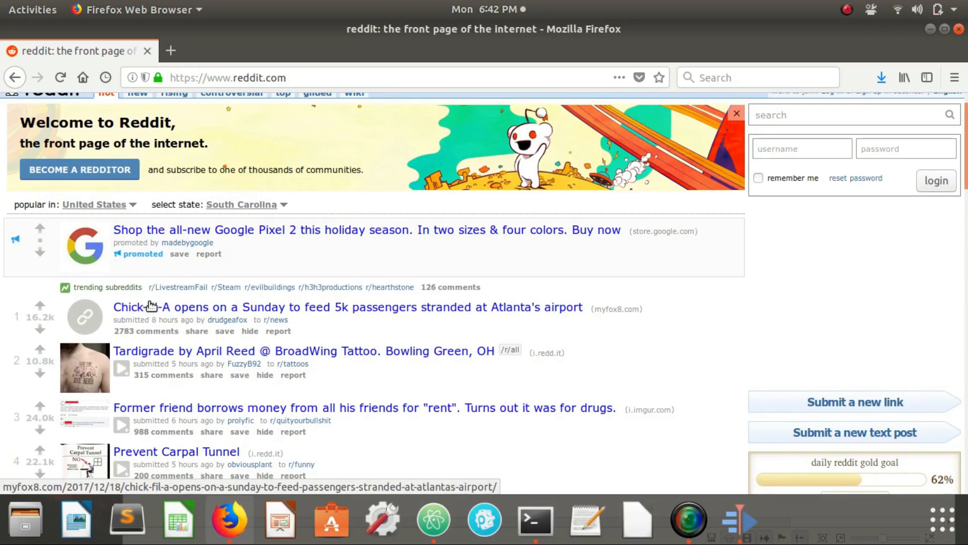
right_click(142, 307)
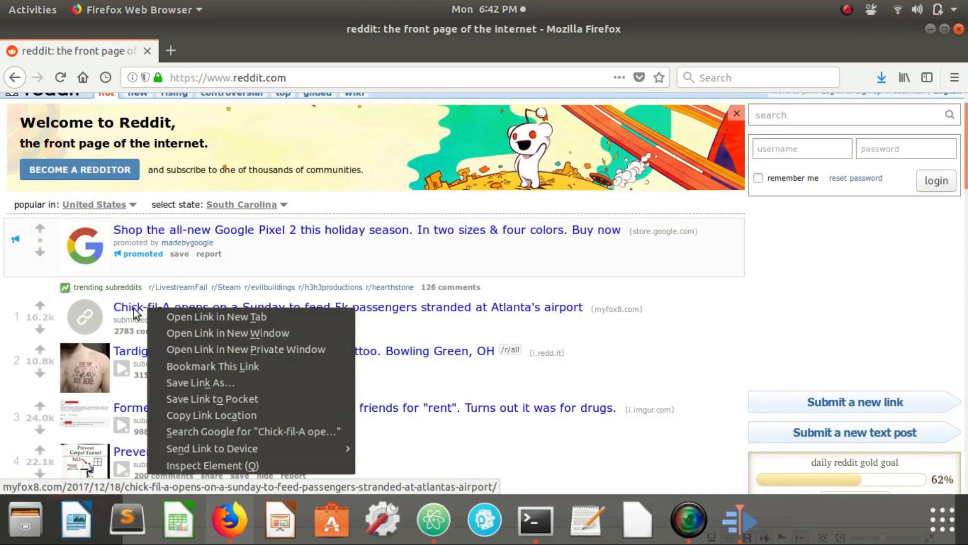
- Inspect the top reddit headlines in Firefox, expanding the a.title link inside p.title
left_click(212, 465)
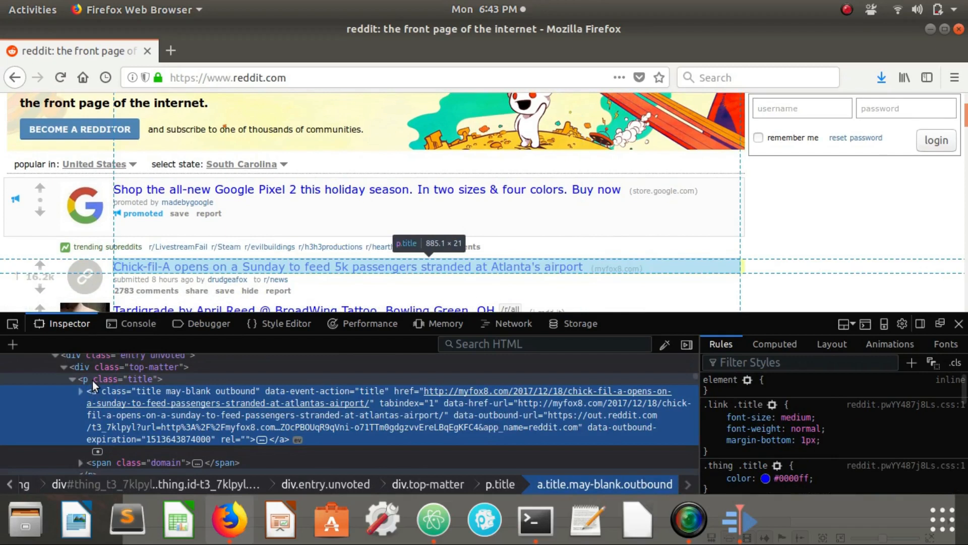
left_click(80, 391)
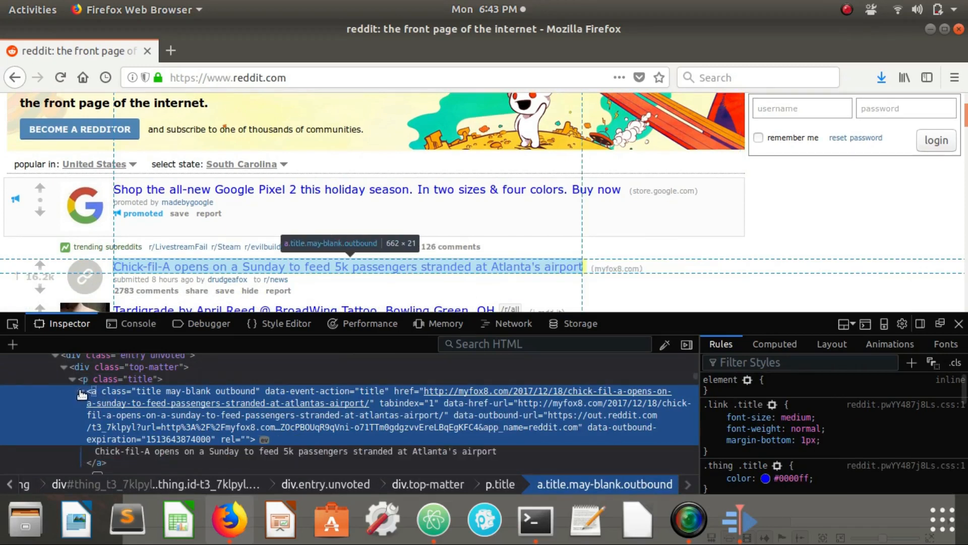
mouse_move(216, 451)
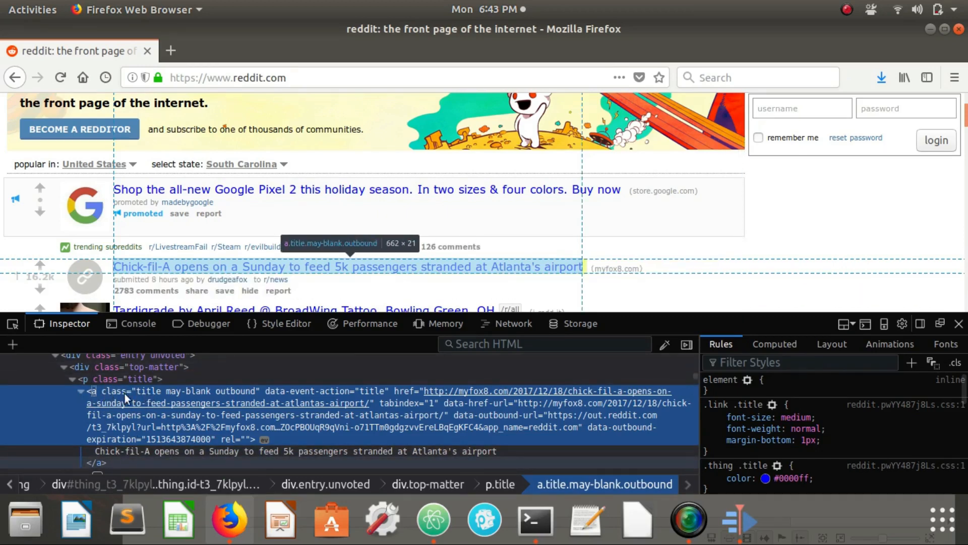
mouse_move(98, 379)
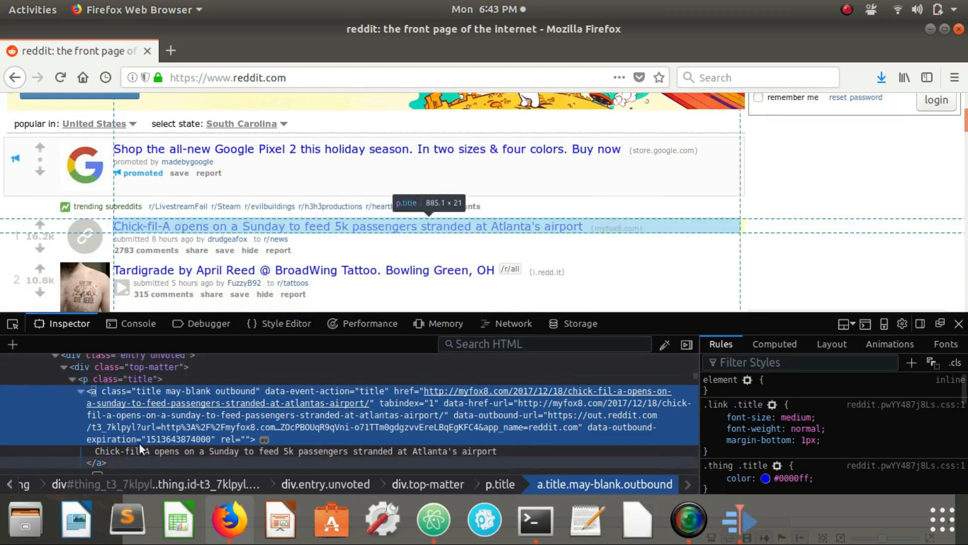
mouse_move(148, 276)
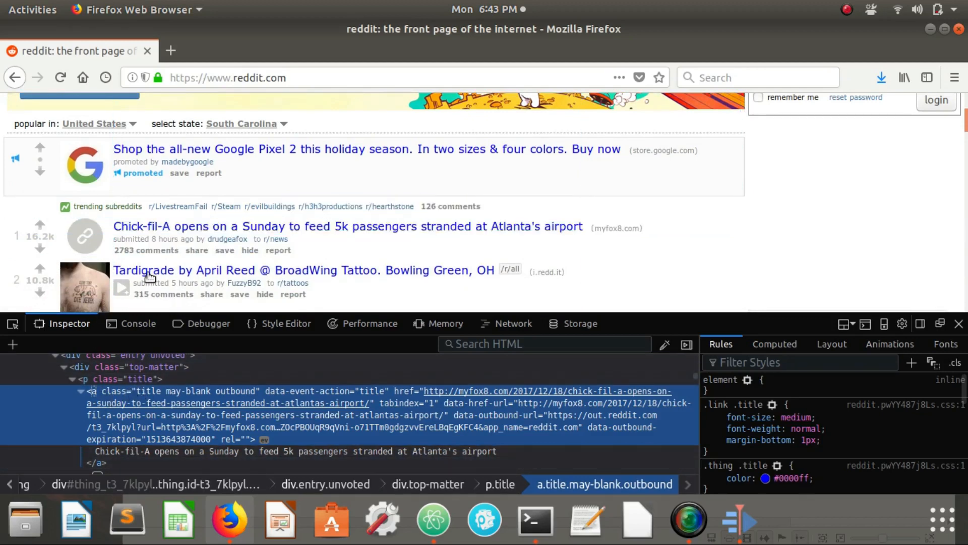
right_click(148, 275)
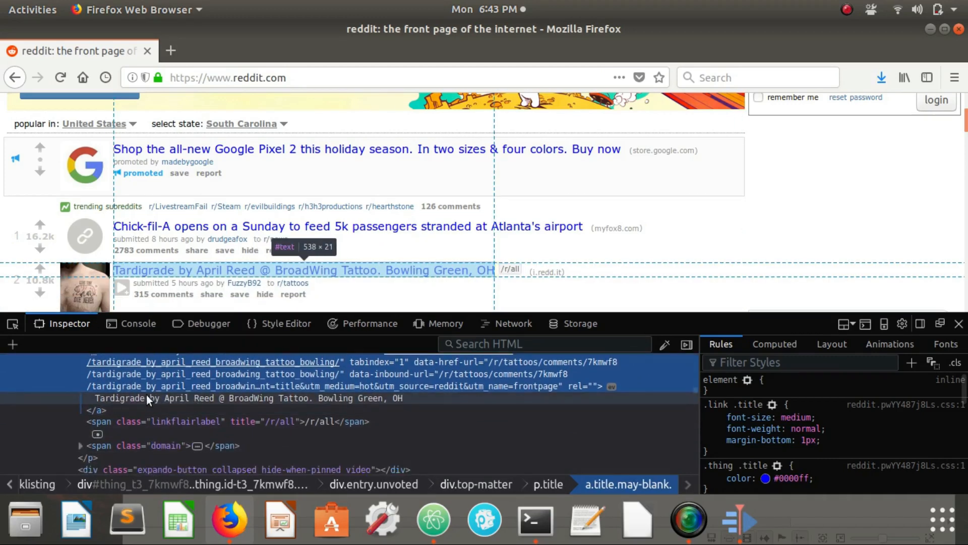
mouse_move(180, 404)
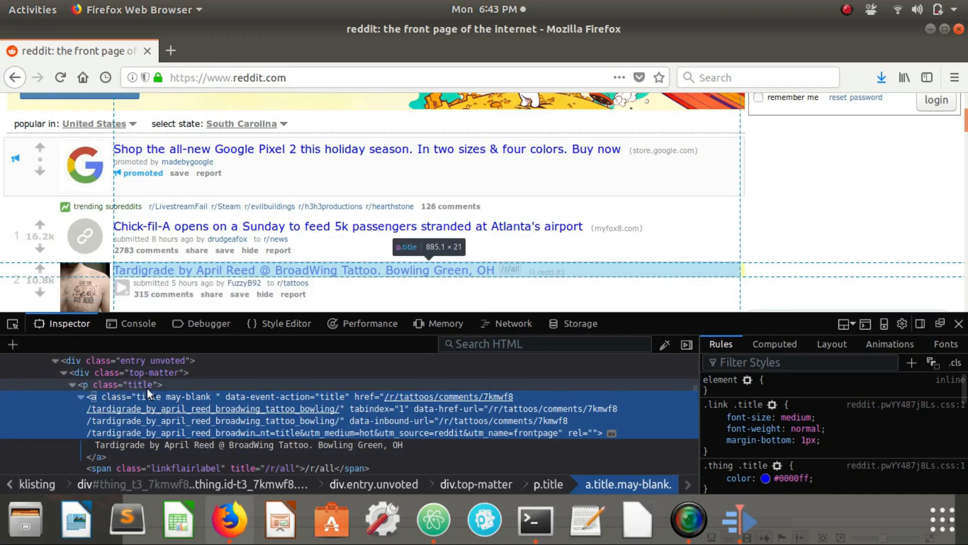
mouse_move(433, 519)
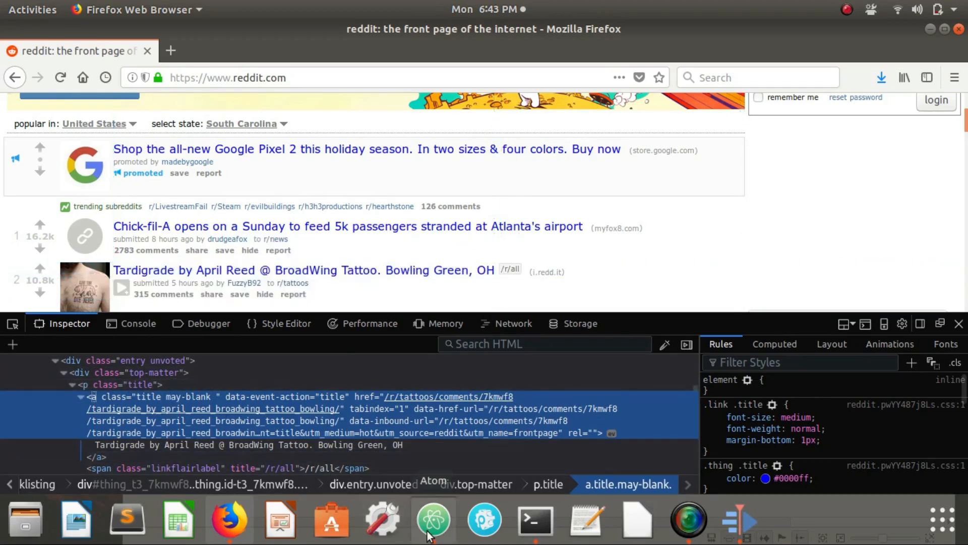
- Add a $('p.title a.title').each(function(){}) loop to app.js
left_click(433, 519)
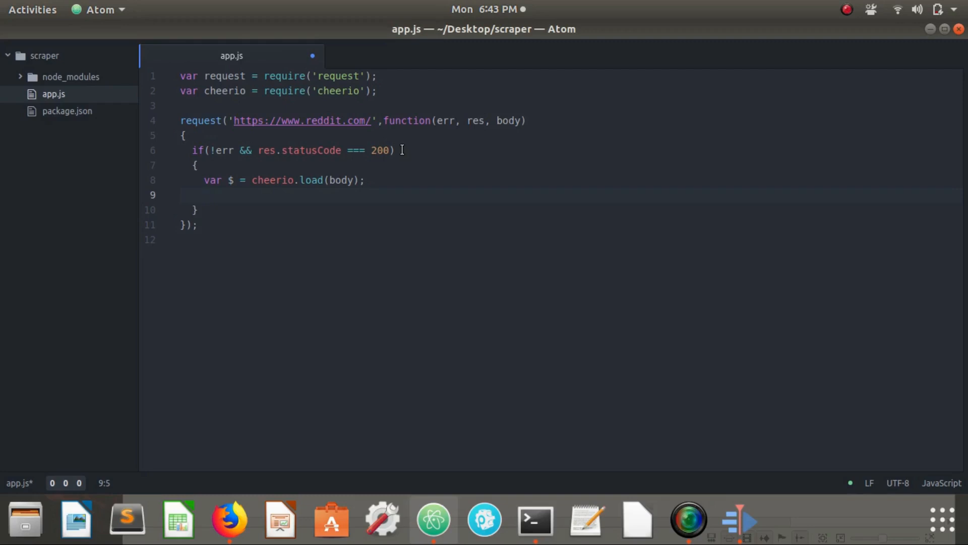
key("Return")
type("$('")
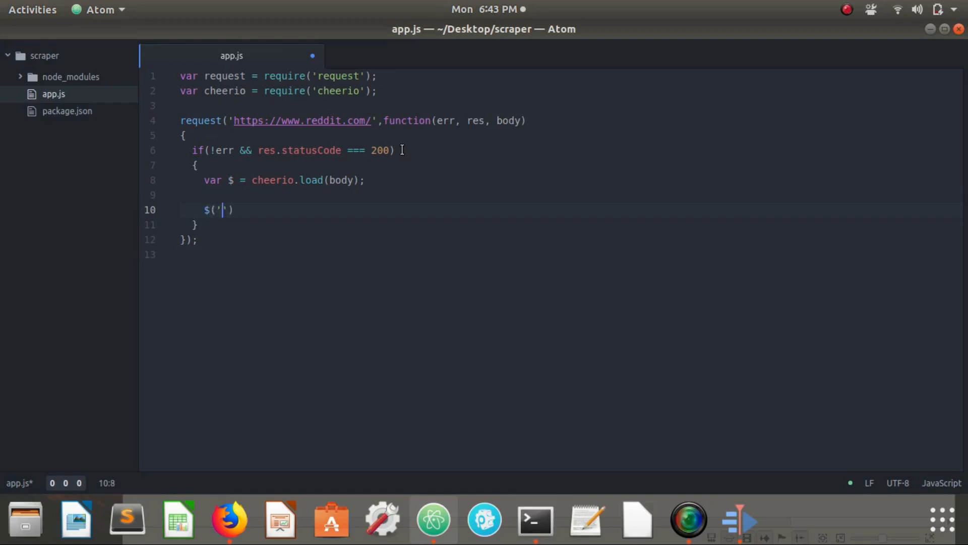
type("p.title")
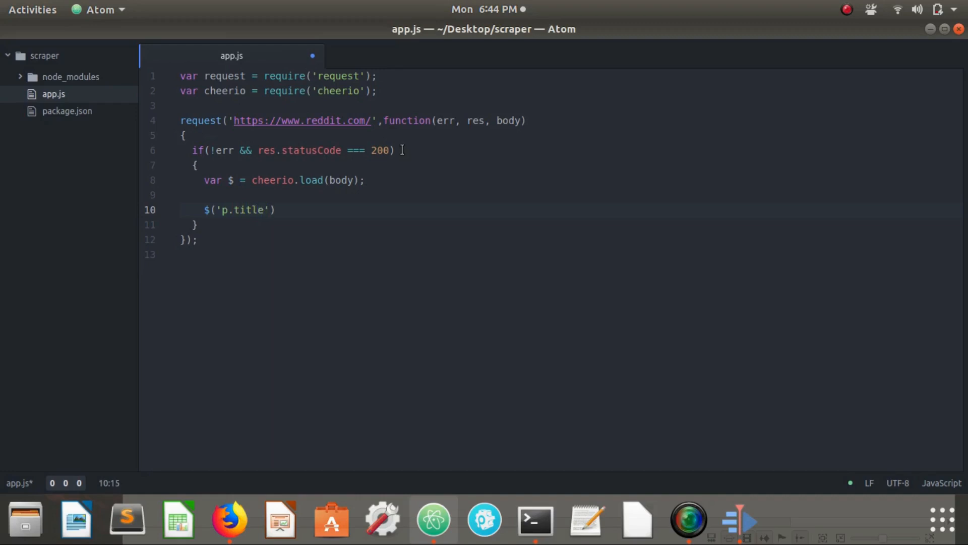
type("a")
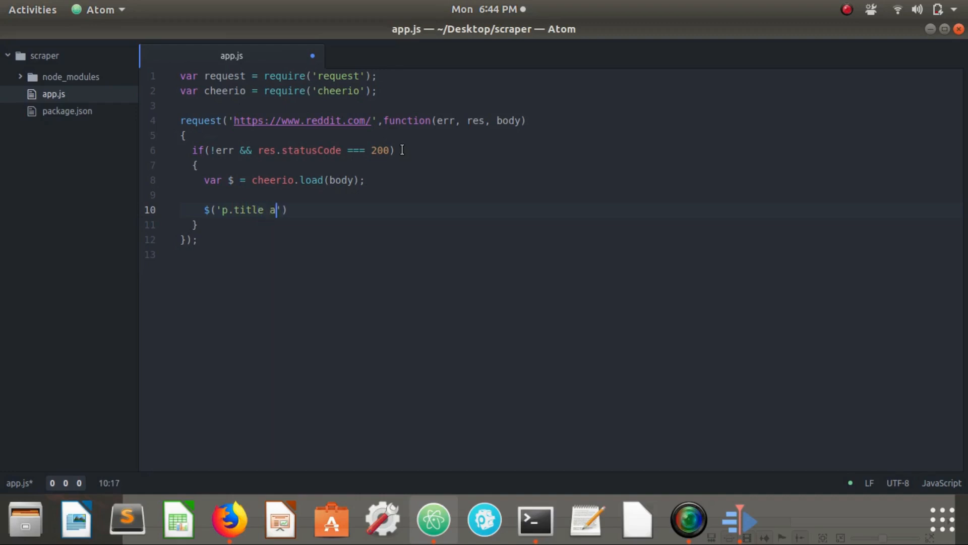
type(".title")
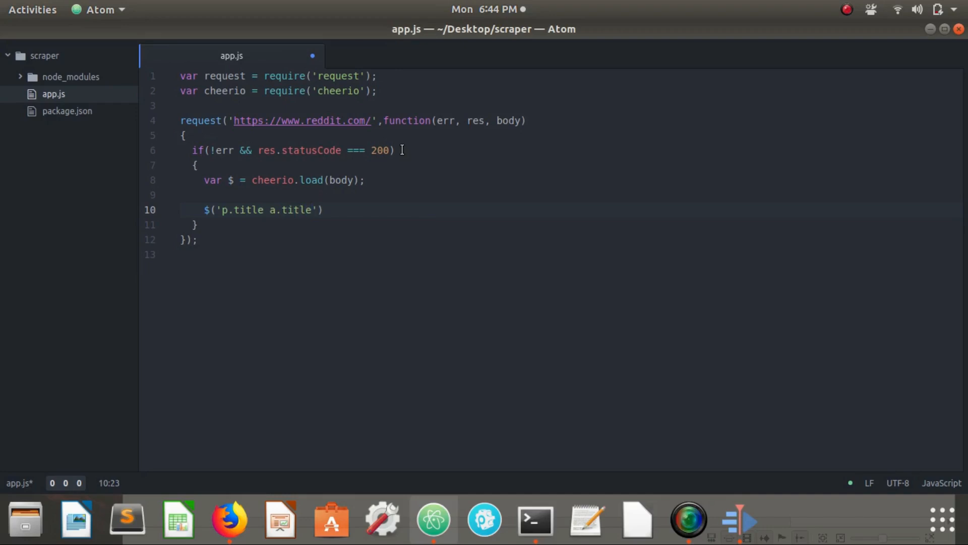
left_click(324, 209)
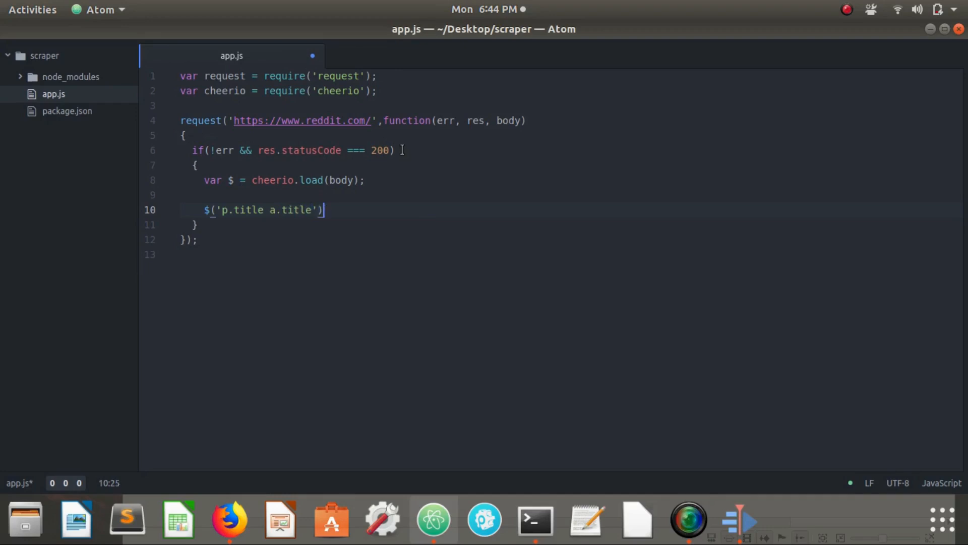
type(".each")
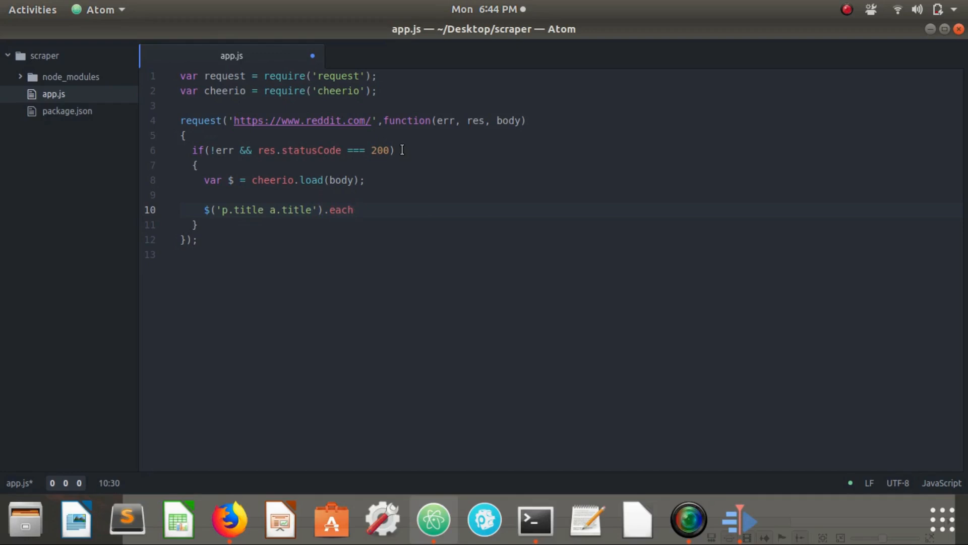
type("(function)")
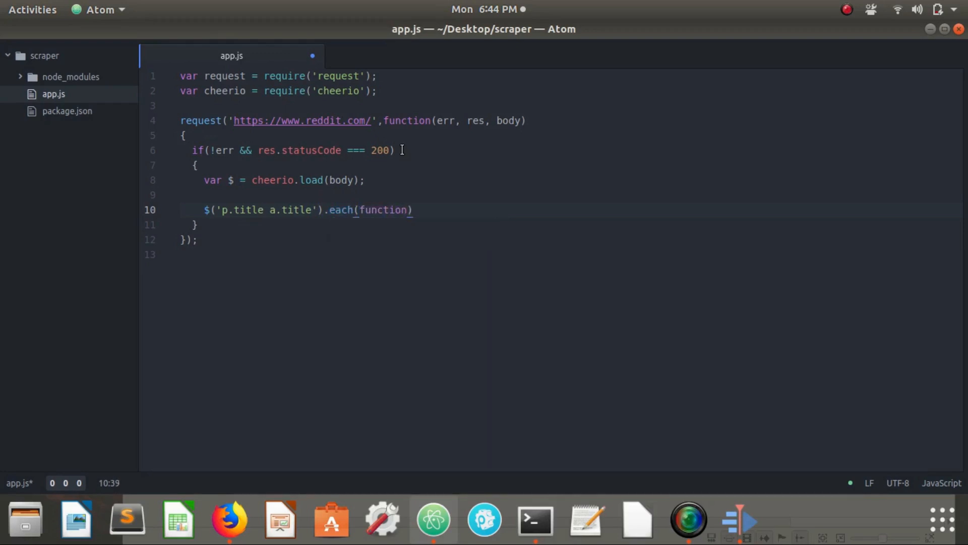
type(")")
type("{")
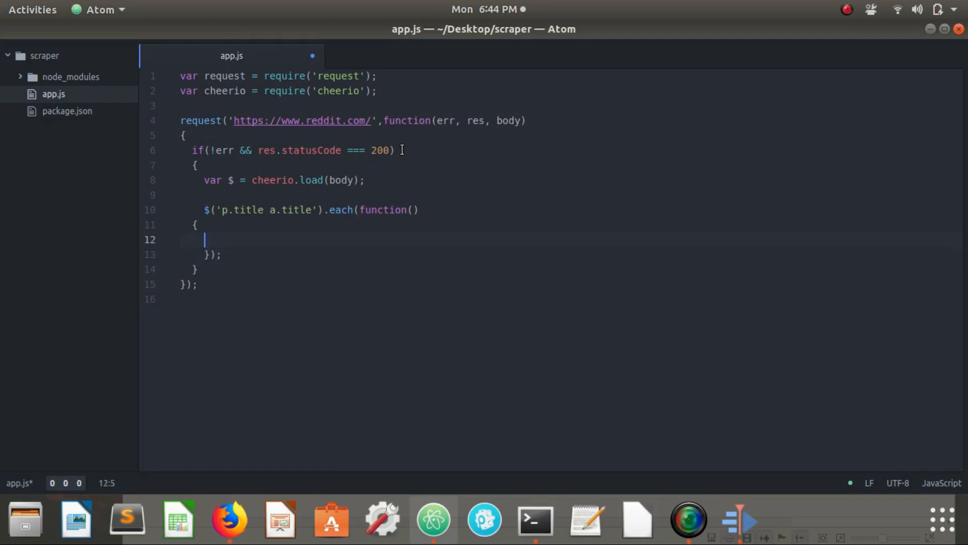
left_click(193, 269)
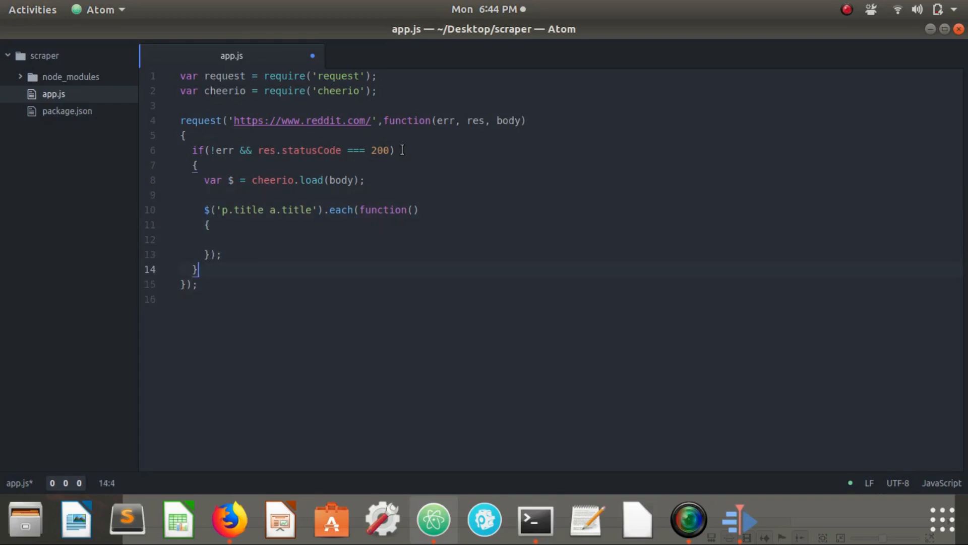
left_click(287, 209)
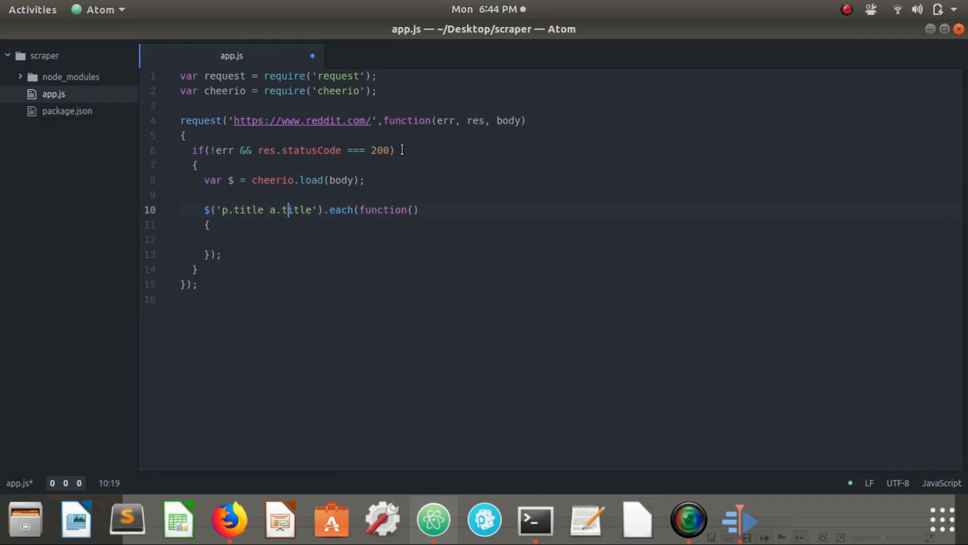
key("Left")
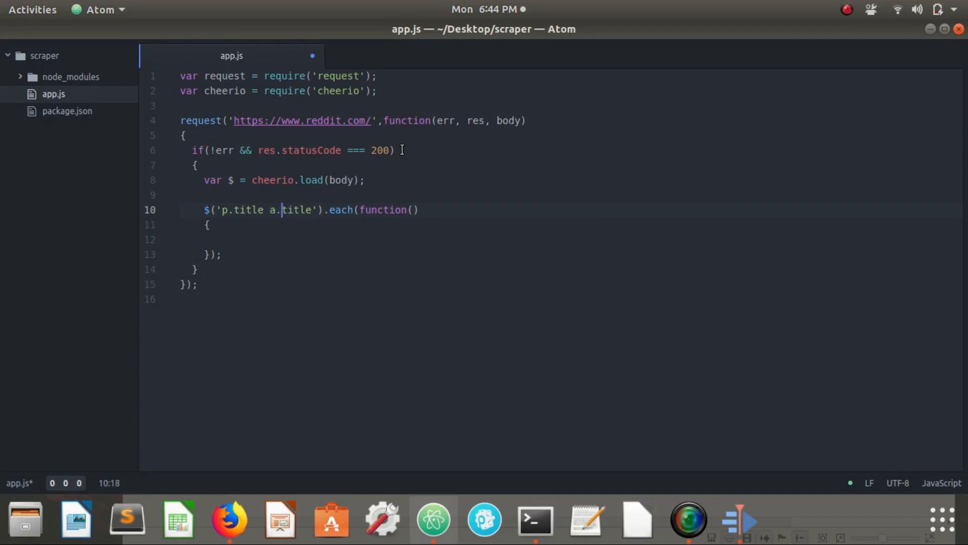
key("Left")
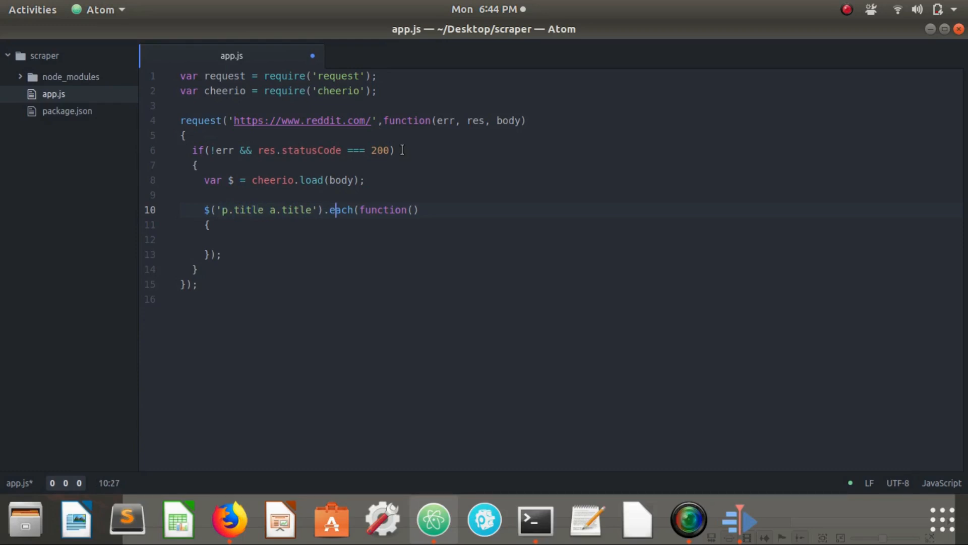
- Inside the loop, store $(this) as post and log it with console.log(post)
left_click(207, 239)
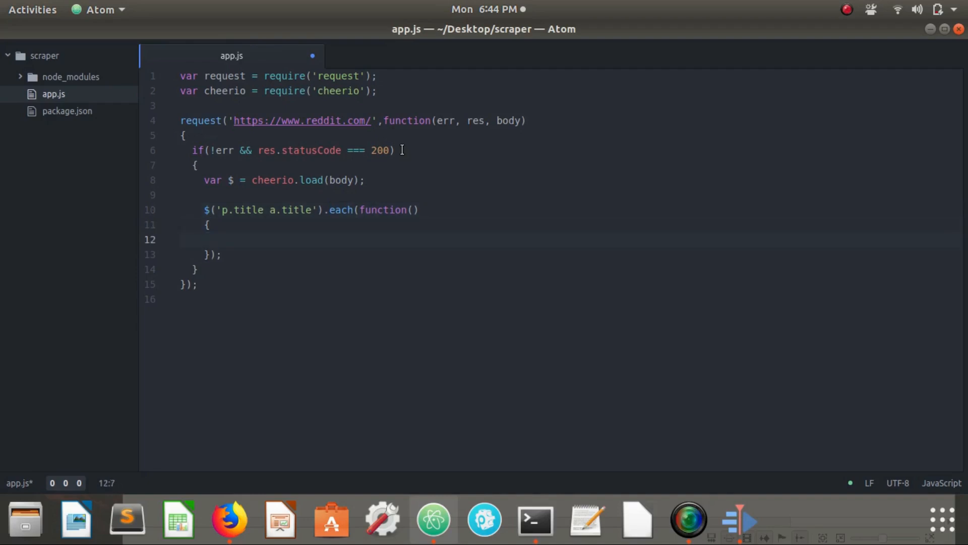
type("var")
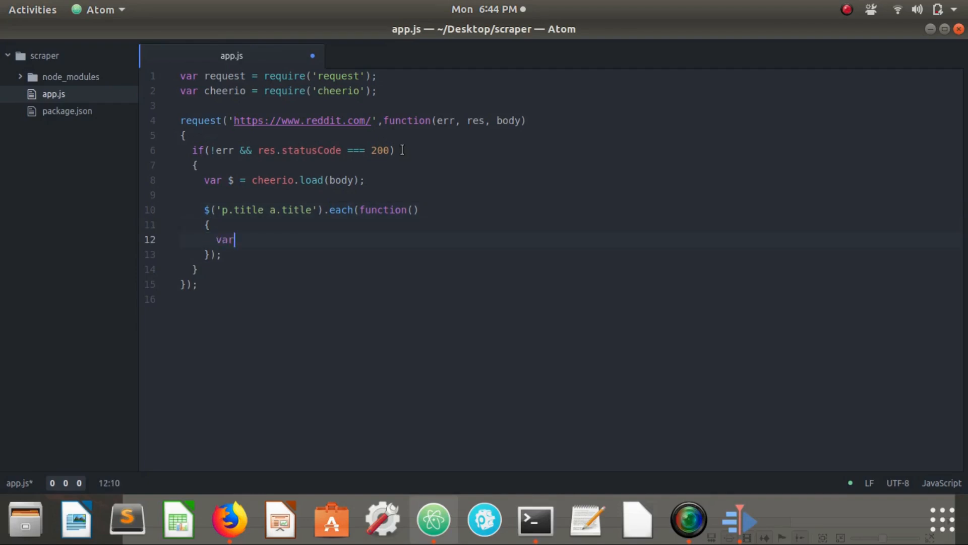
type("pos")
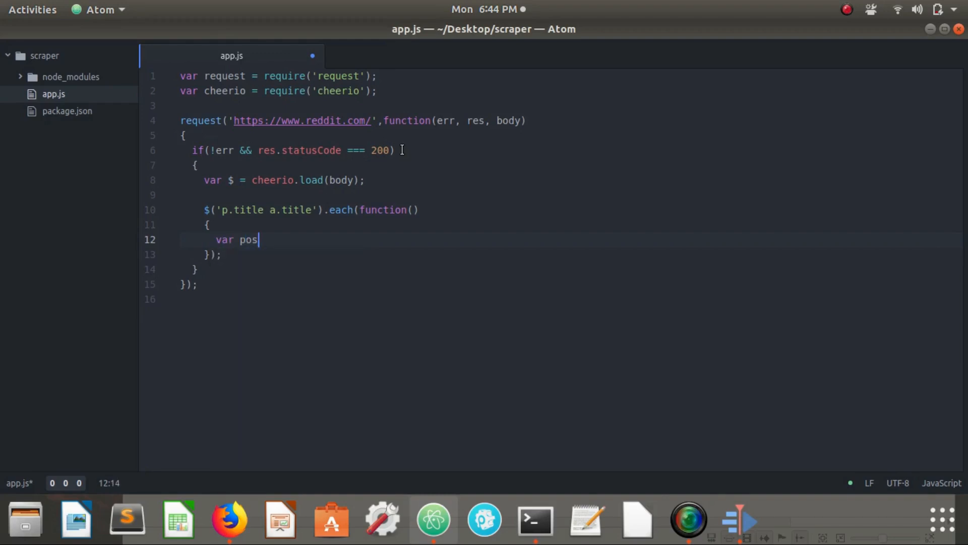
type("t =")
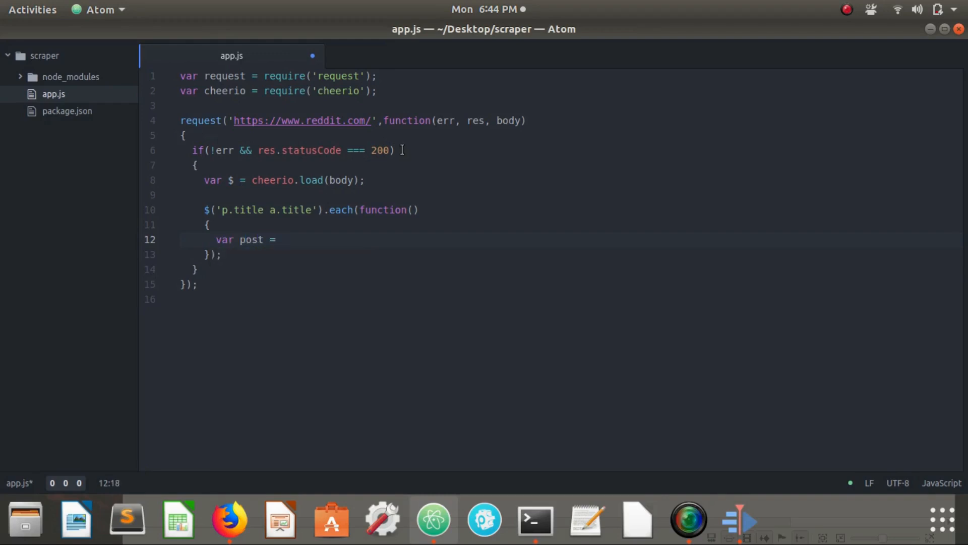
type("$(this);")
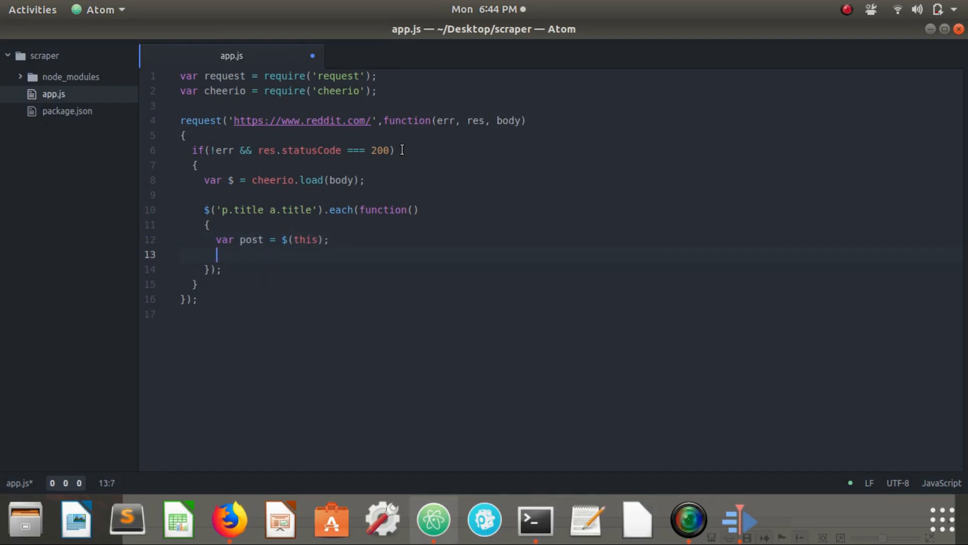
type("console.log")
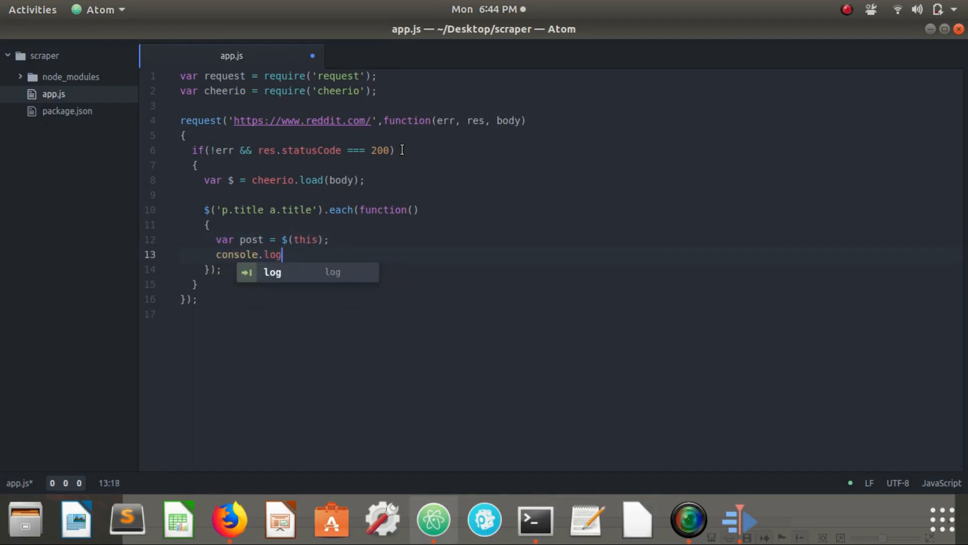
type("(post);")
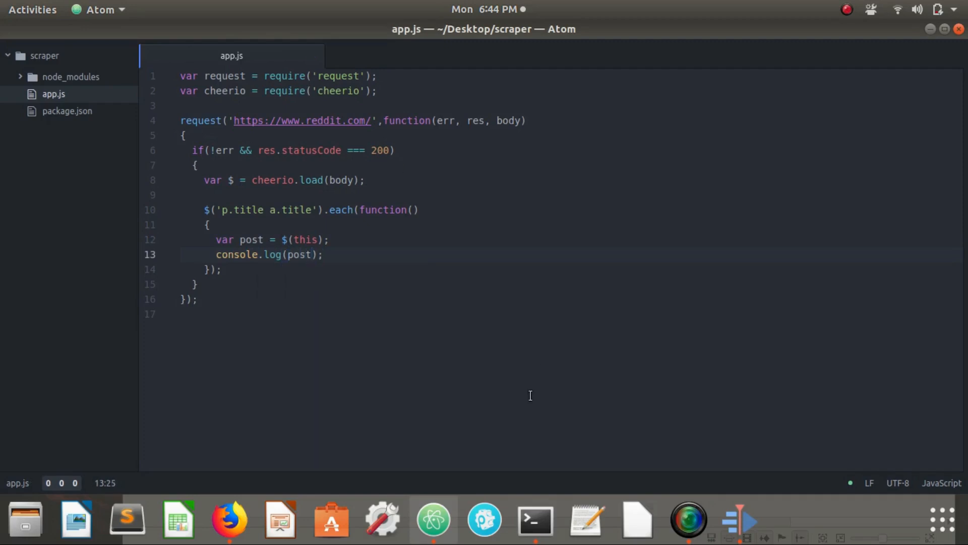
left_click(533, 519)
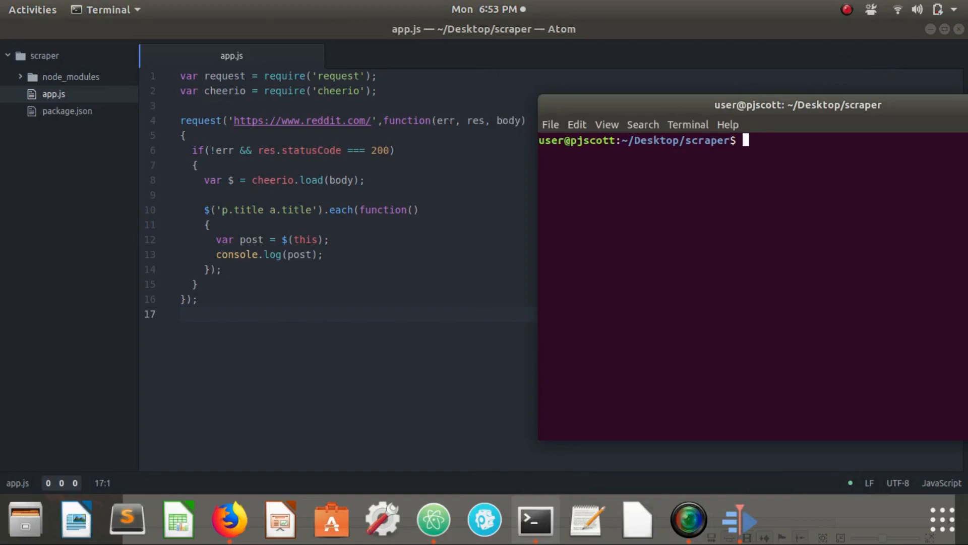
- Run node app.js and scroll through the printed cheerio object dumps
type("node app.js")
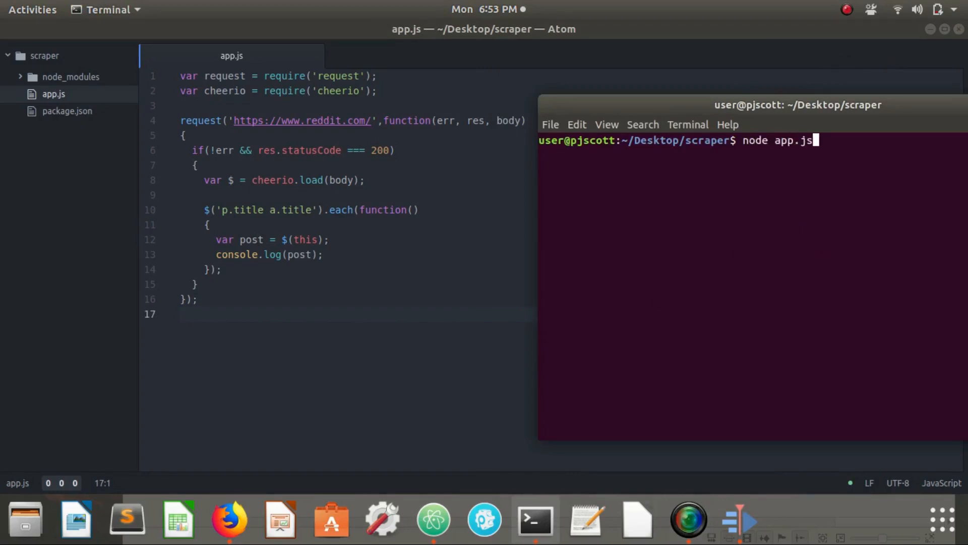
key("Return")
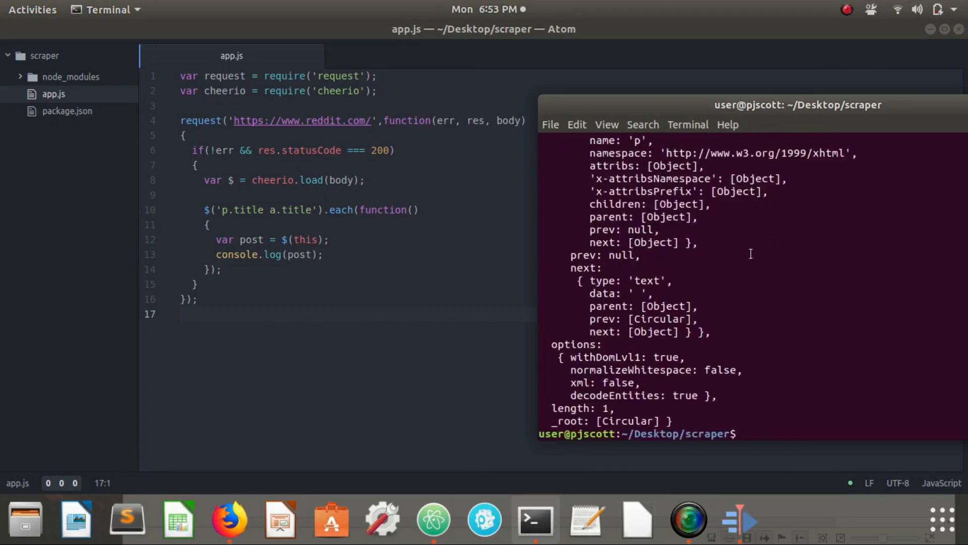
scroll("up", 3)
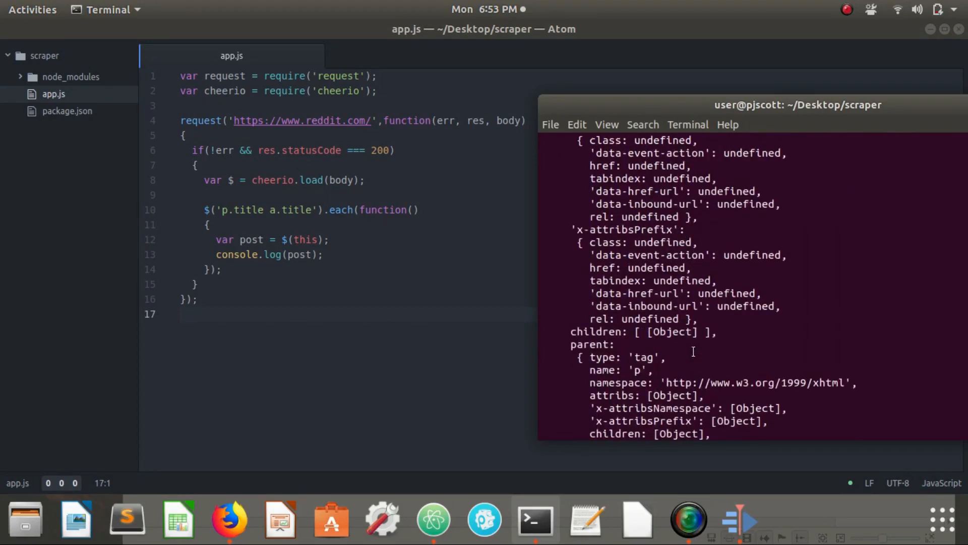
scroll("down", 3)
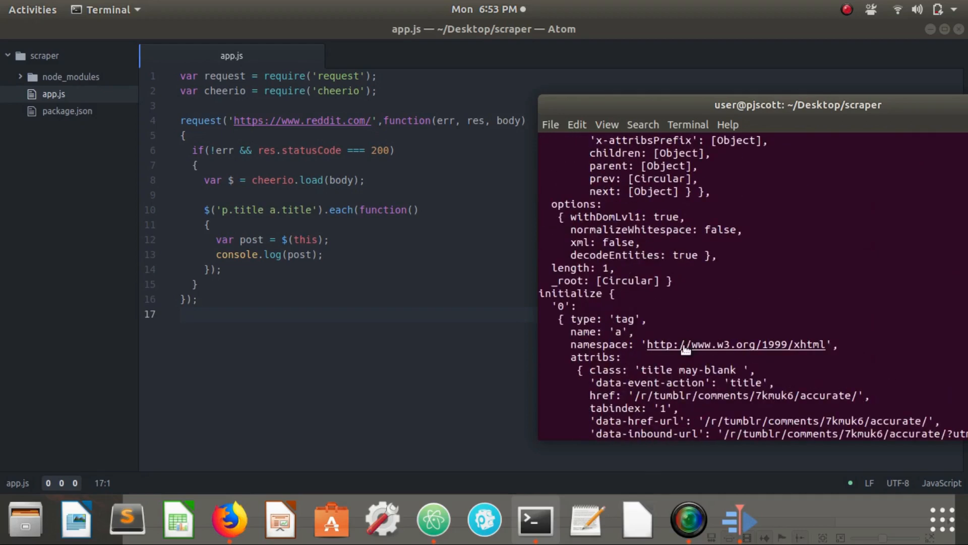
scroll("down", 3)
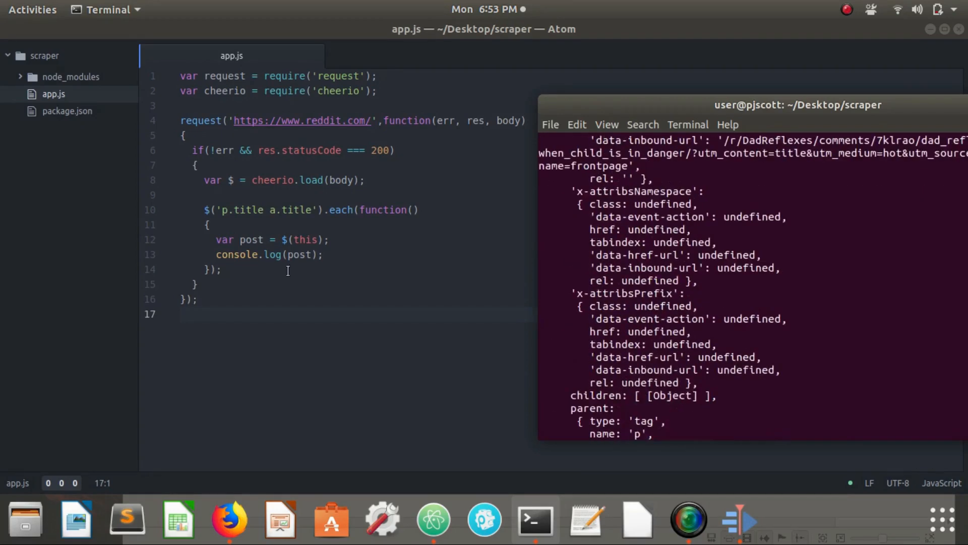
left_click(337, 253)
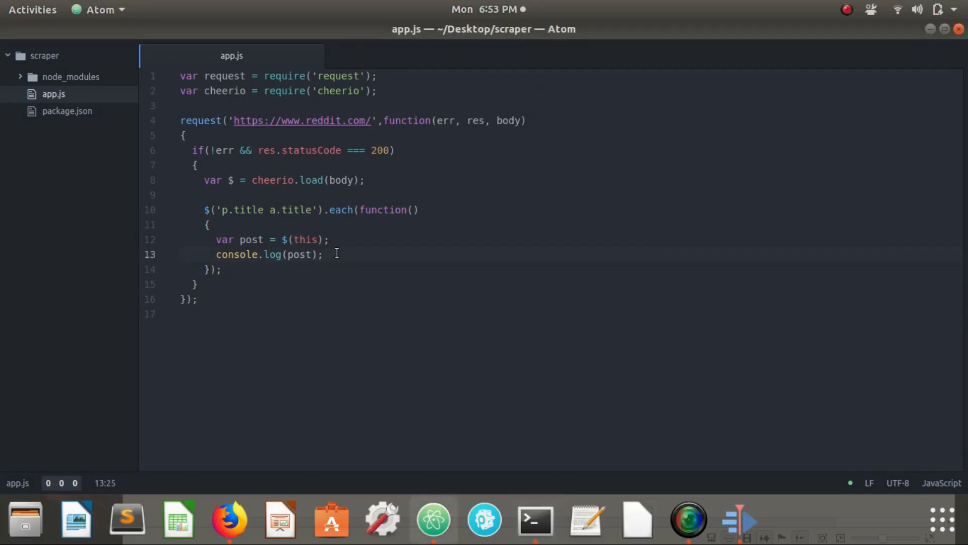
- Log a dashed '--------------------' separator line after each post in app.js
type("console.log(\"")
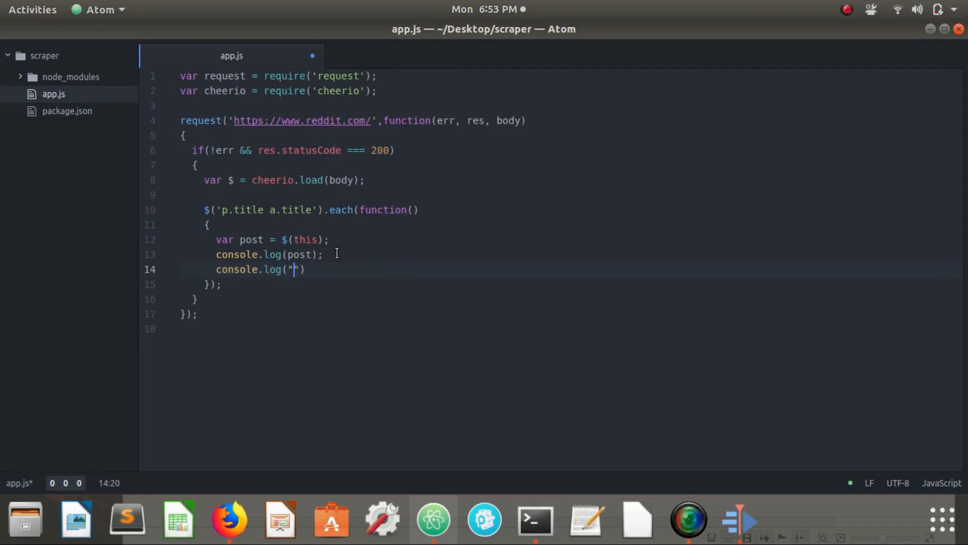
type("--------------------")
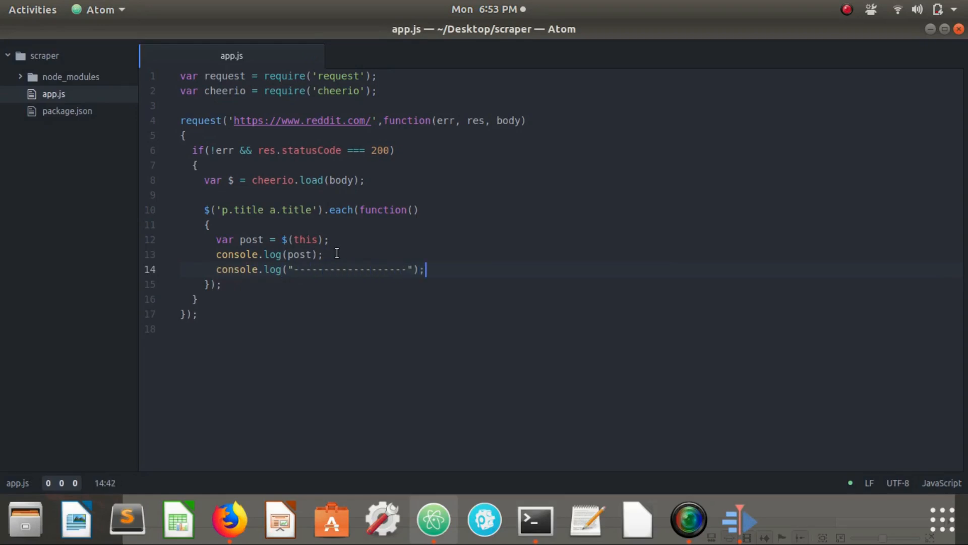
left_click(688, 519)
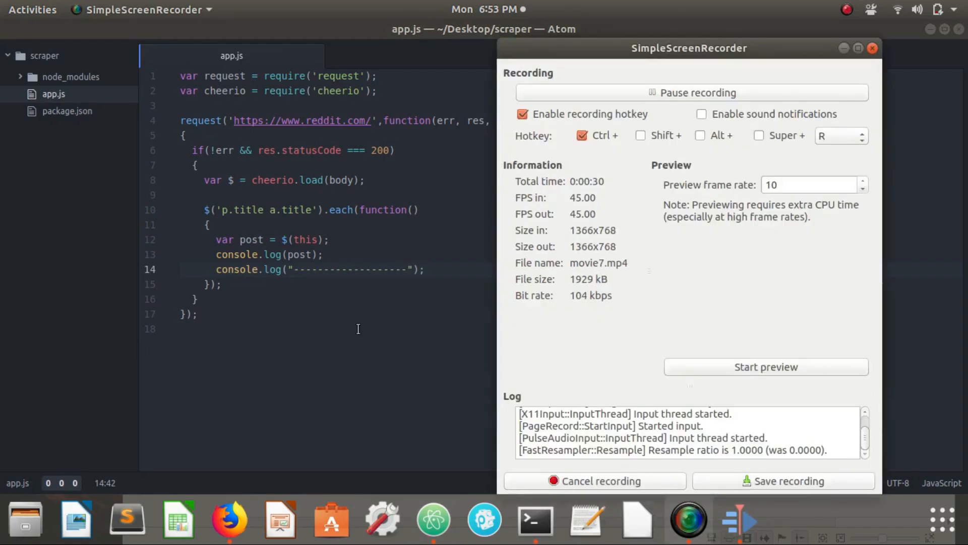
left_click(534, 519)
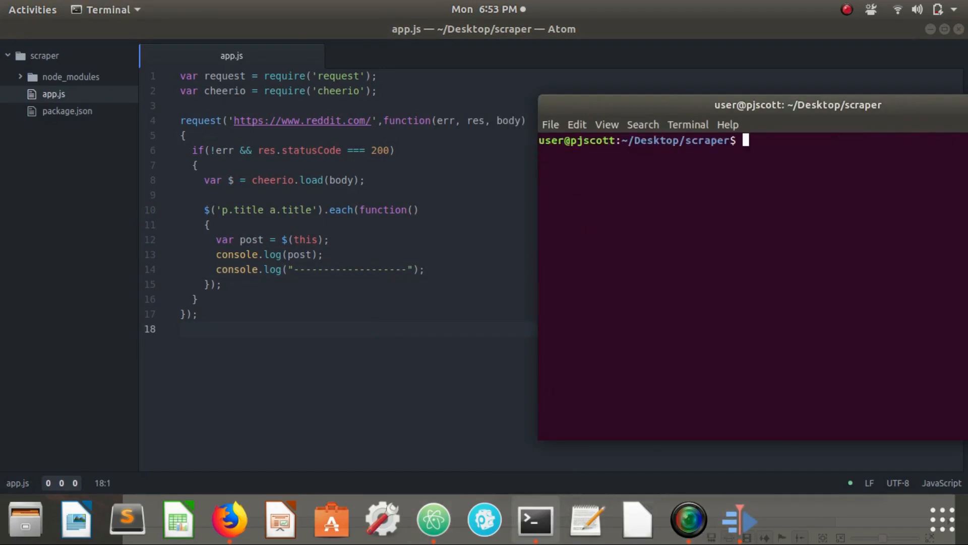
- Run node app.js again and scroll through the dash-separated object dumps
type("node app")
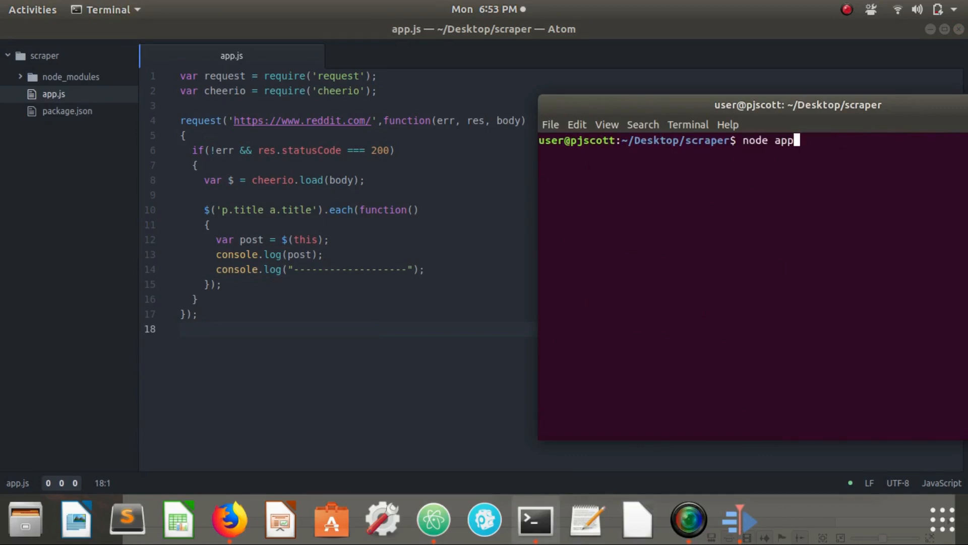
type(".js")
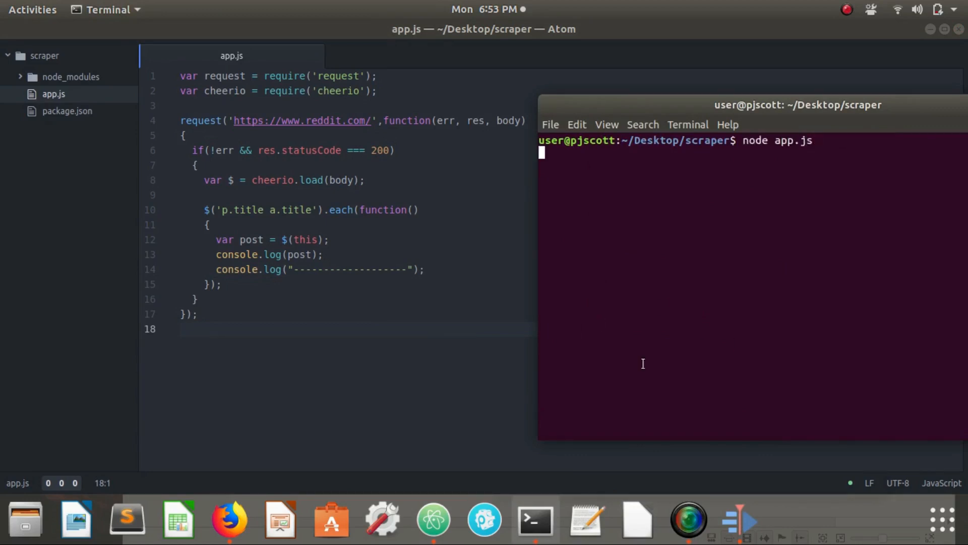
key("Return")
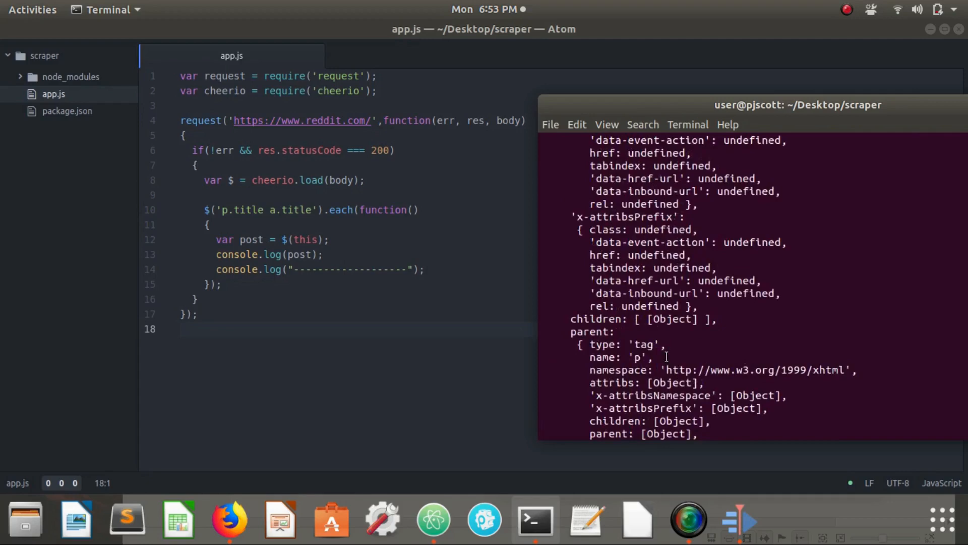
scroll("down", 3)
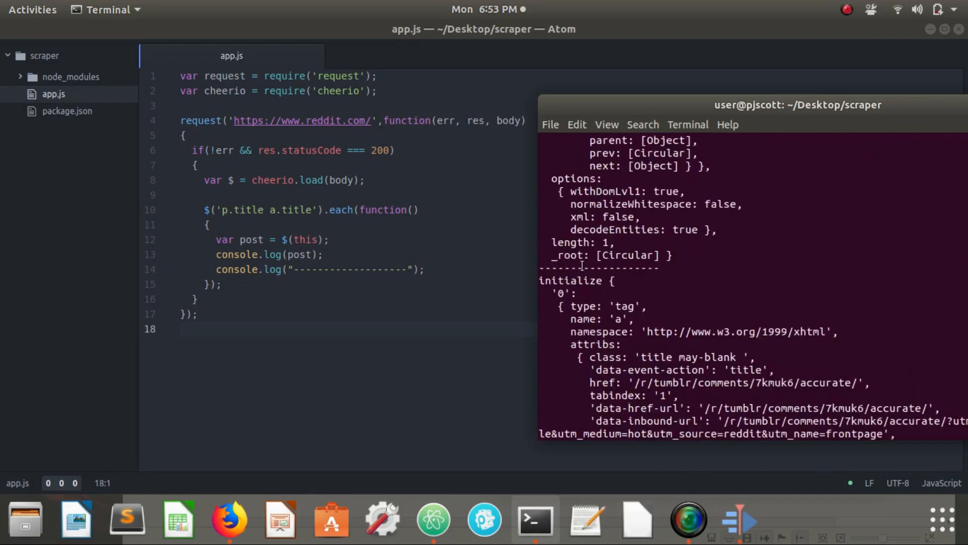
scroll("down", 3)
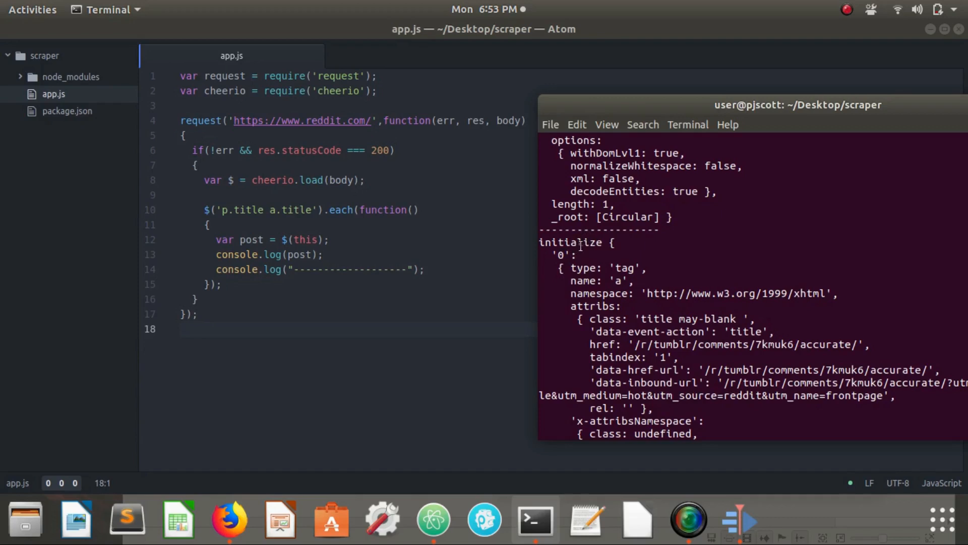
scroll("down", 3)
type("[")
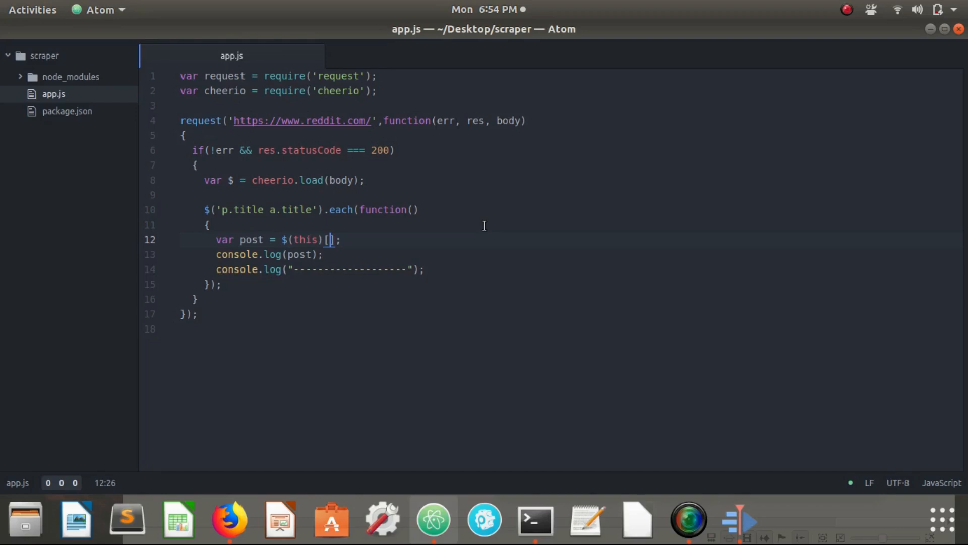
- Change post to $(this)[0] on line 12 and save app.js
type("0")
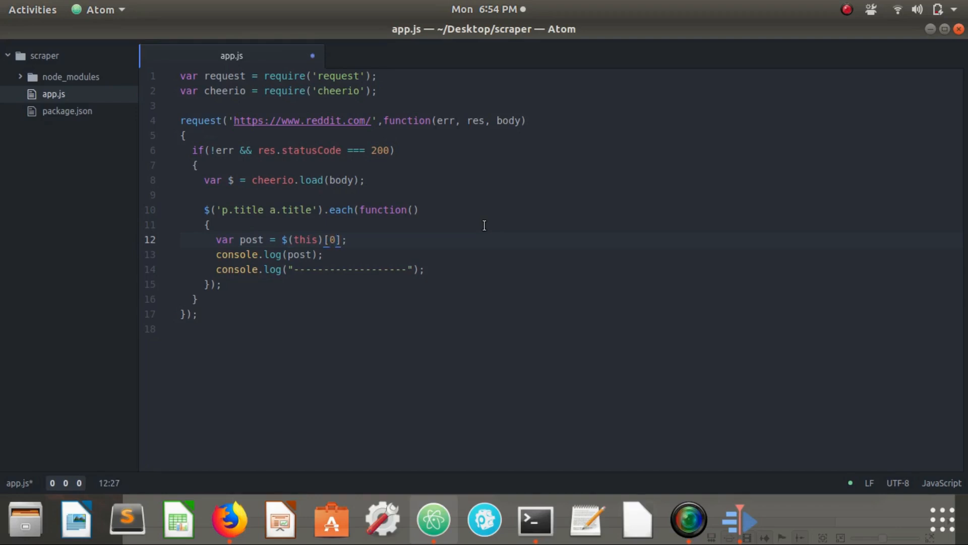
key("ctrl+s")
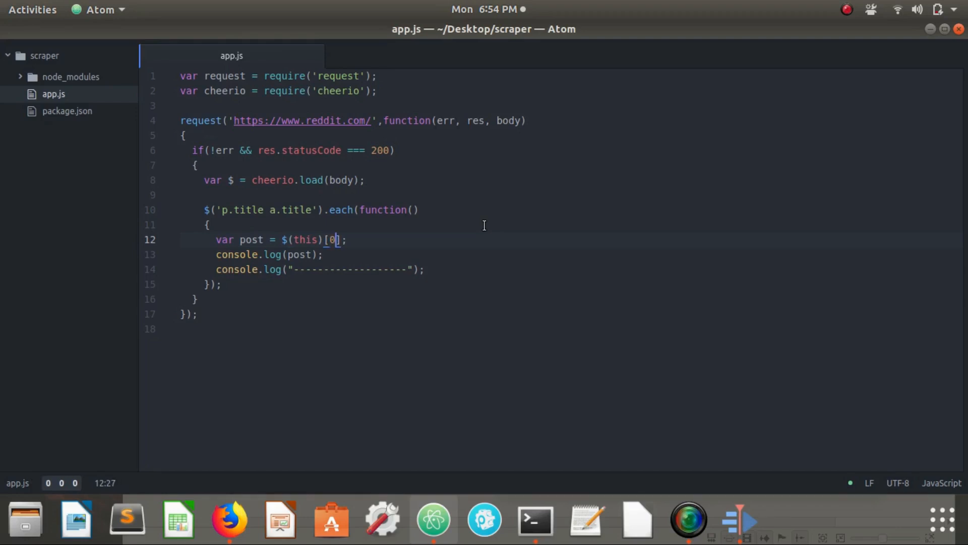
mouse_move(613, 381)
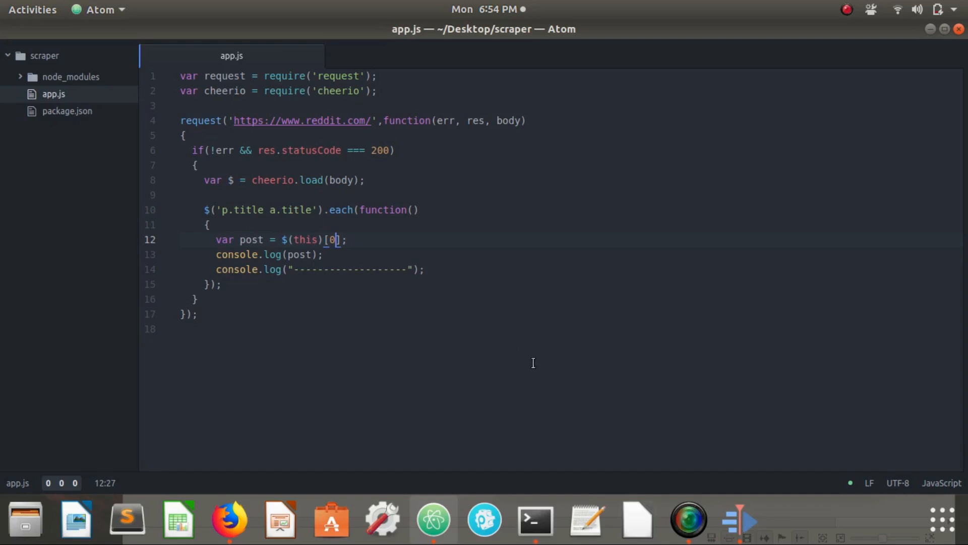
left_click(533, 519)
type("node app.js")
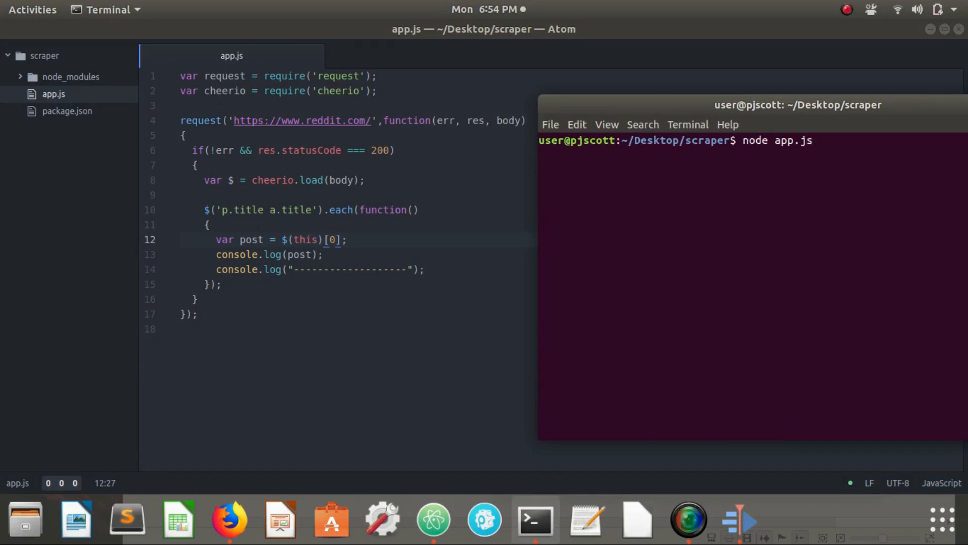
- Rerun node app.js and scroll through raw element dumps showing attribs, href and children
key("Return")
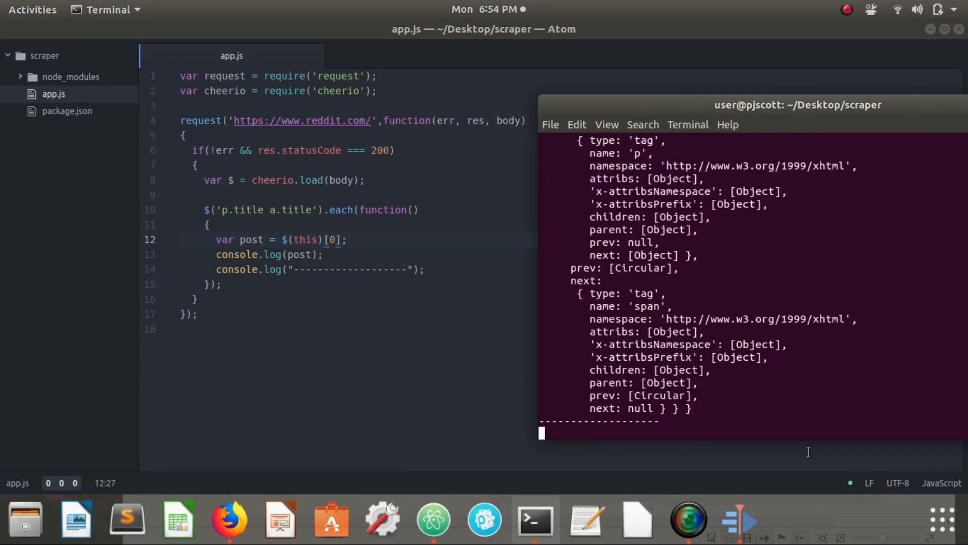
scroll("down", 3)
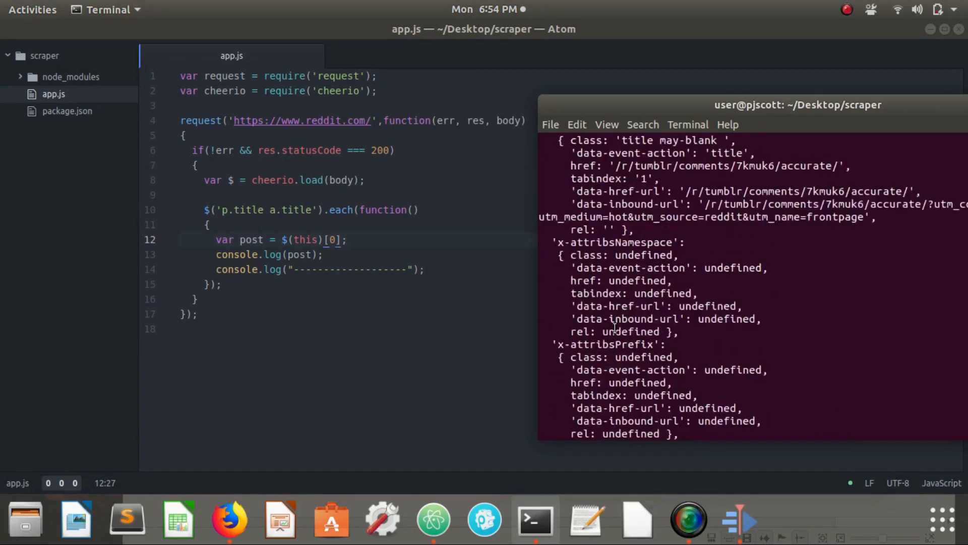
scroll("down", 3)
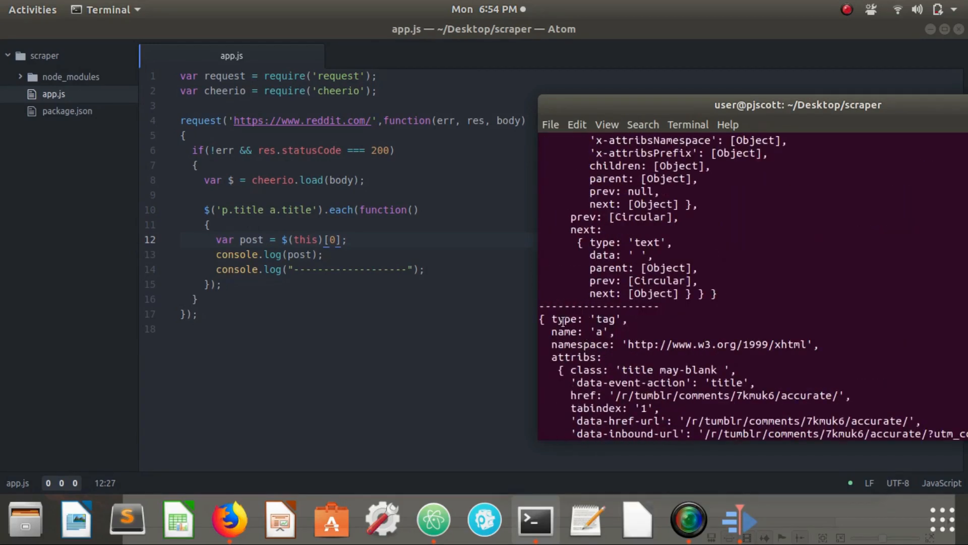
scroll("down", 3)
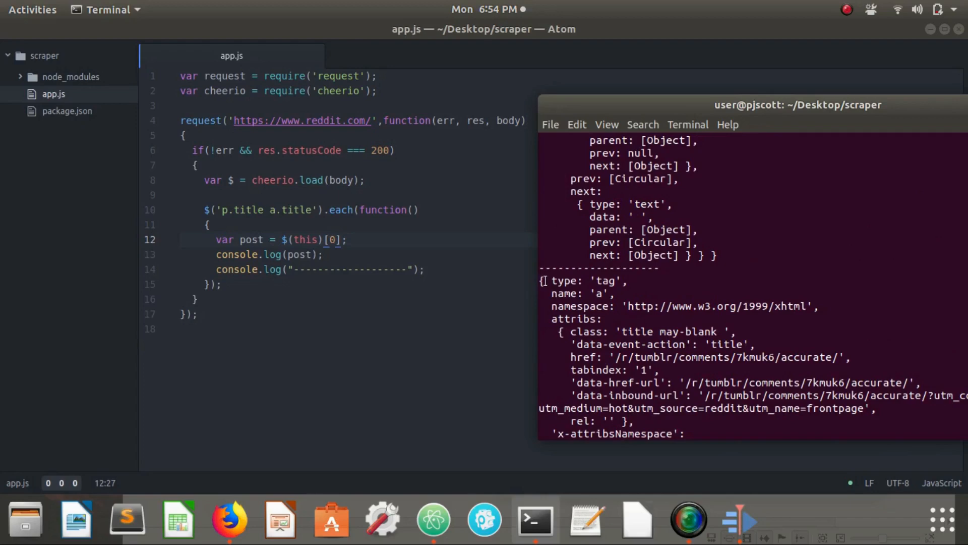
scroll("down", 3)
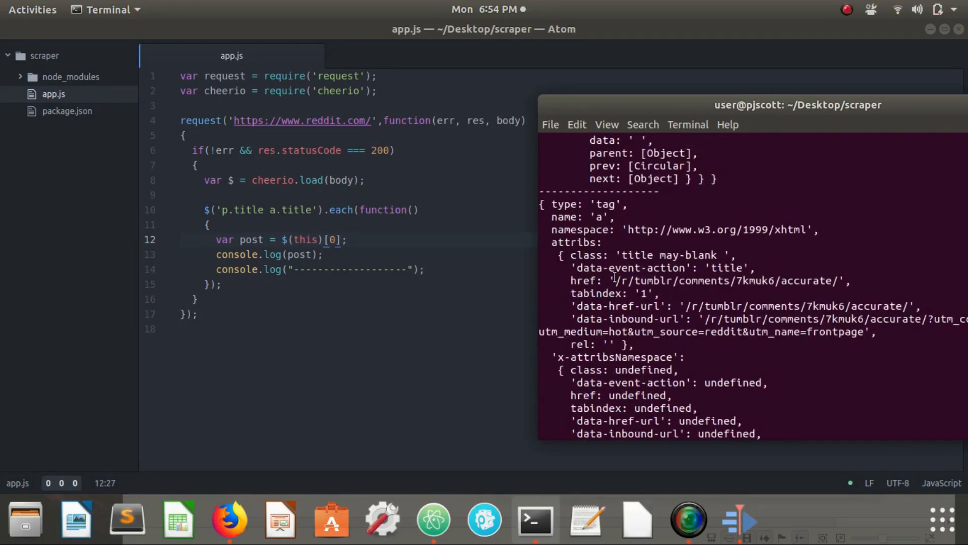
scroll("down", 3)
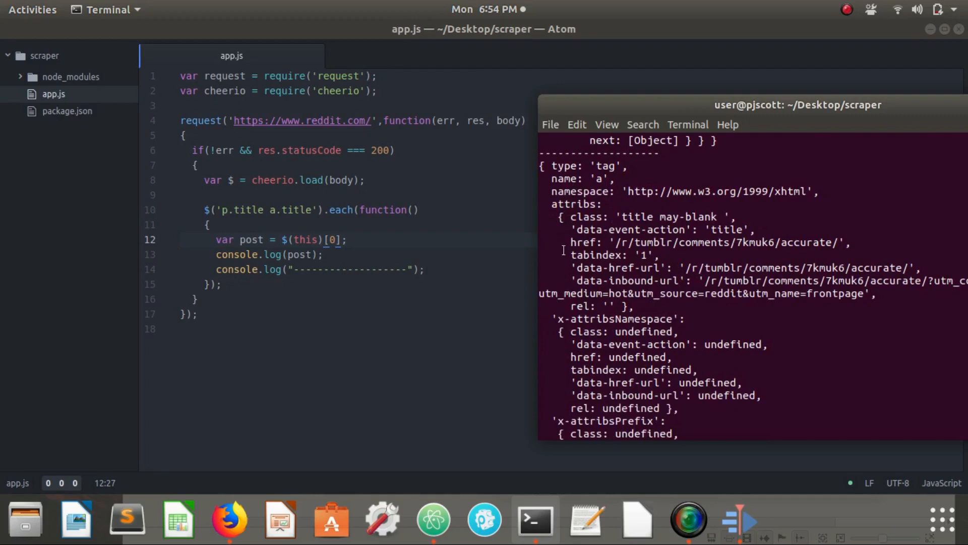
scroll("down", 3)
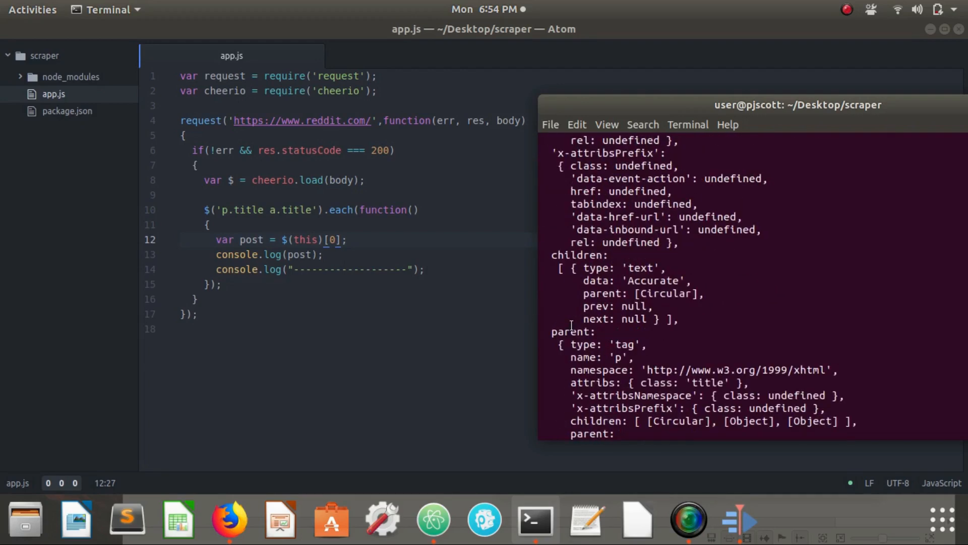
scroll("down", 3)
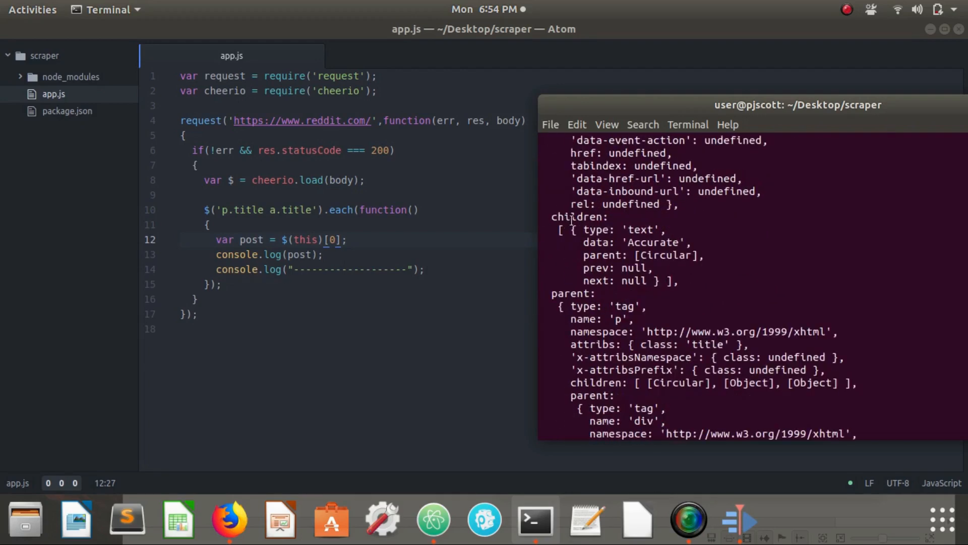
scroll("up", 3)
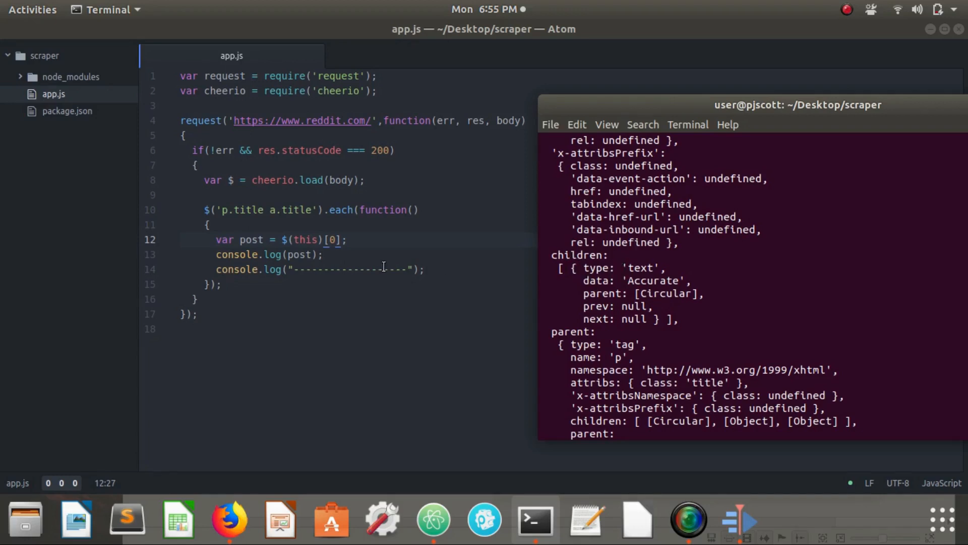
left_click(657, 141)
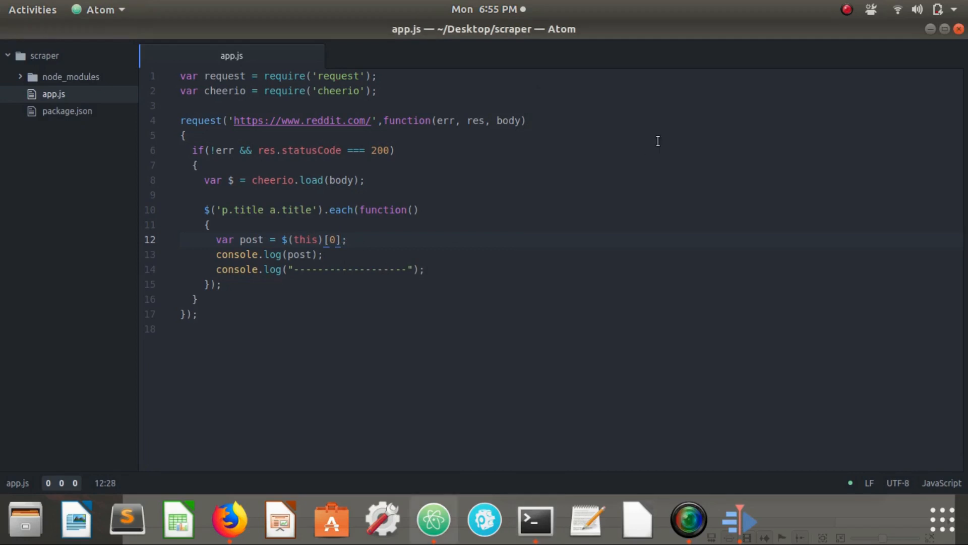
- Change post to $(this)[0].children[0] and retype node app in the terminal
type(".children")
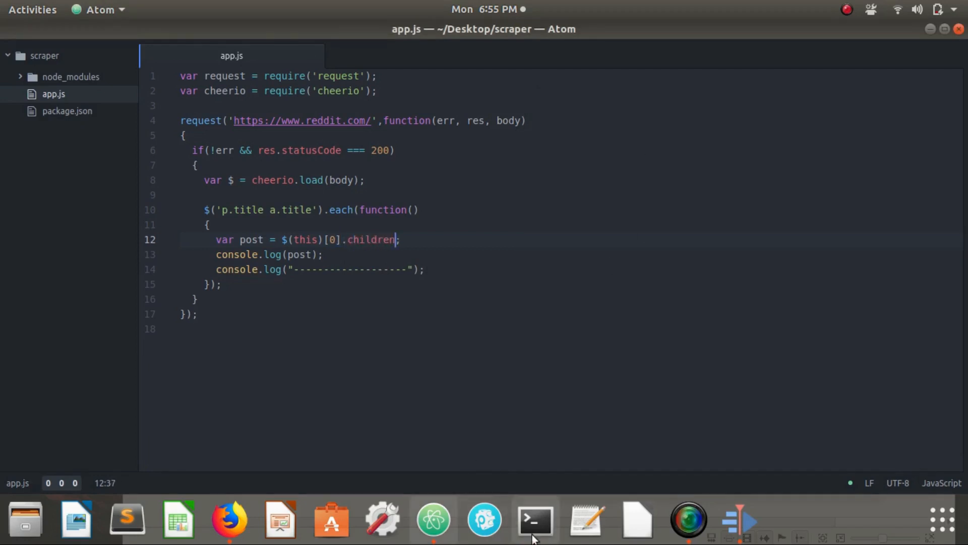
left_click(534, 519)
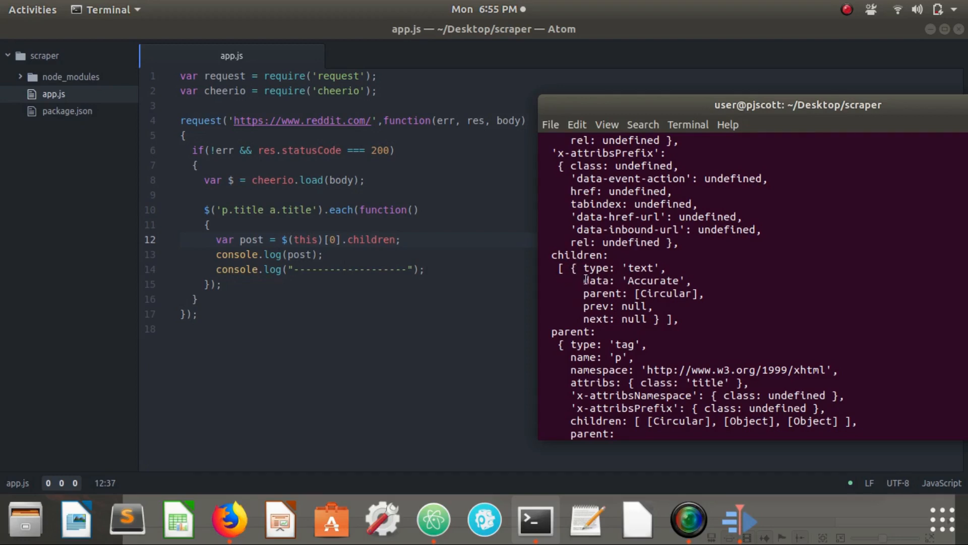
mouse_move(621, 266)
type("[")
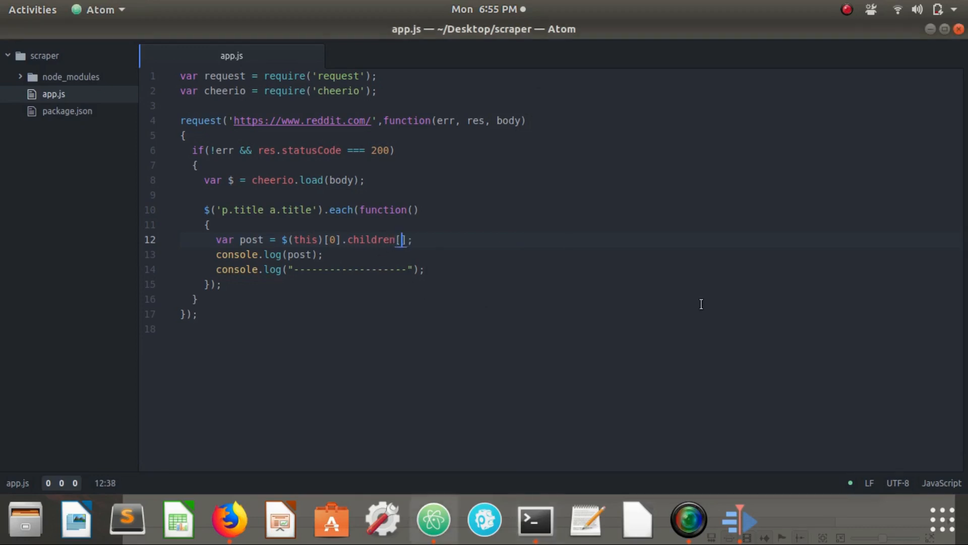
type("0")
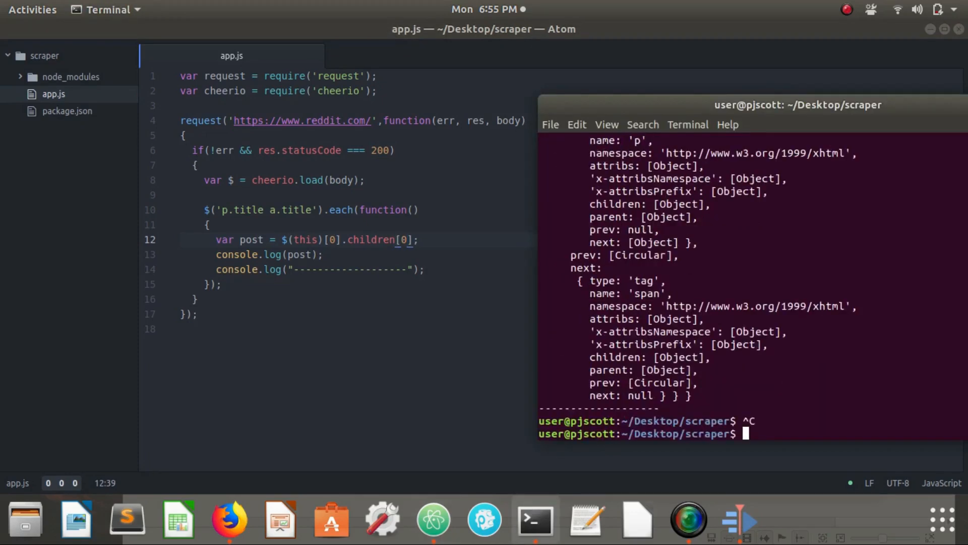
type("node app")
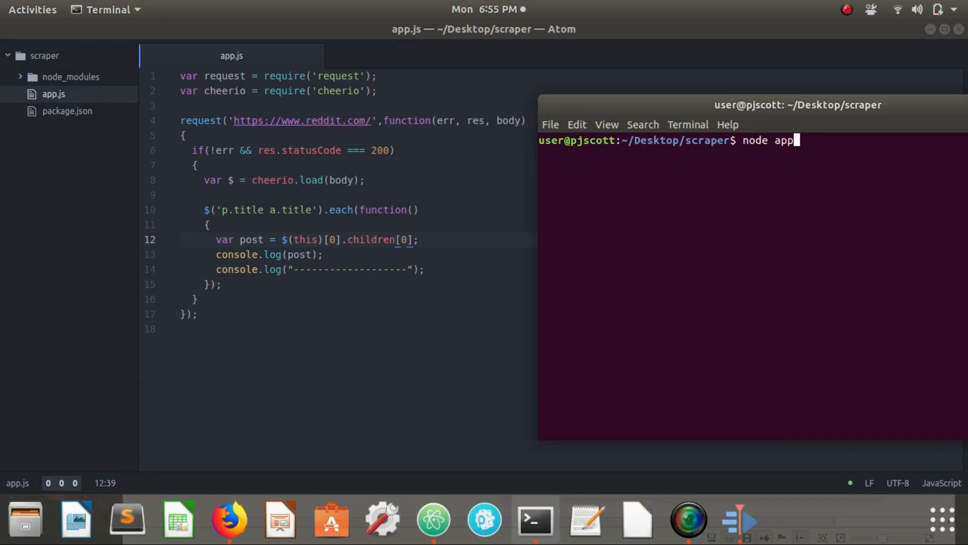
type(".js")
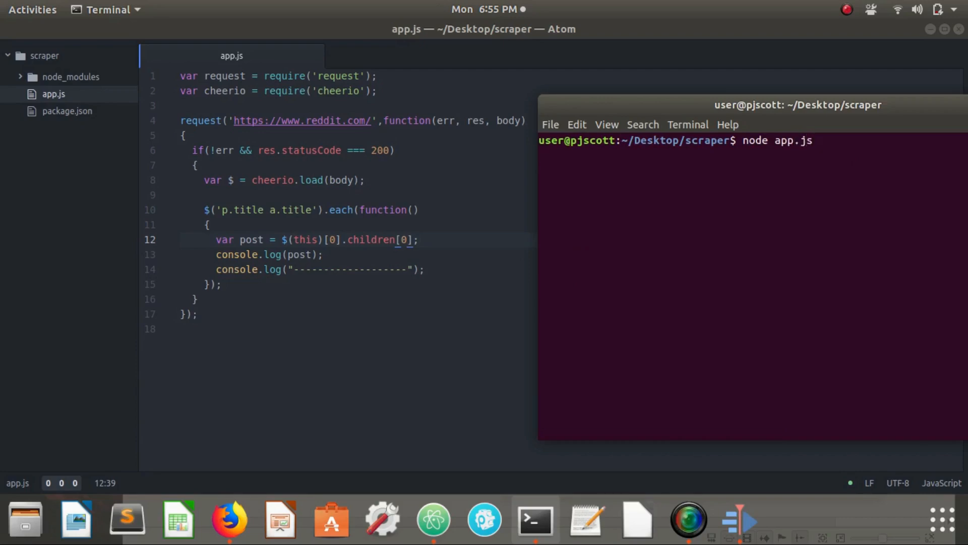
key("Return")
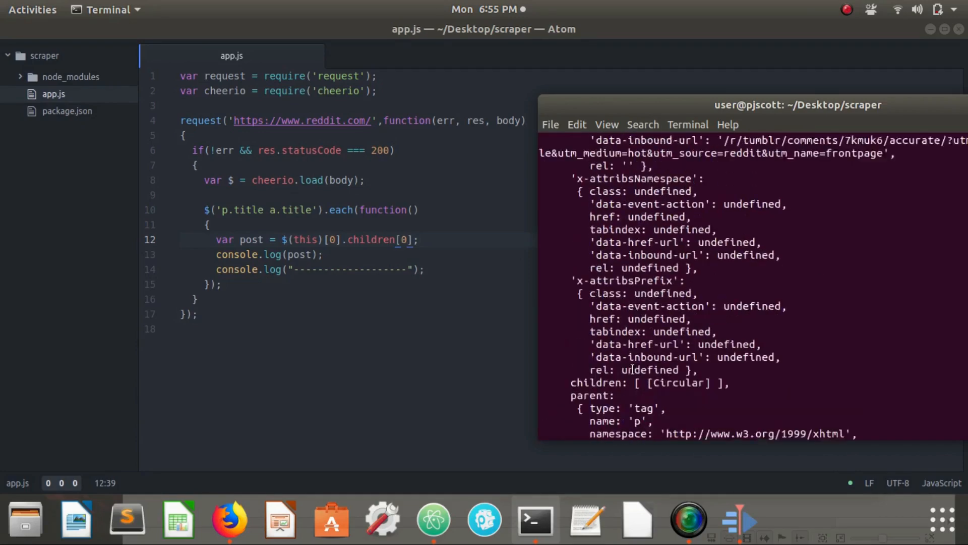
scroll("down", 3)
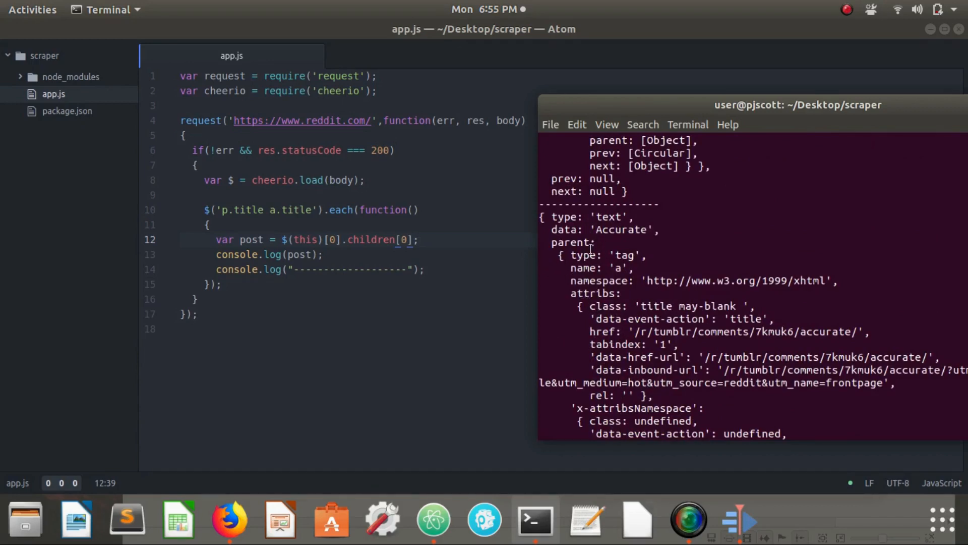
scroll("down", 3)
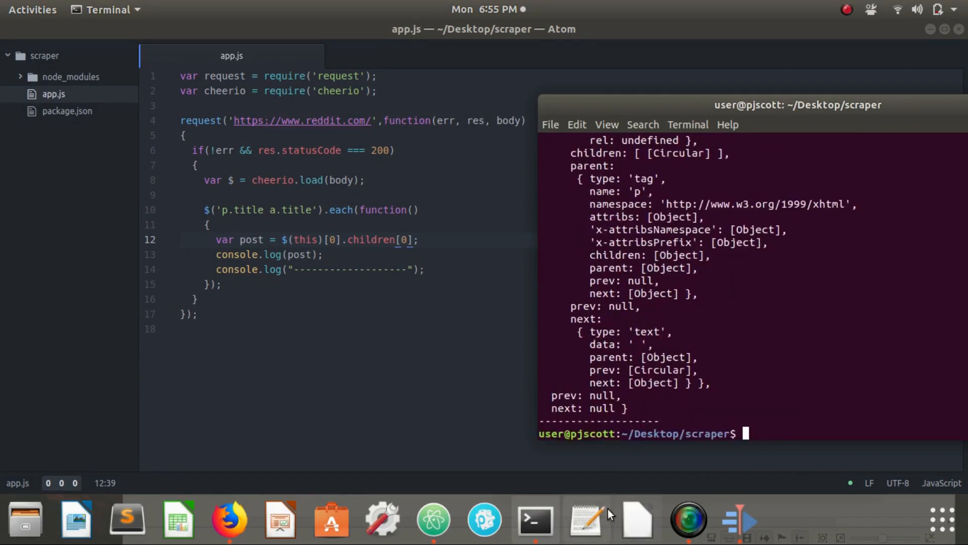
mouse_move(638, 519)
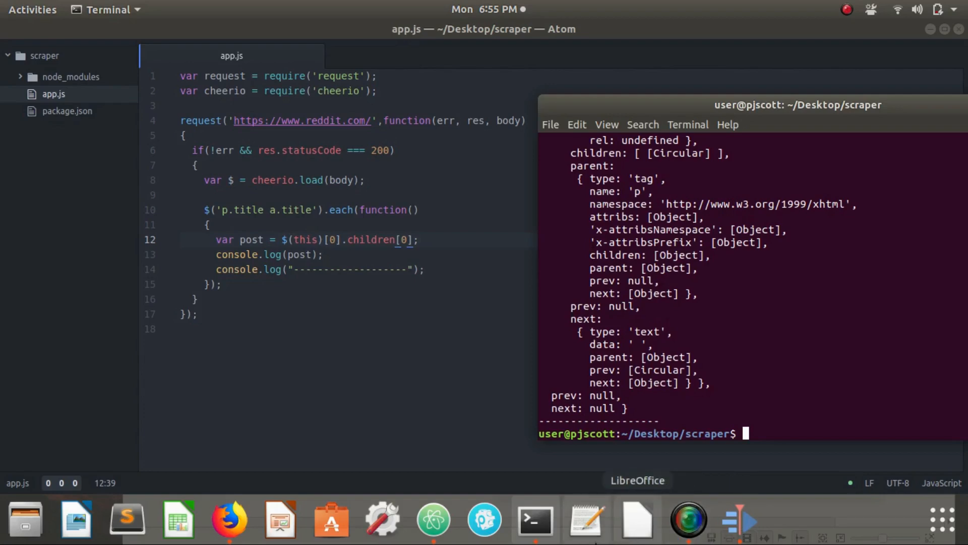
mouse_move(554, 483)
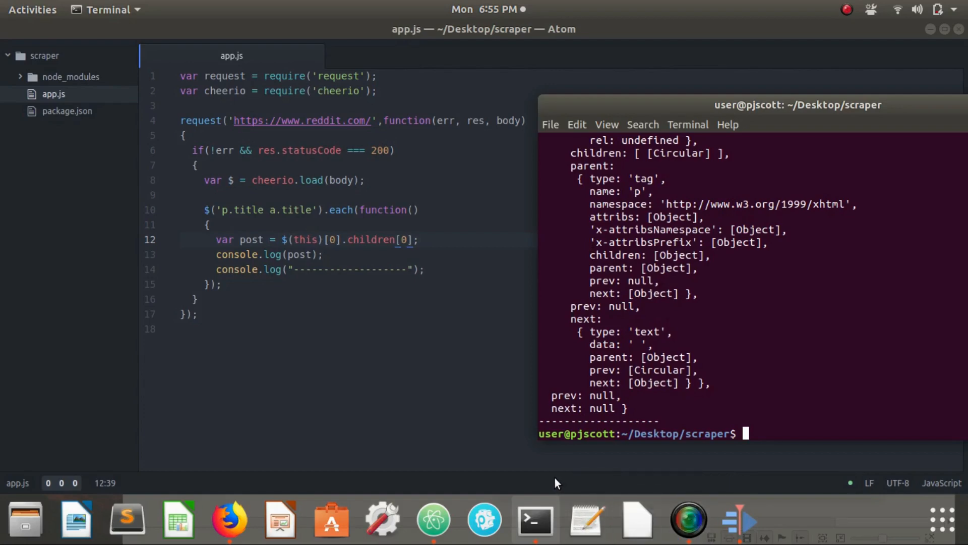
mouse_move(693, 330)
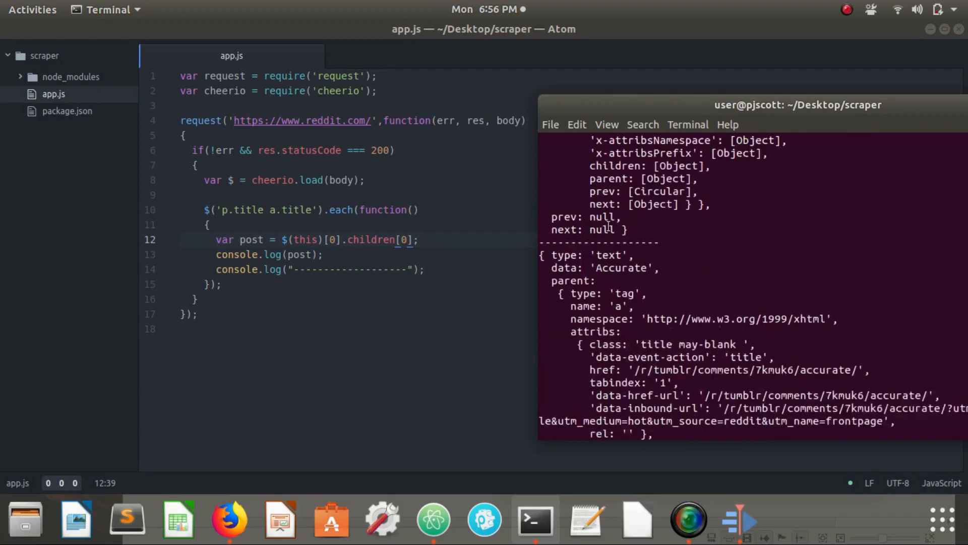
scroll("down", 3)
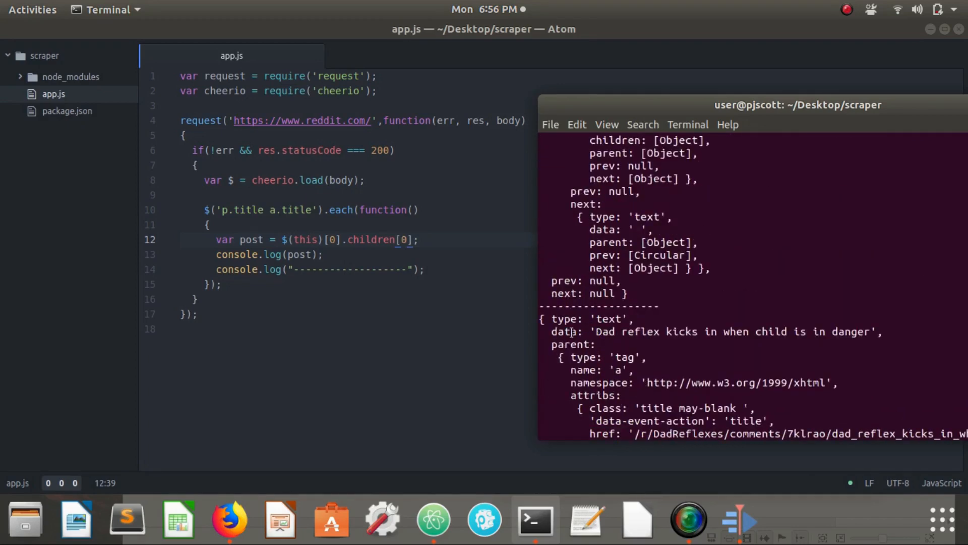
mouse_move(734, 325)
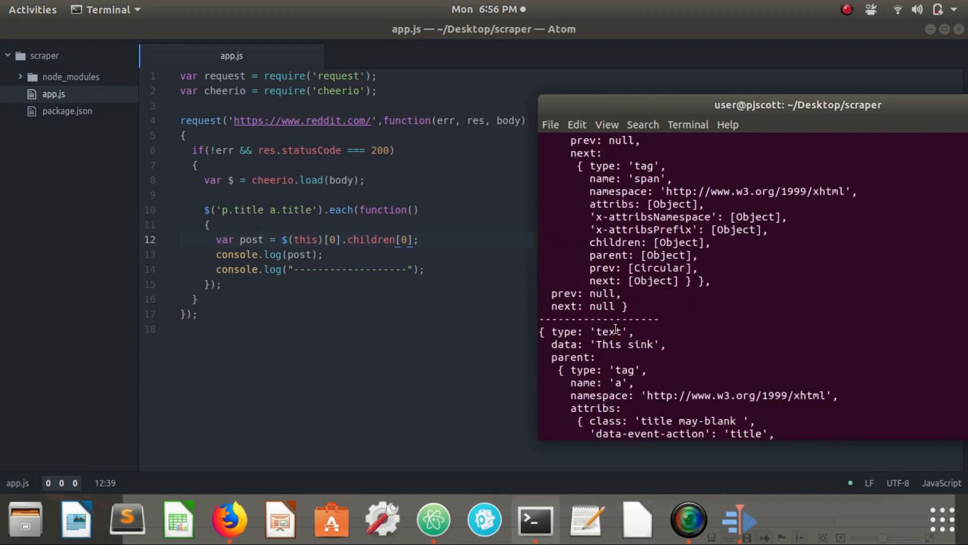
scroll("up", 3)
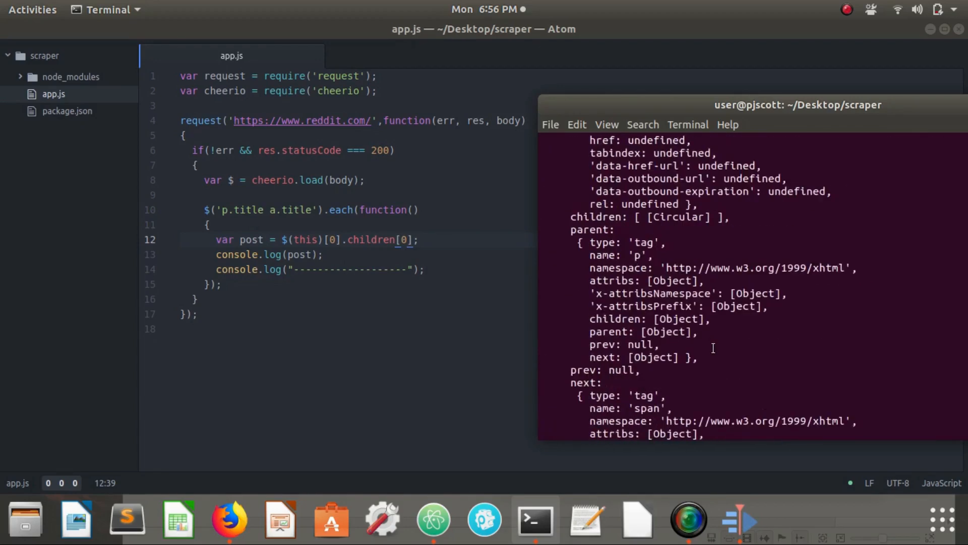
scroll("down", 3)
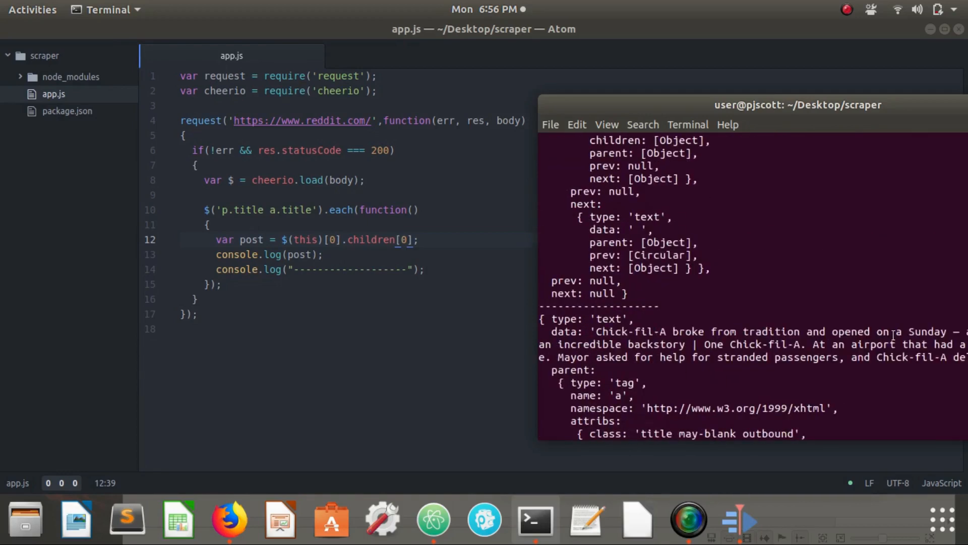
double_click(611, 332)
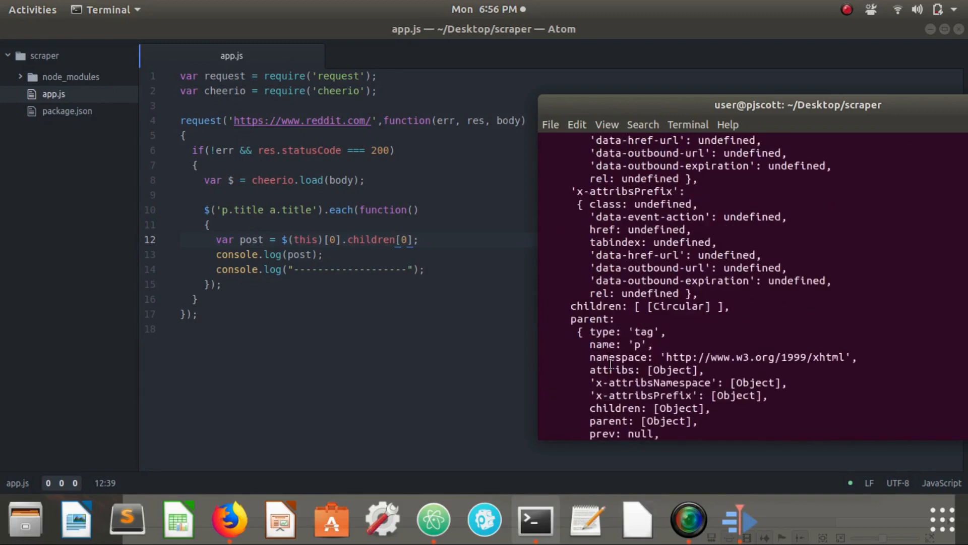
scroll("down", 3)
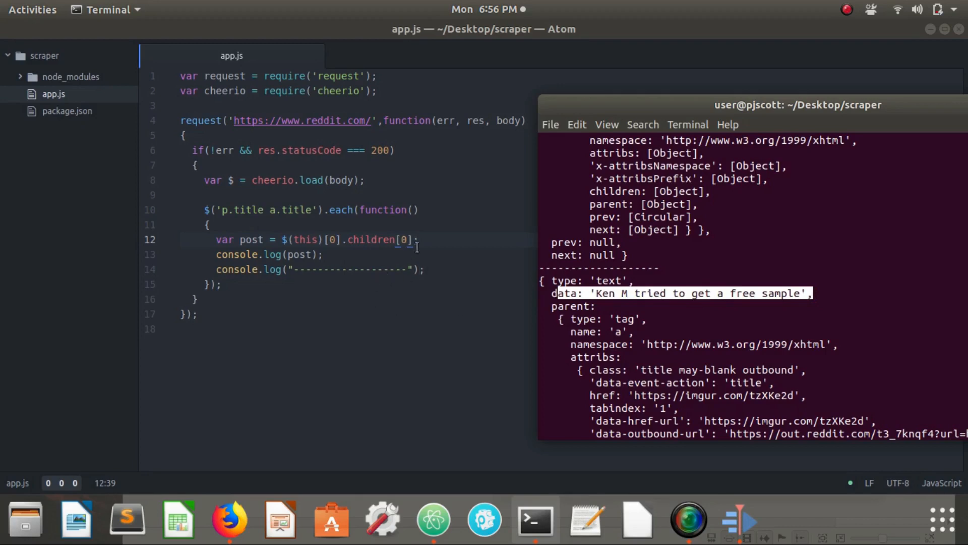
- Extend post to $(this)[0].children[0].data, then type node app in the terminal
left_click(561, 183)
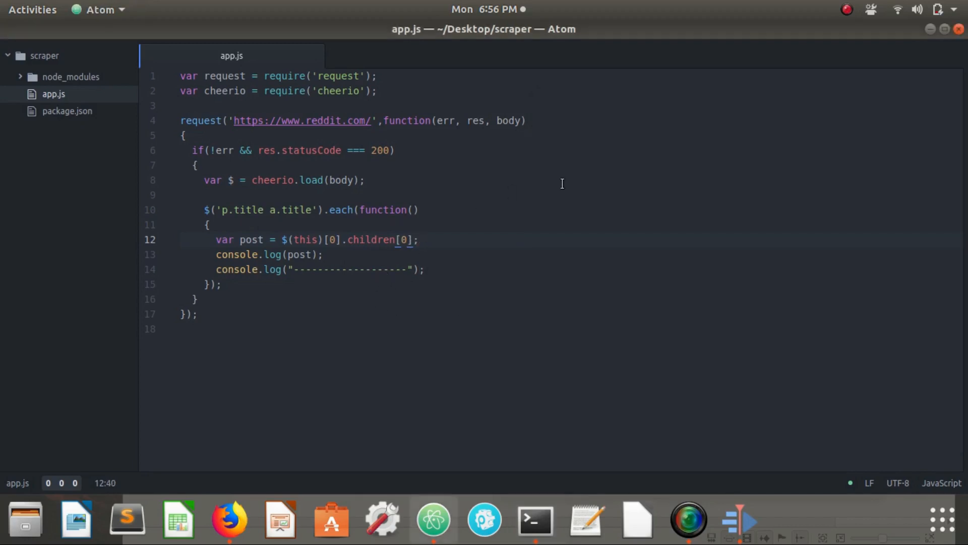
type(".data")
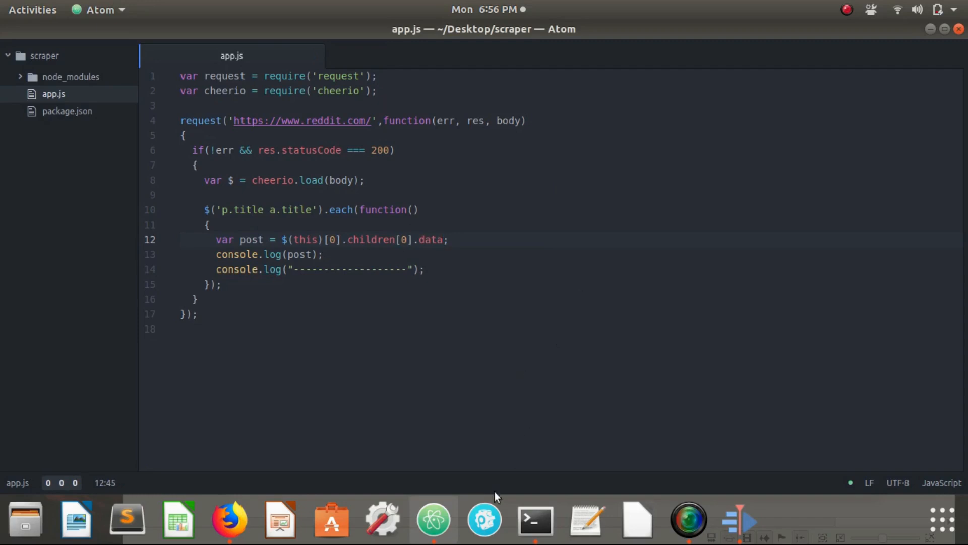
left_click(534, 519)
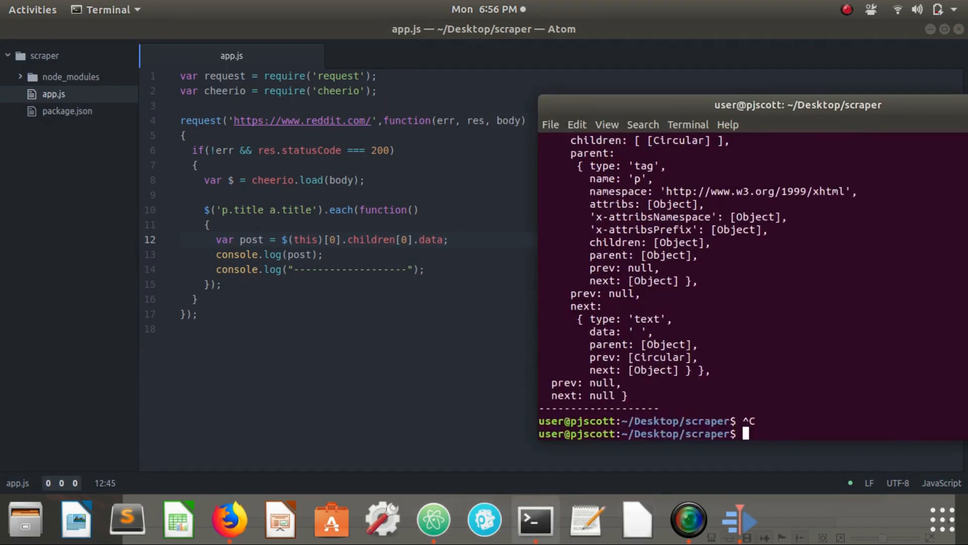
type("node app.js")
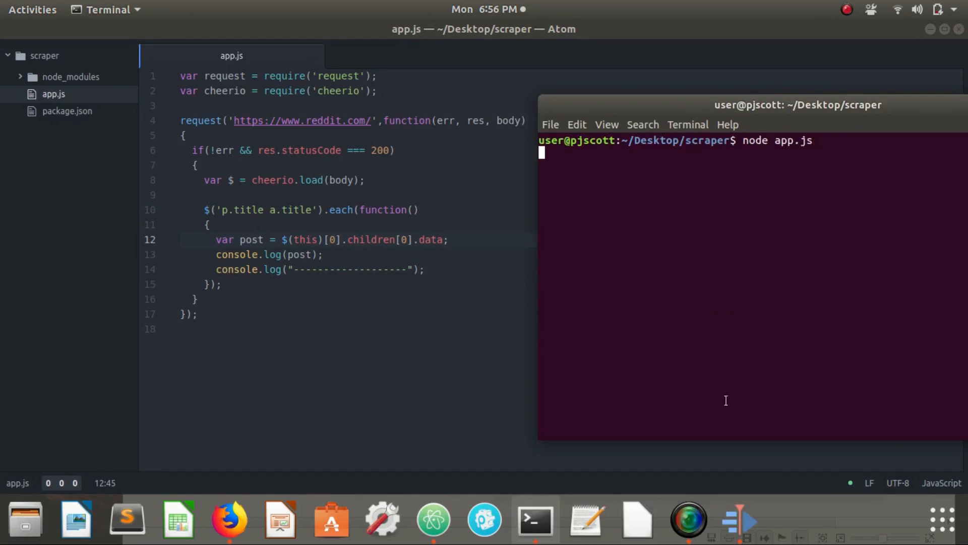
- Run the scraper and compare the printed headline titles against the reddit front page
key("Return")
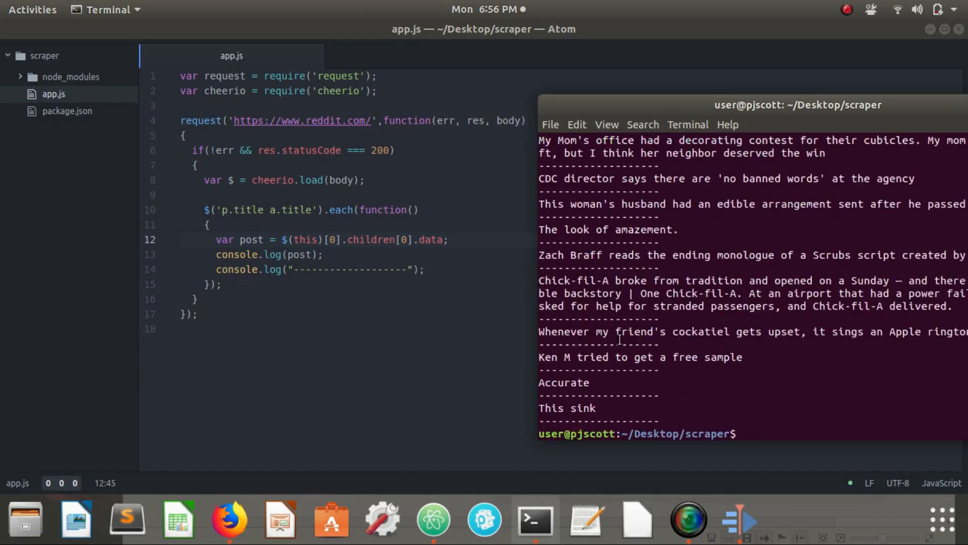
scroll("up", 3)
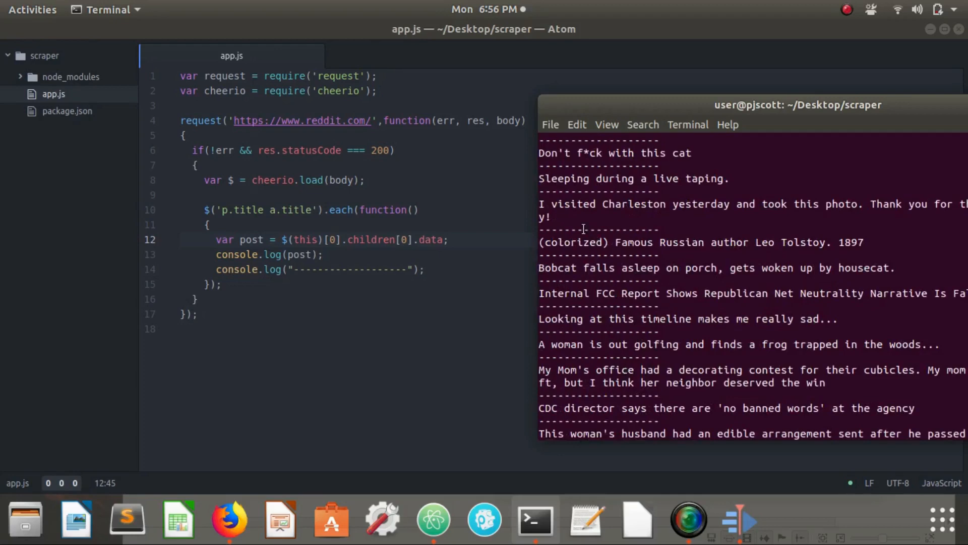
mouse_move(369, 253)
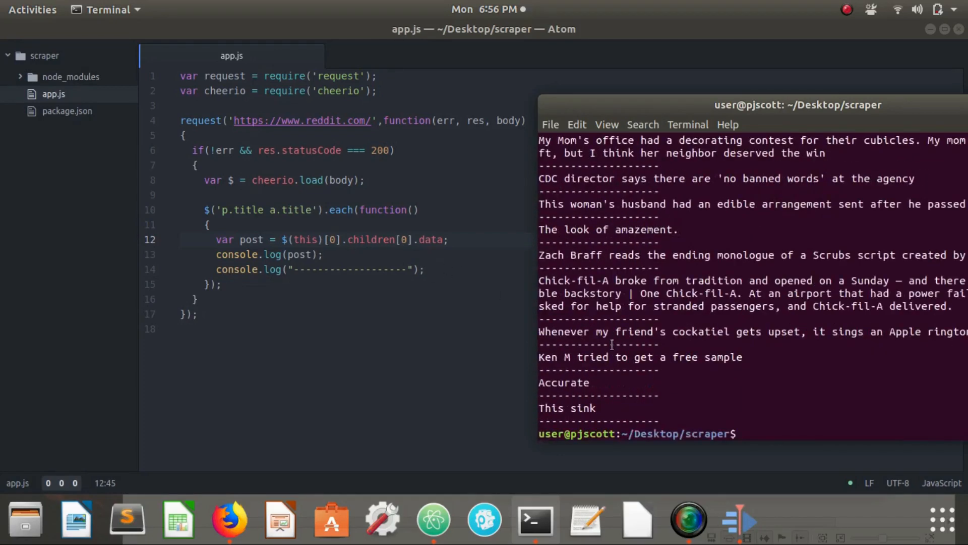
left_click(229, 519)
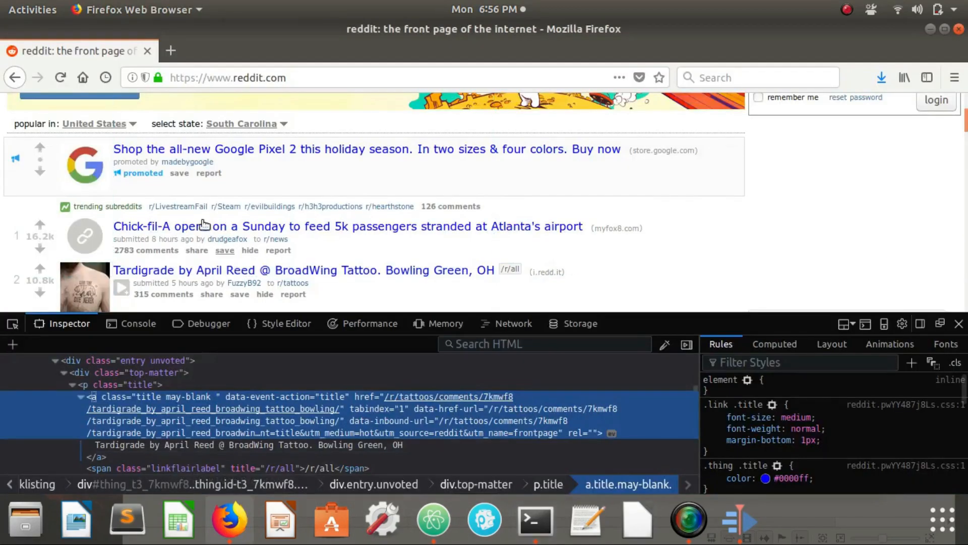
mouse_move(687, 273)
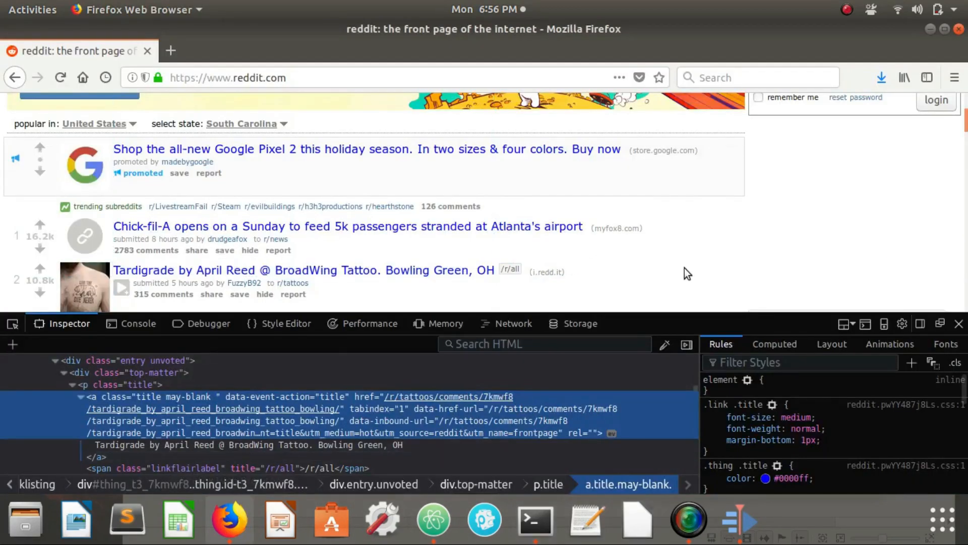
left_click(533, 519)
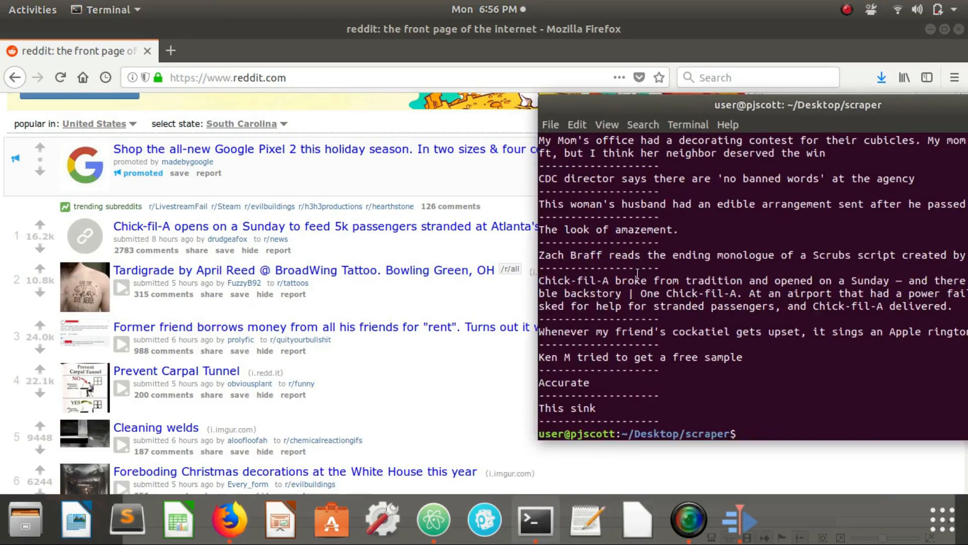
key("Return")
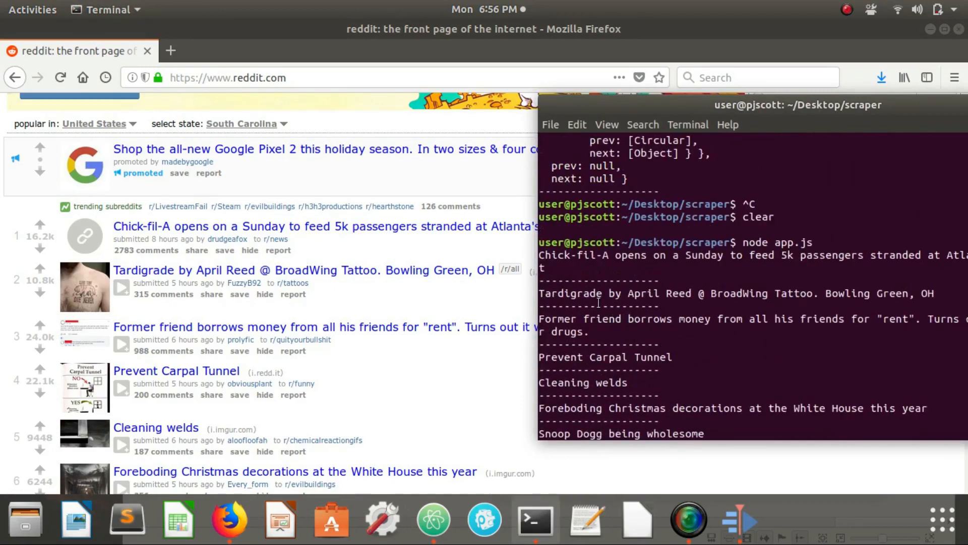
mouse_move(649, 281)
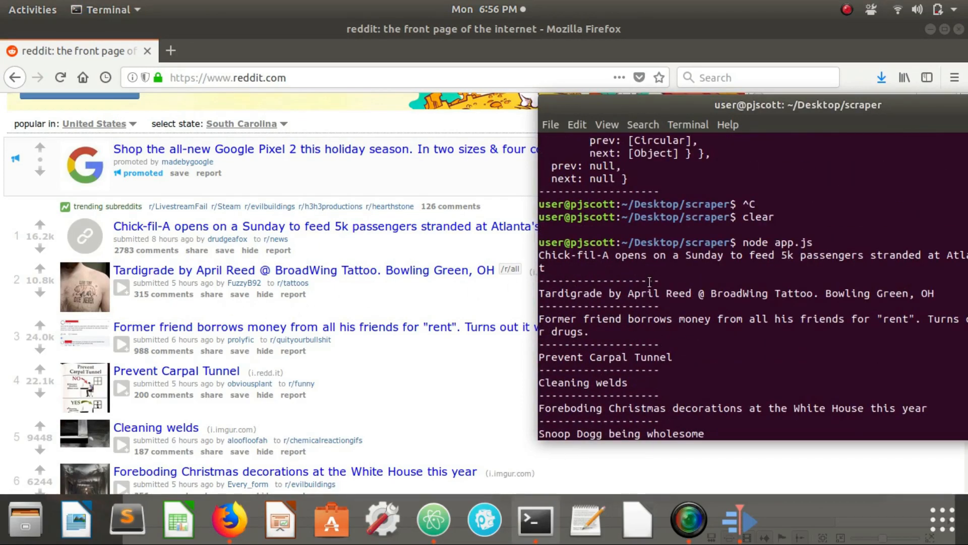
mouse_move(432, 284)
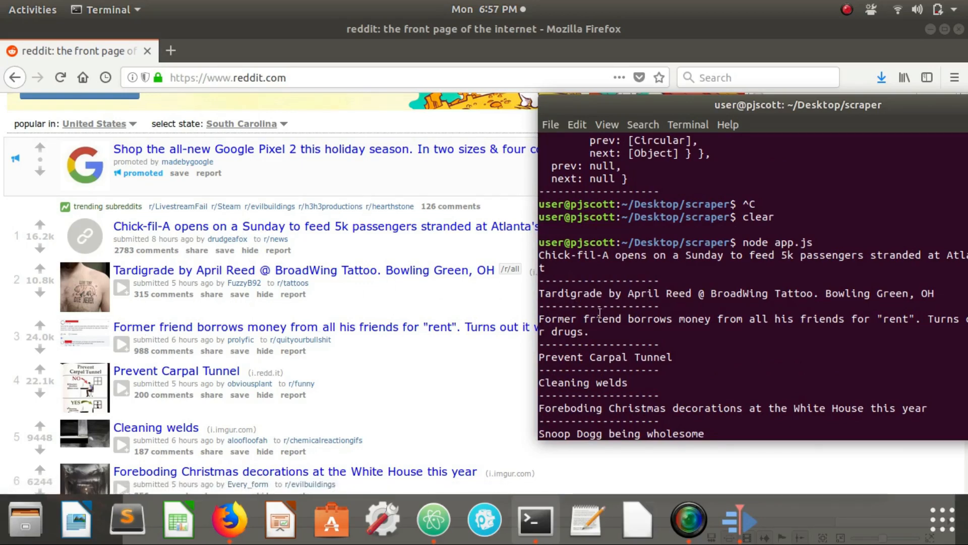
mouse_move(126, 374)
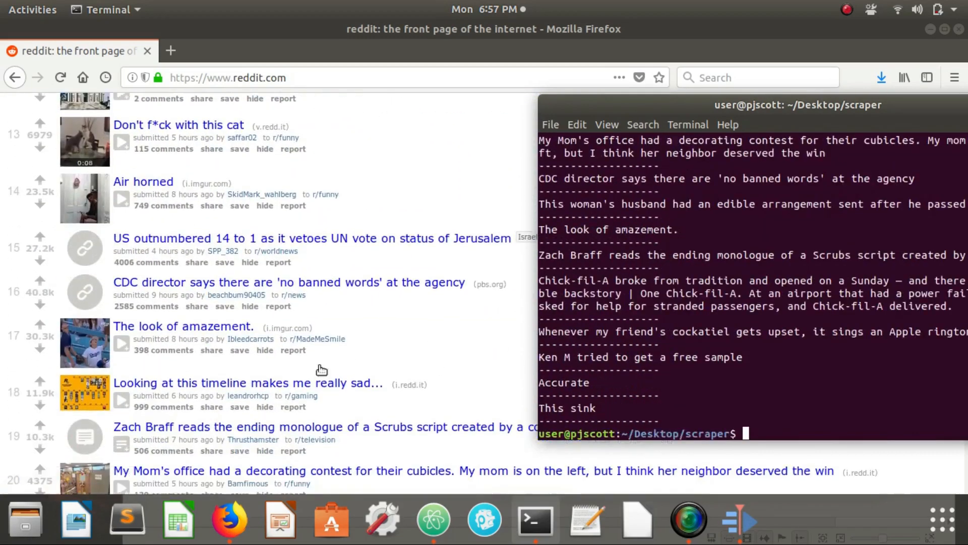
scroll("down", 3)
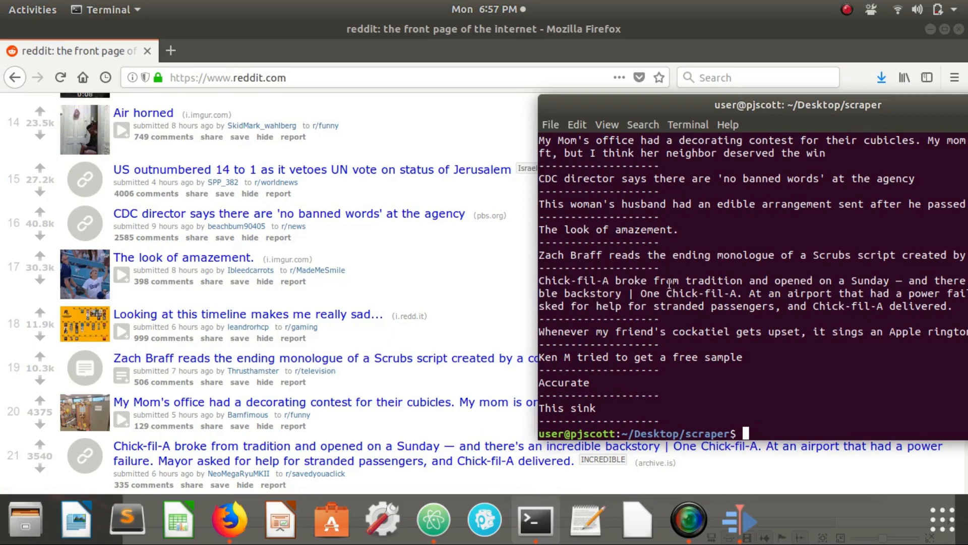
mouse_move(635, 414)
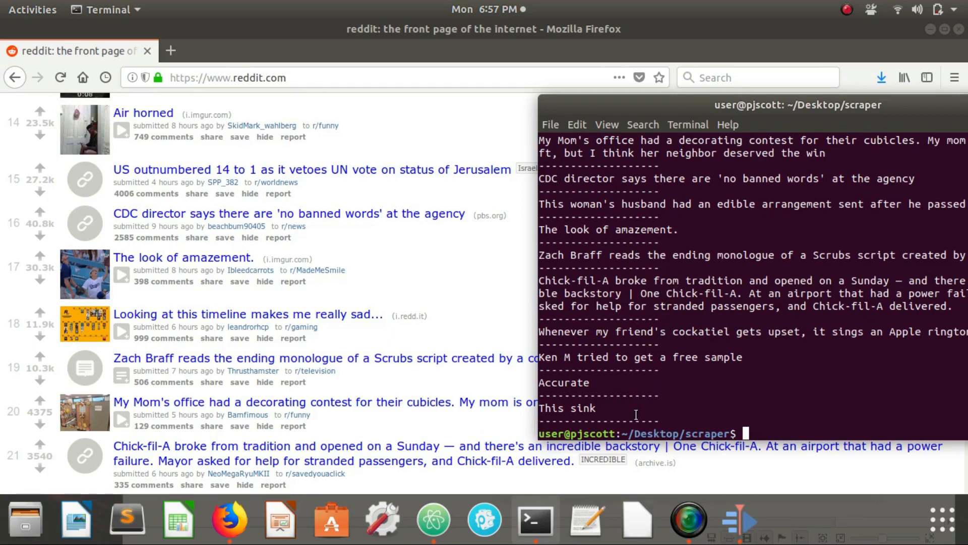
mouse_move(667, 418)
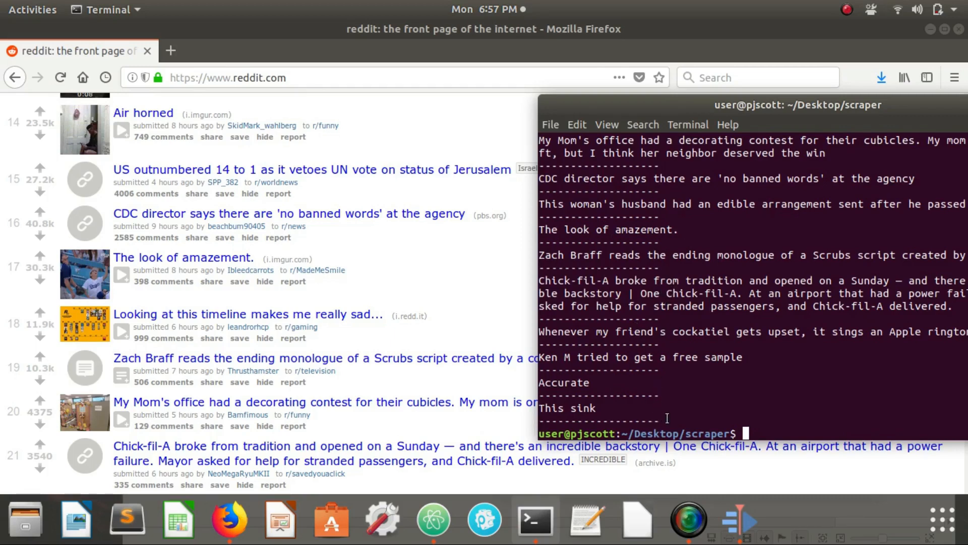
mouse_move(670, 420)
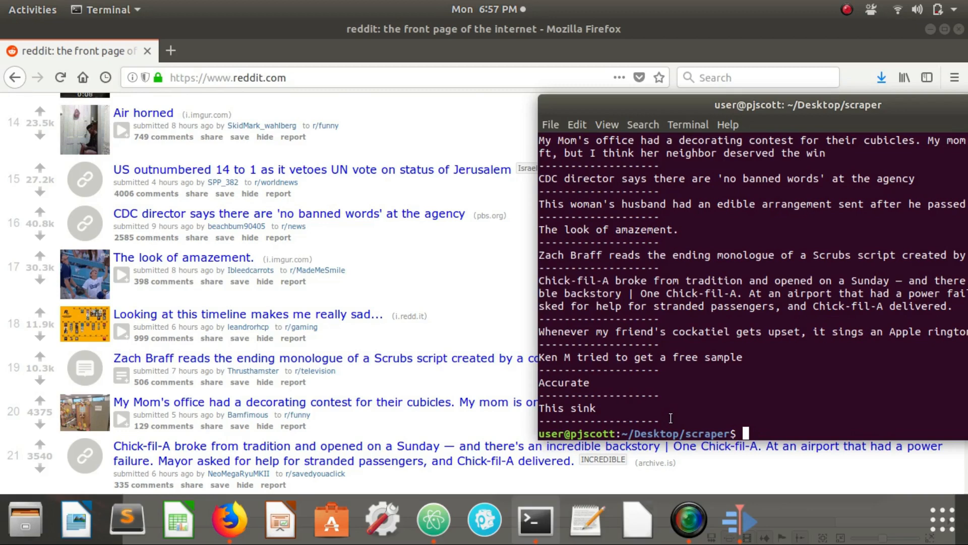
mouse_move(676, 384)
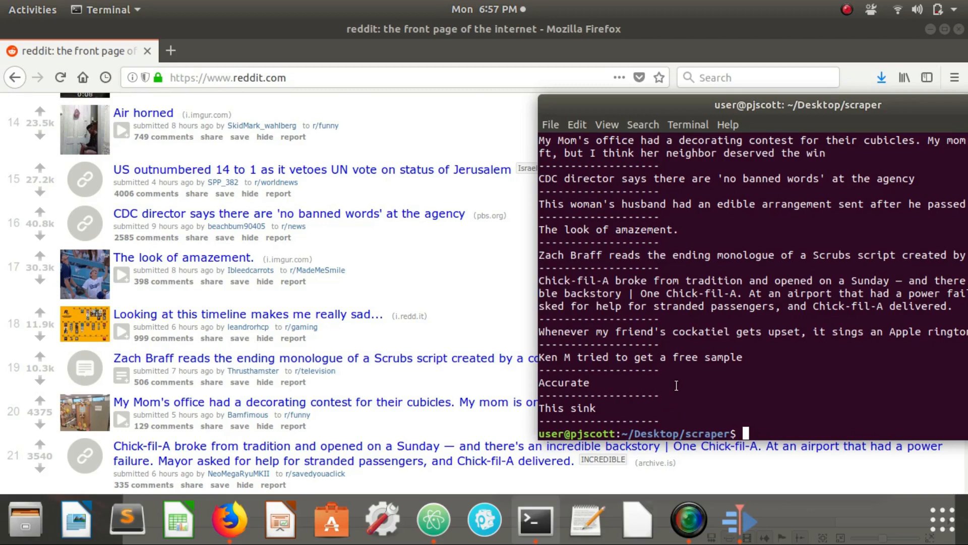
left_click(688, 520)
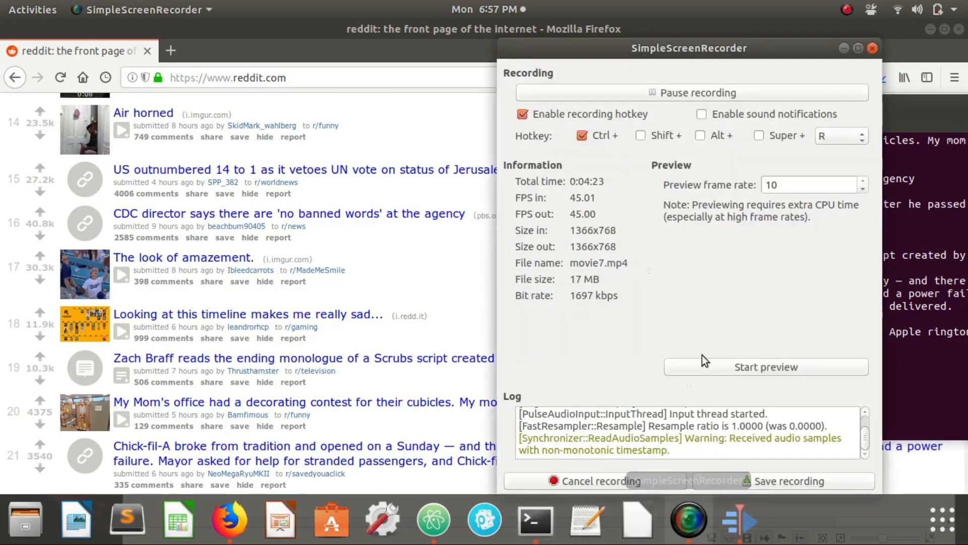